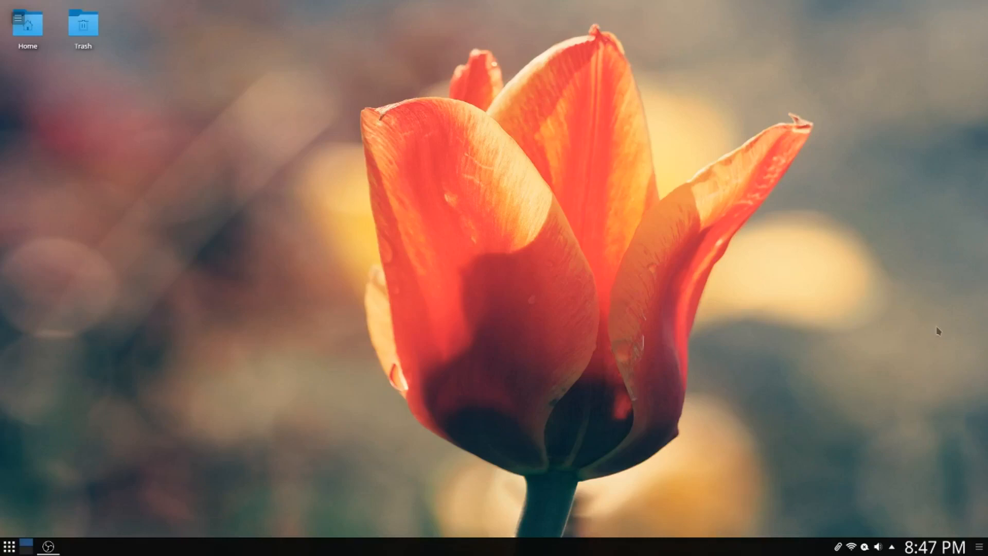
- Glance at the tray's Status & Notifications, then launch QupZilla on the DistroWatch homepage
left_click(890, 546)
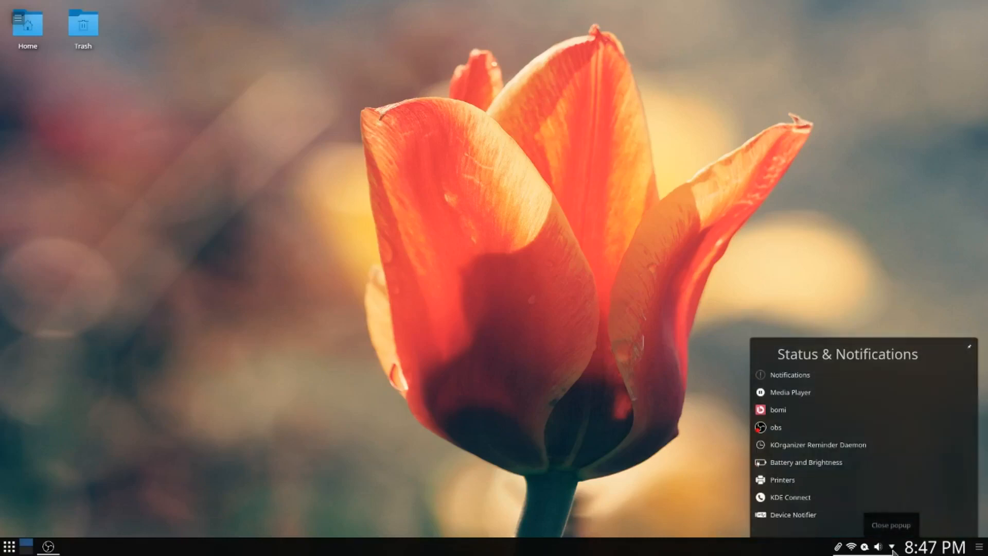
left_click(888, 546)
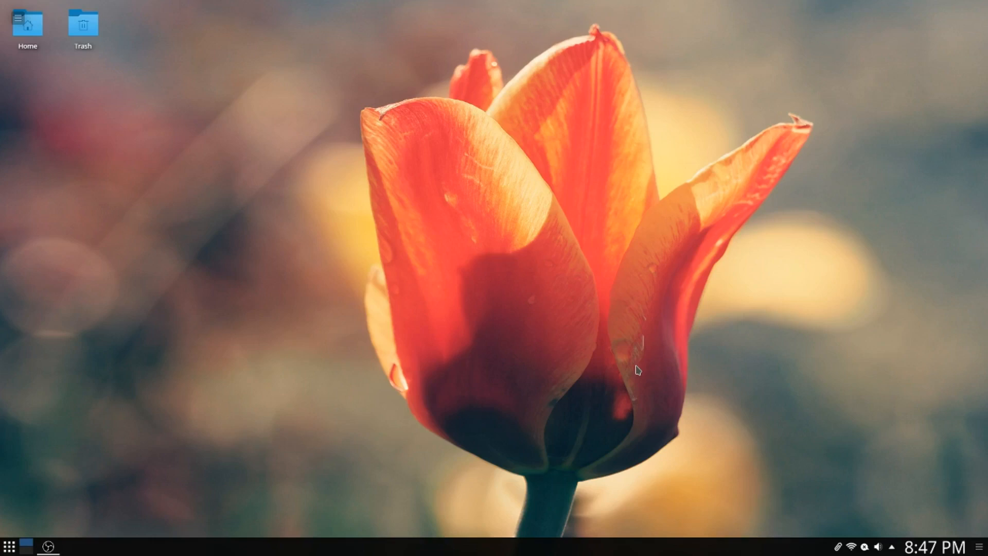
mouse_move(393, 331)
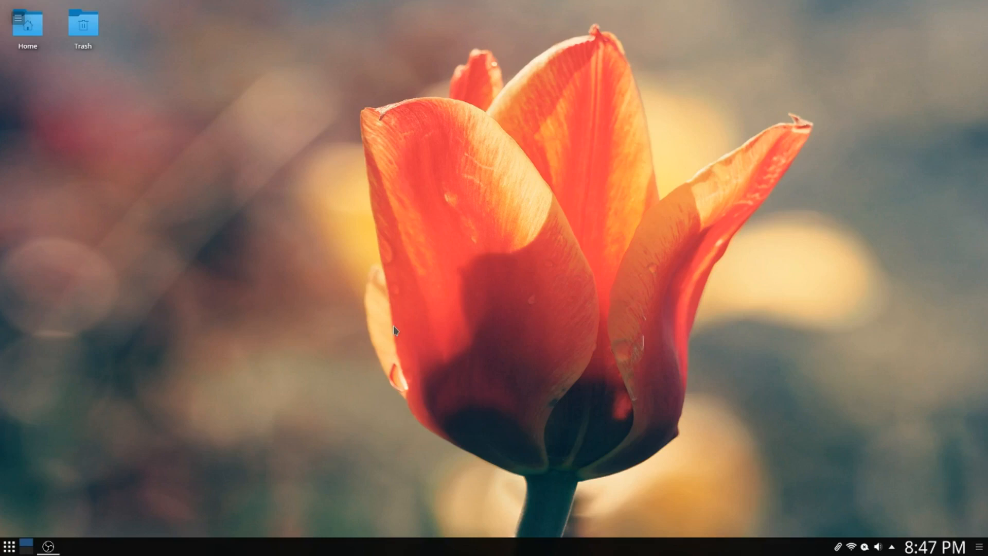
mouse_move(72, 485)
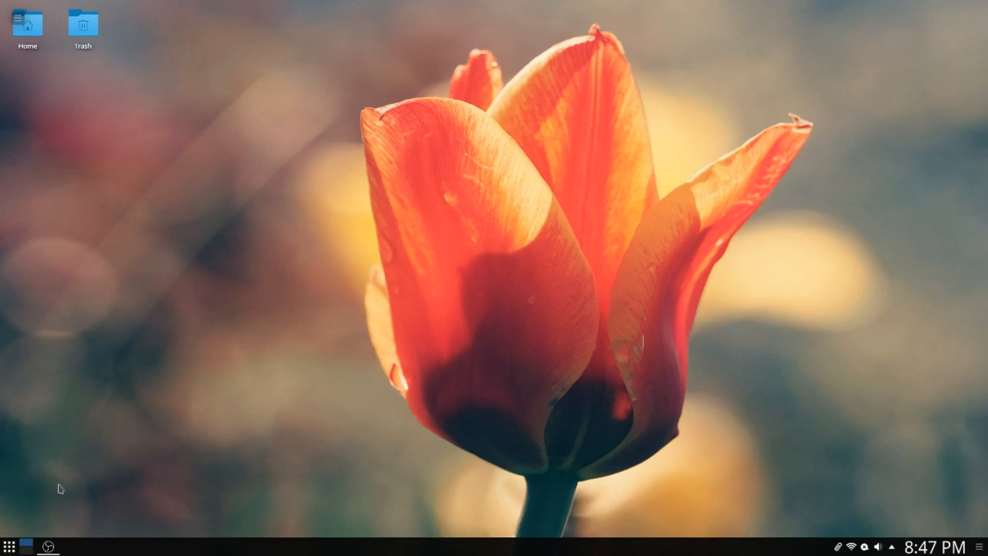
mouse_move(11, 544)
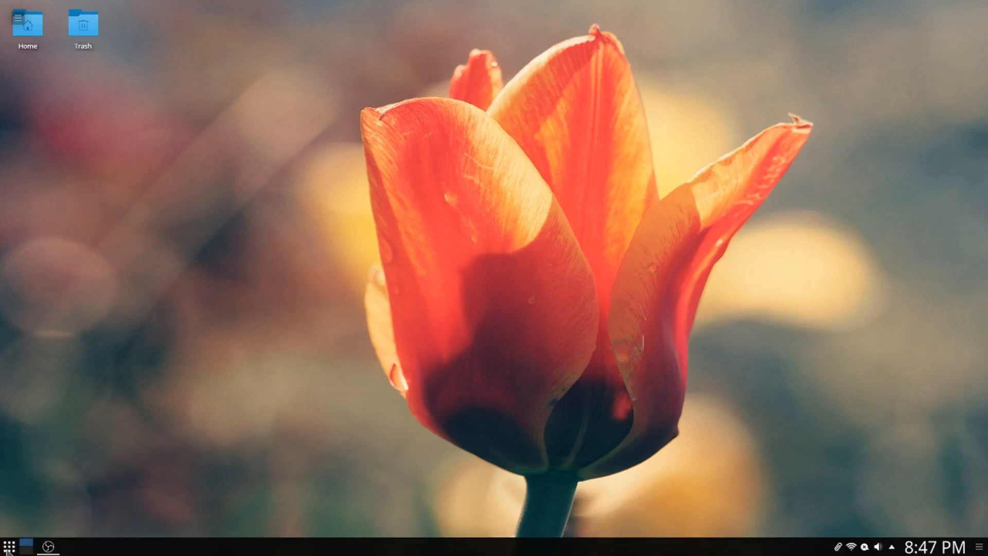
left_click(9, 543)
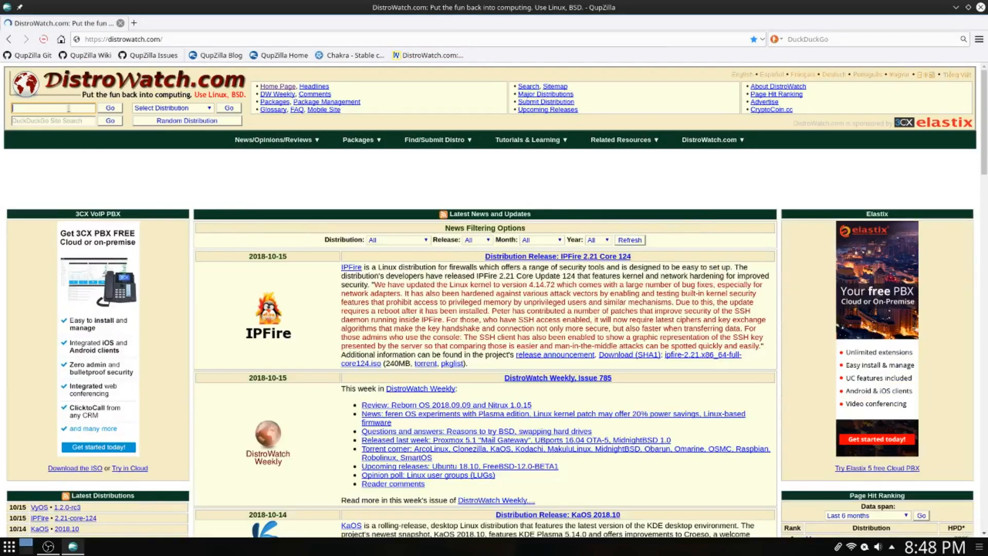
- Search DistroWatch for 'chakra' and scroll through the Chakra GNU/Linux distribution page
type("chakra")
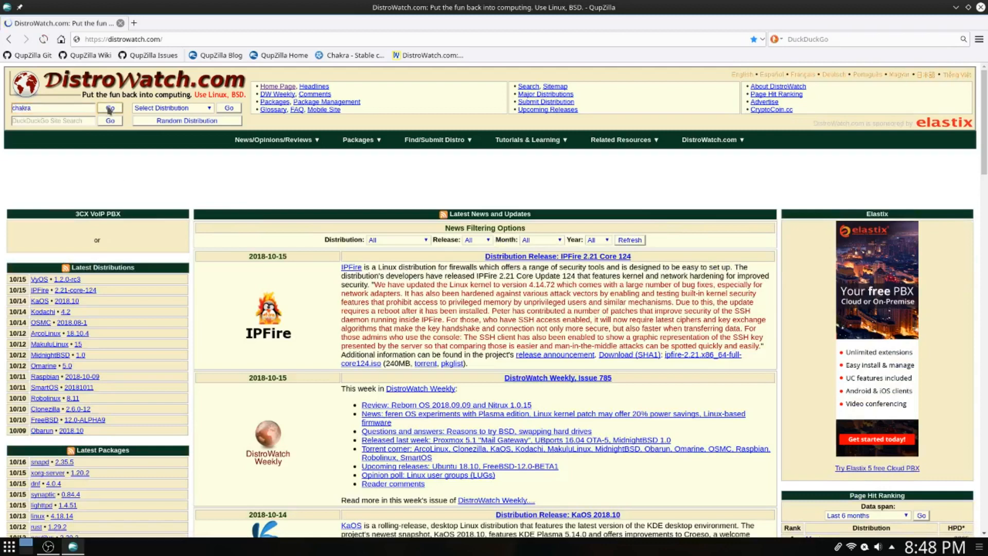
left_click(110, 108)
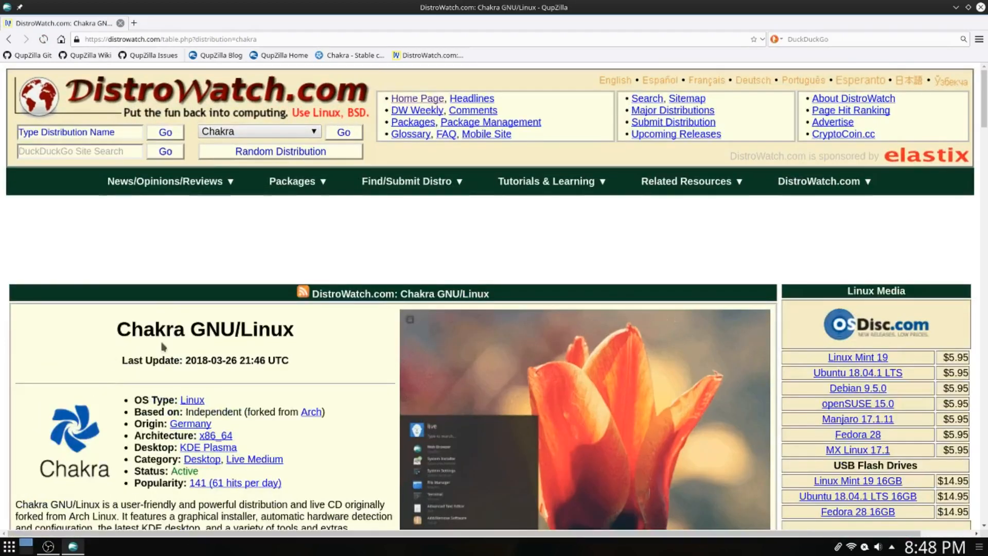
scroll("down", 3)
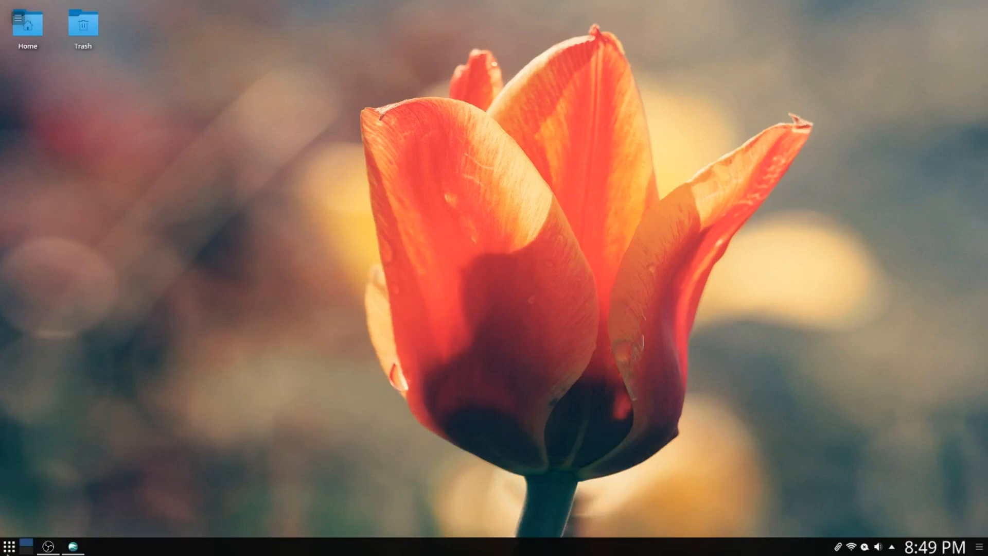
- Launch Chakra Documentation and Chakra Webpage from the launcher's Applications > Chakra category
left_click(9, 545)
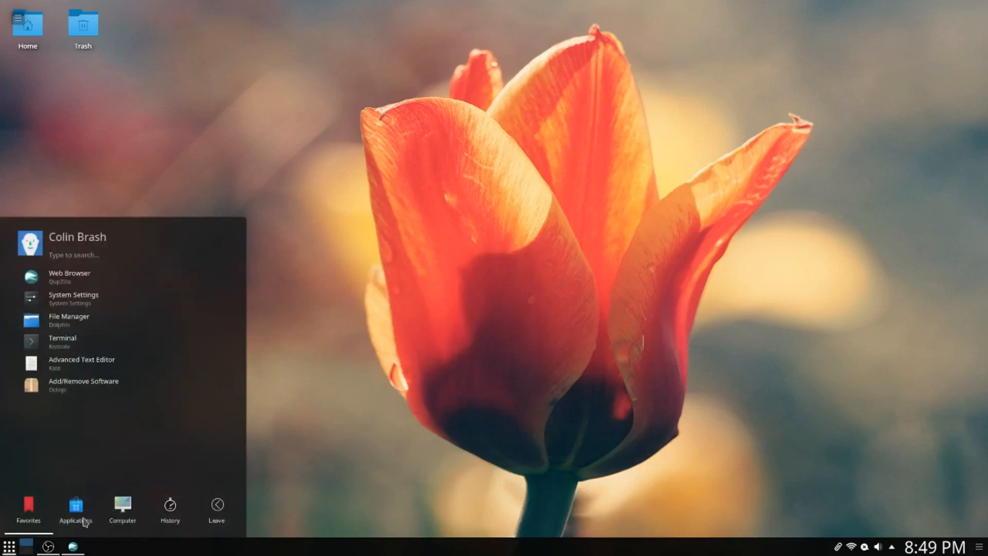
left_click(75, 510)
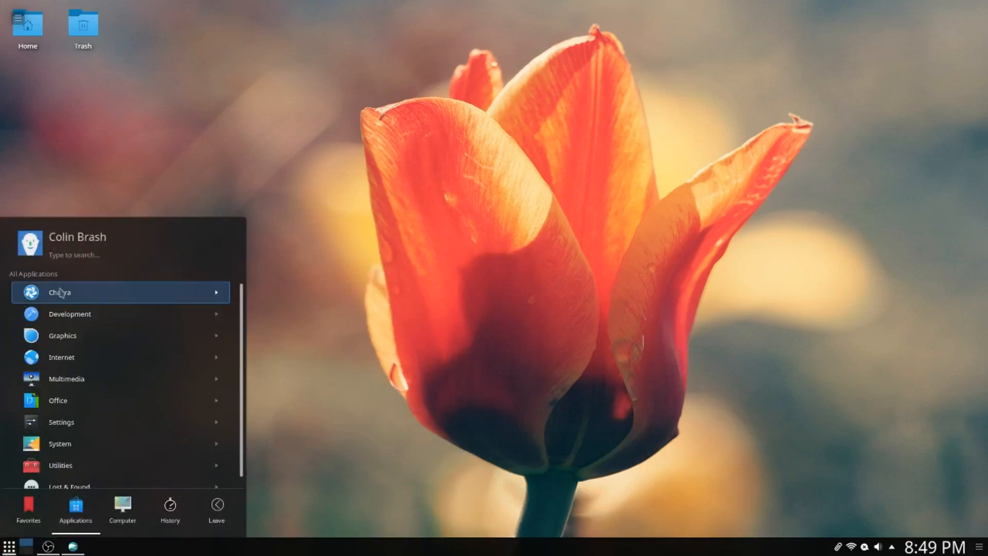
left_click(60, 291)
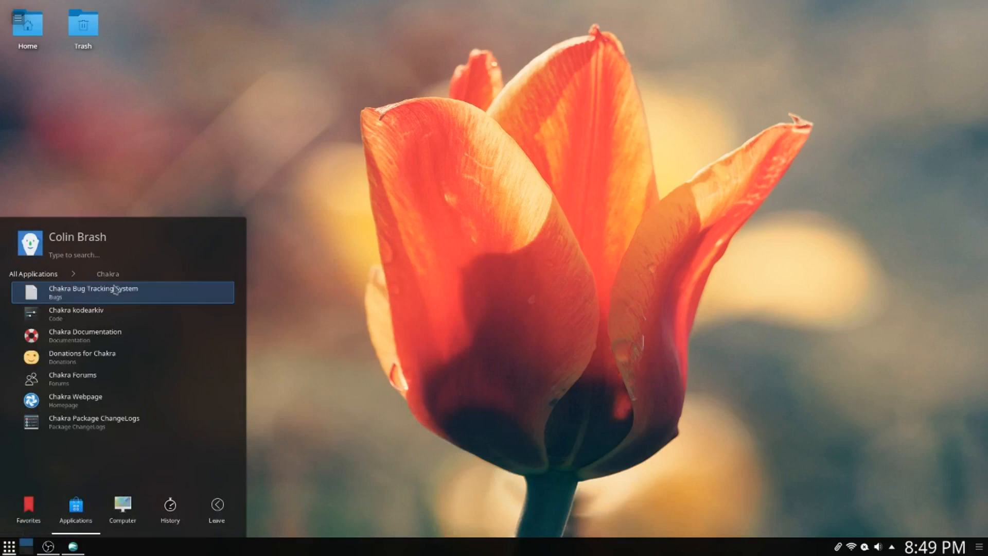
mouse_move(92, 336)
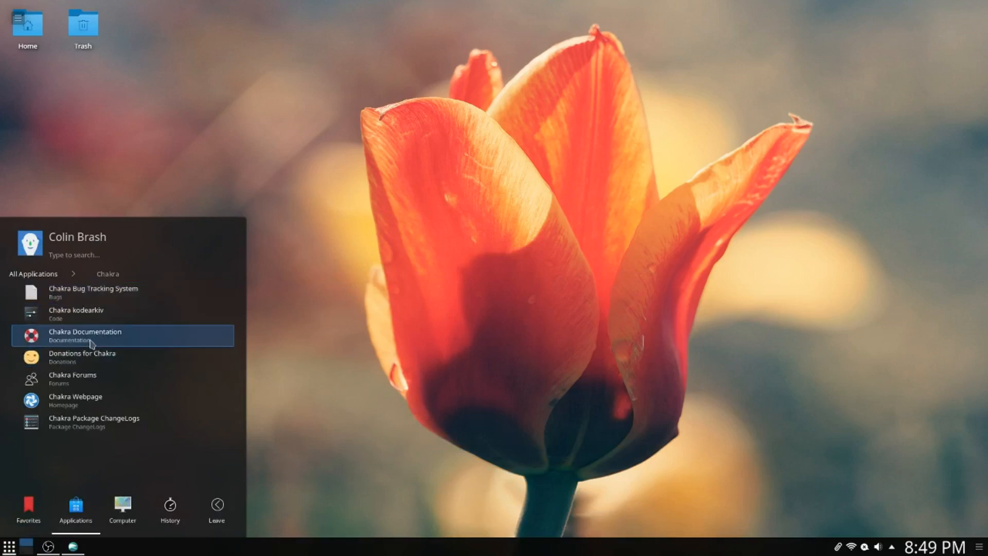
left_click(85, 331)
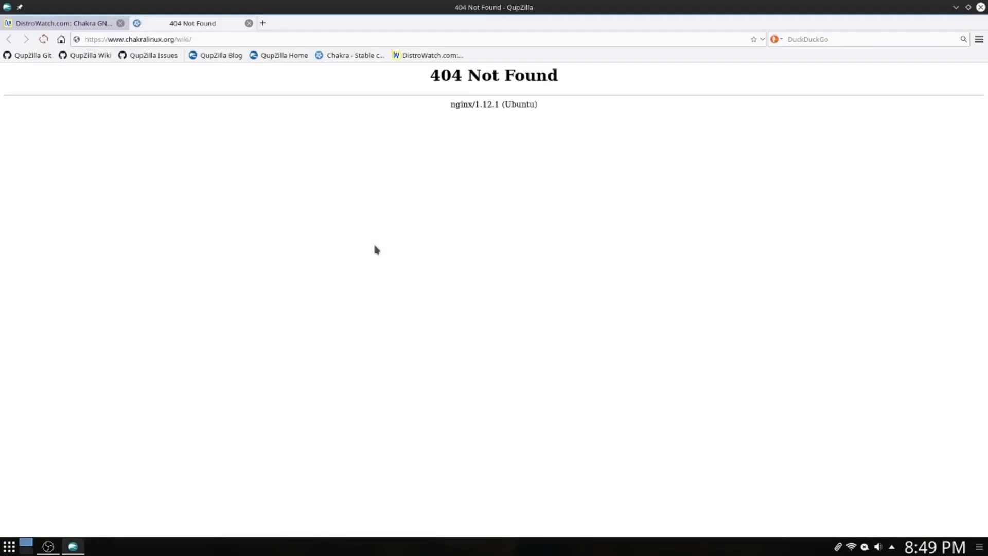
mouse_move(546, 137)
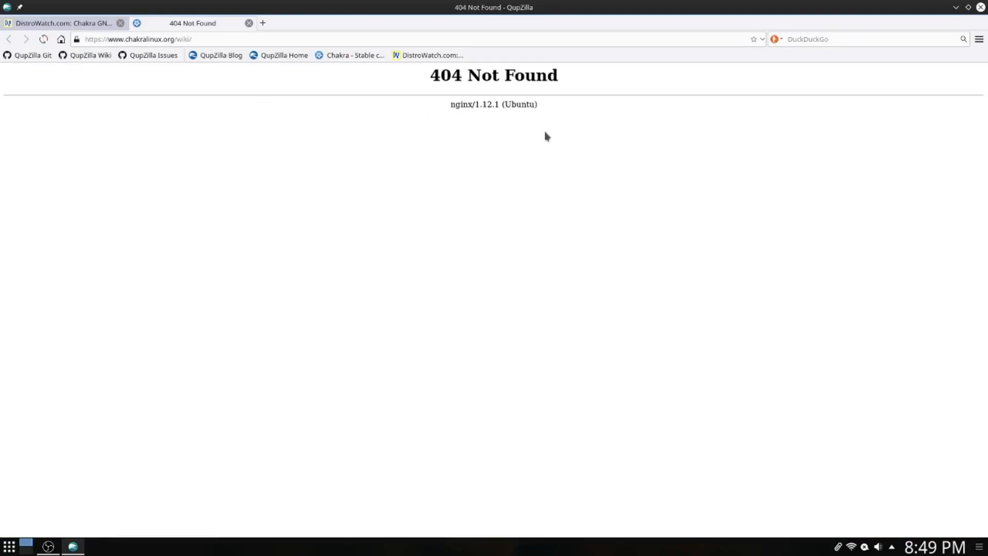
mouse_move(373, 81)
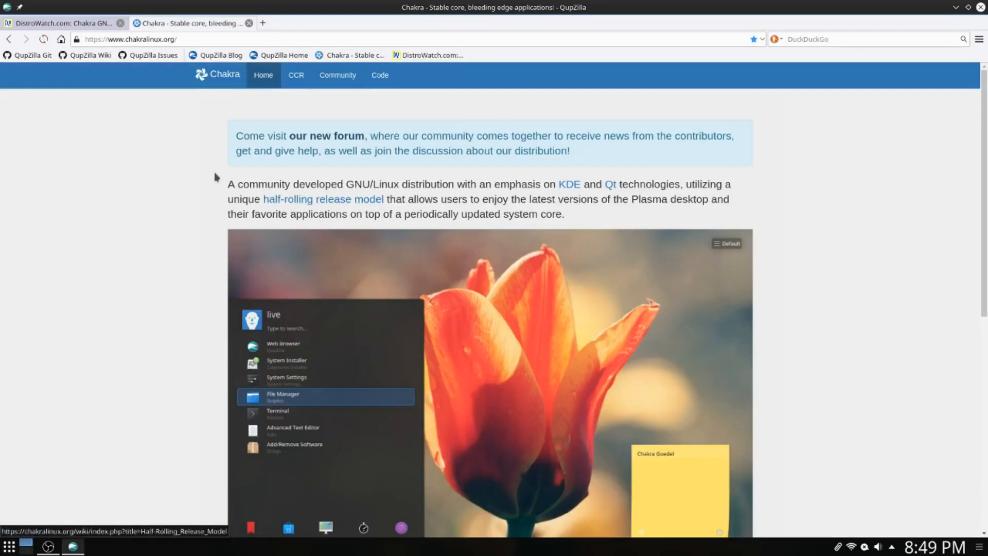
mouse_move(153, 55)
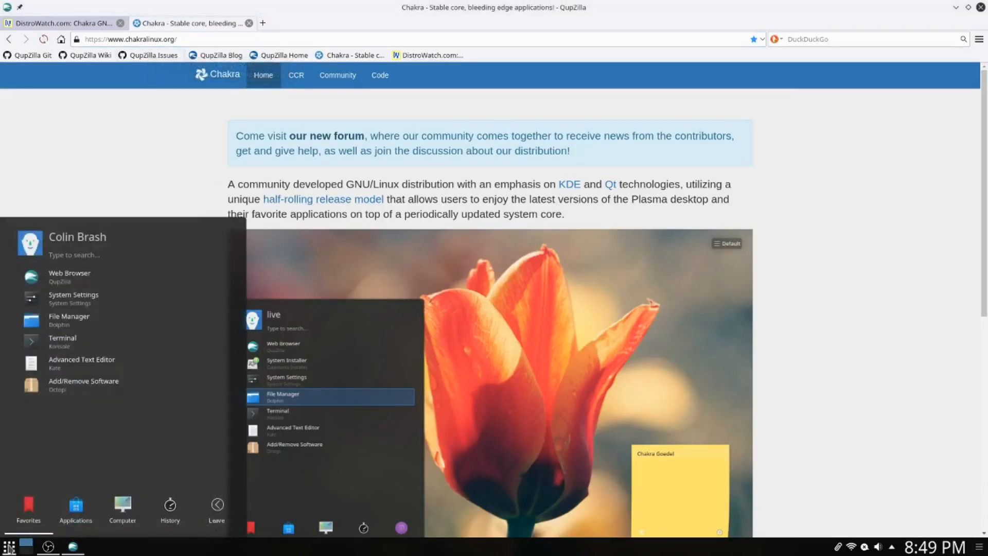
left_click(75, 508)
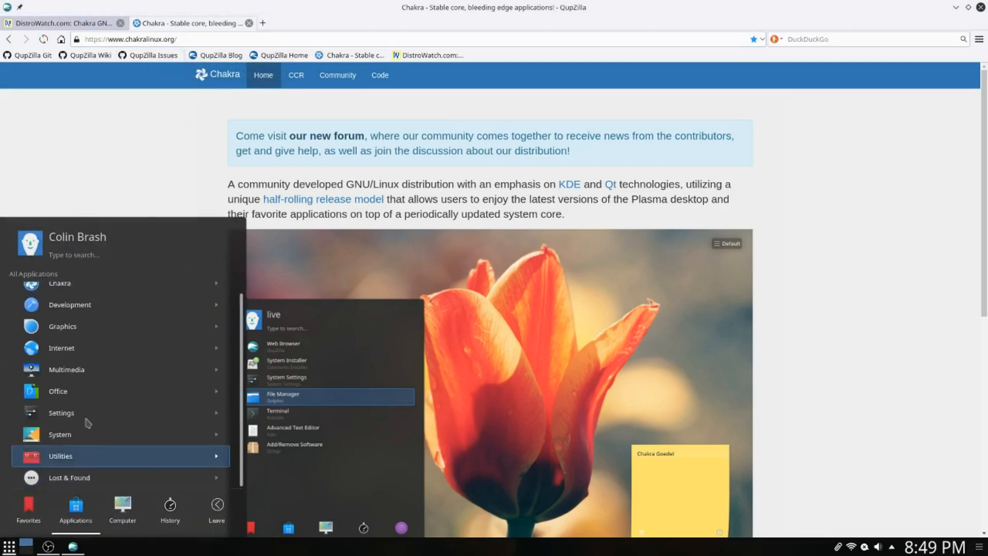
left_click(59, 283)
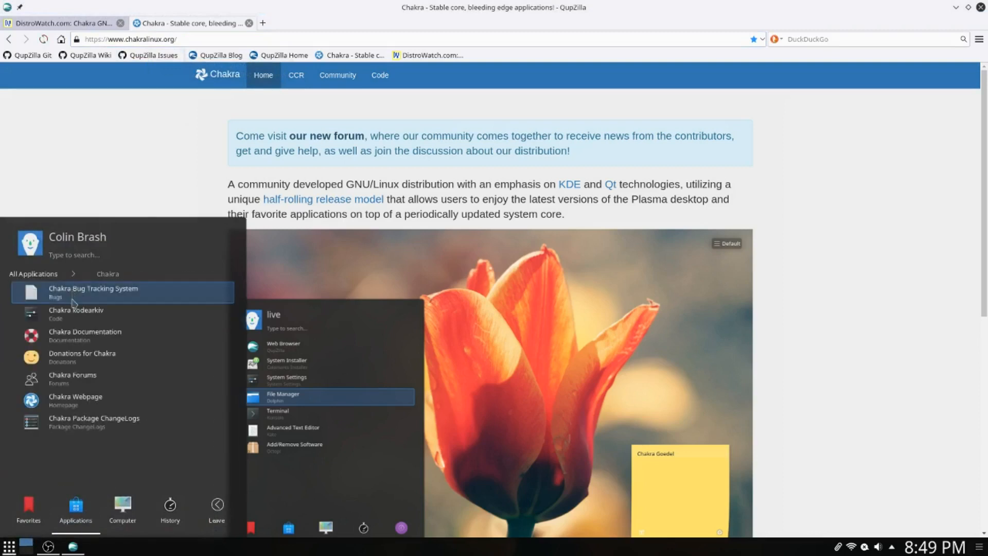
mouse_move(93, 420)
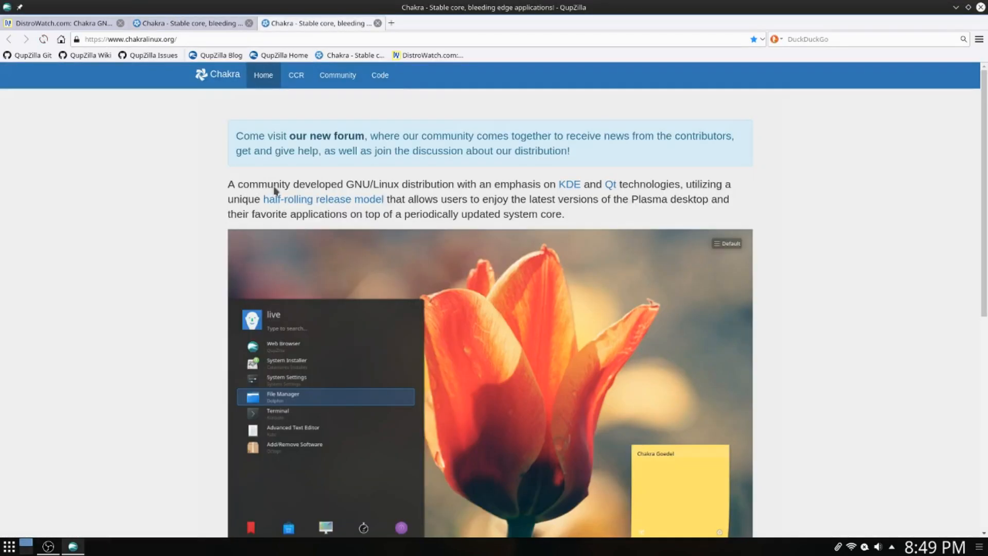
mouse_move(170, 206)
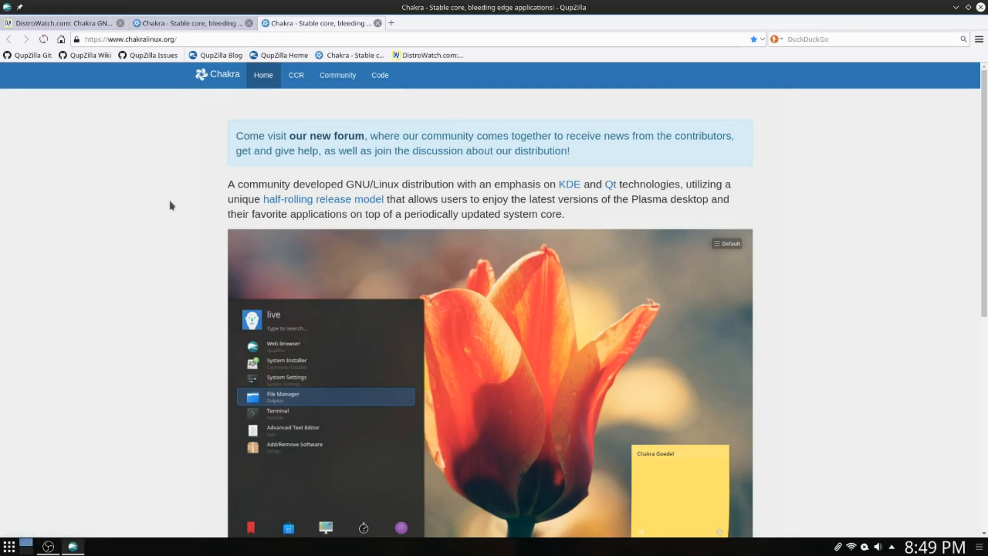
mouse_move(337, 76)
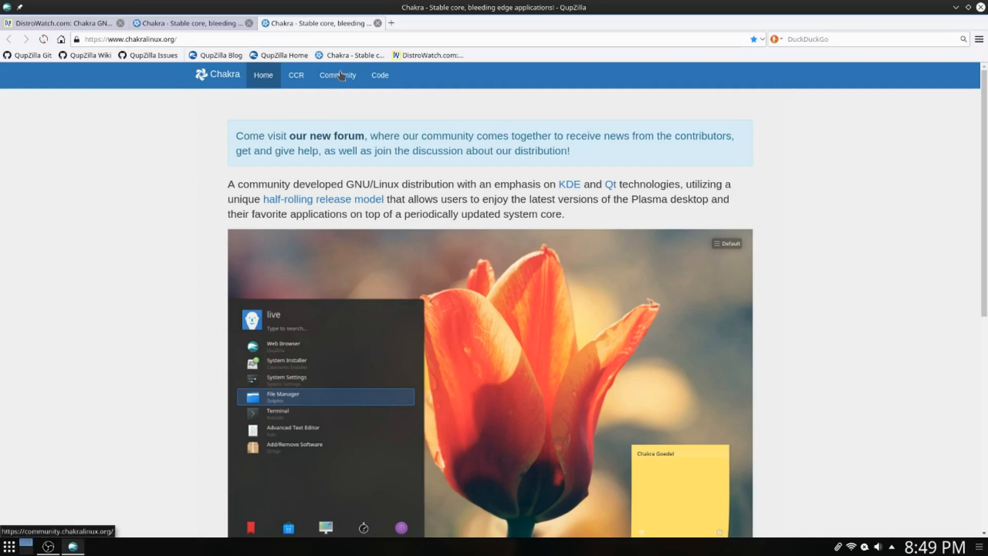
- Go to the Chakra community forum and browse its Tutorials category topic list
left_click(337, 75)
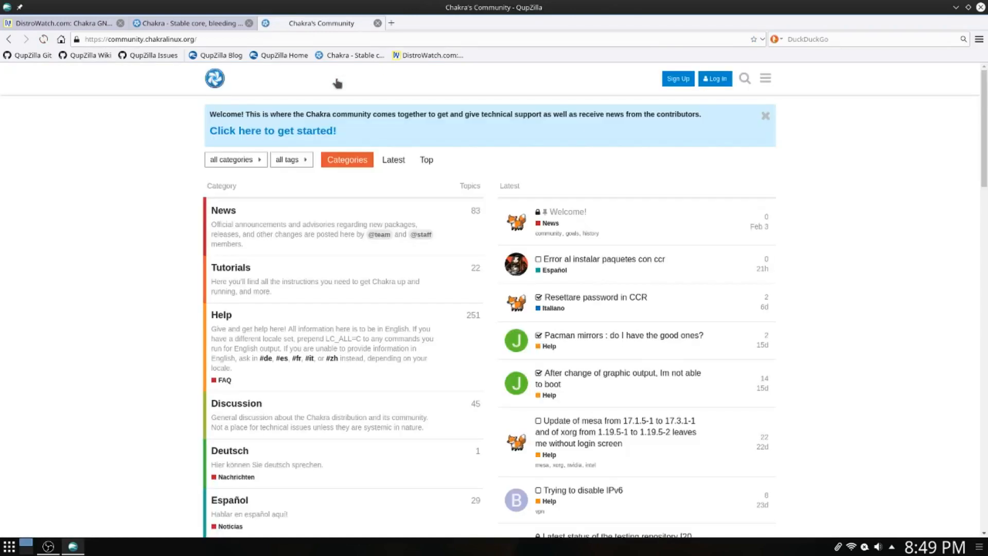
scroll("down", 3)
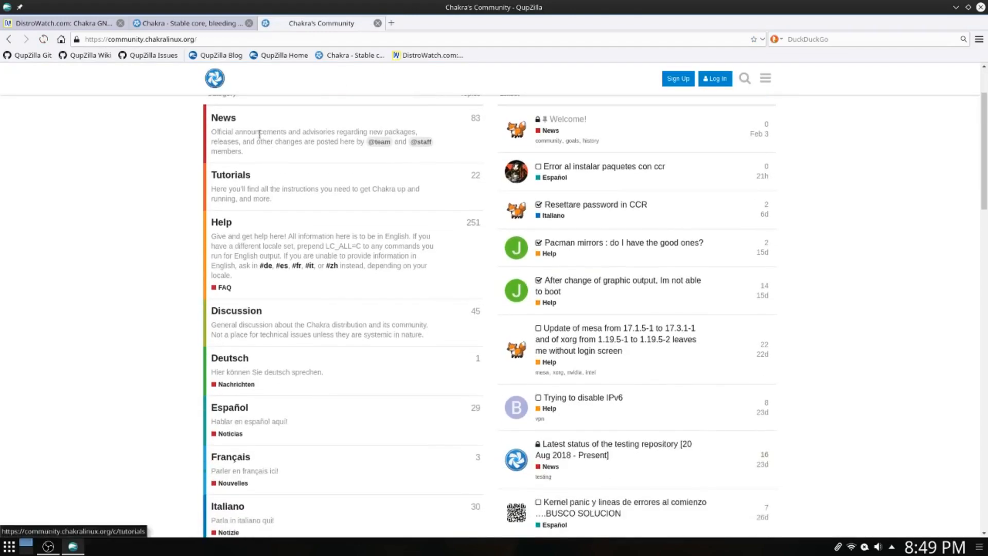
mouse_move(244, 321)
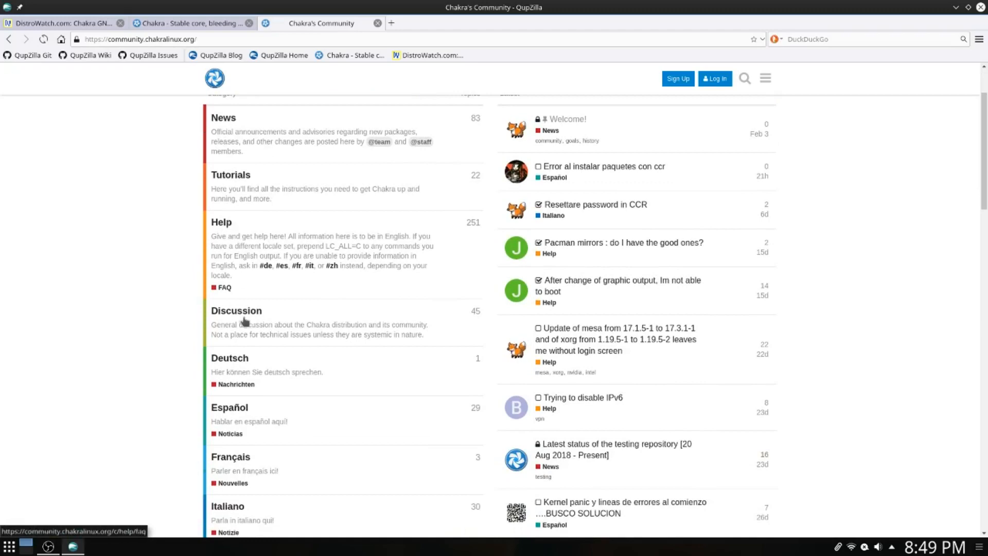
mouse_move(274, 371)
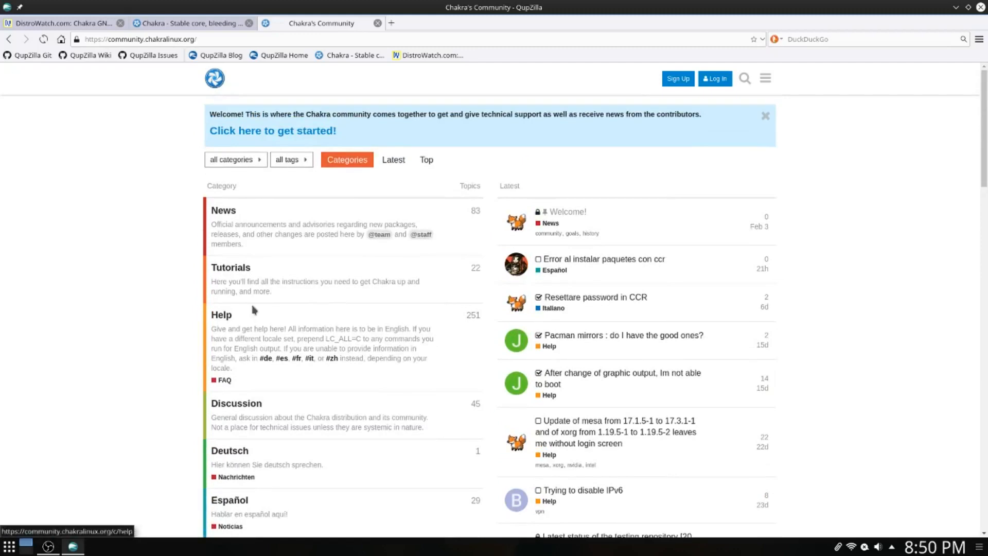
left_click(230, 267)
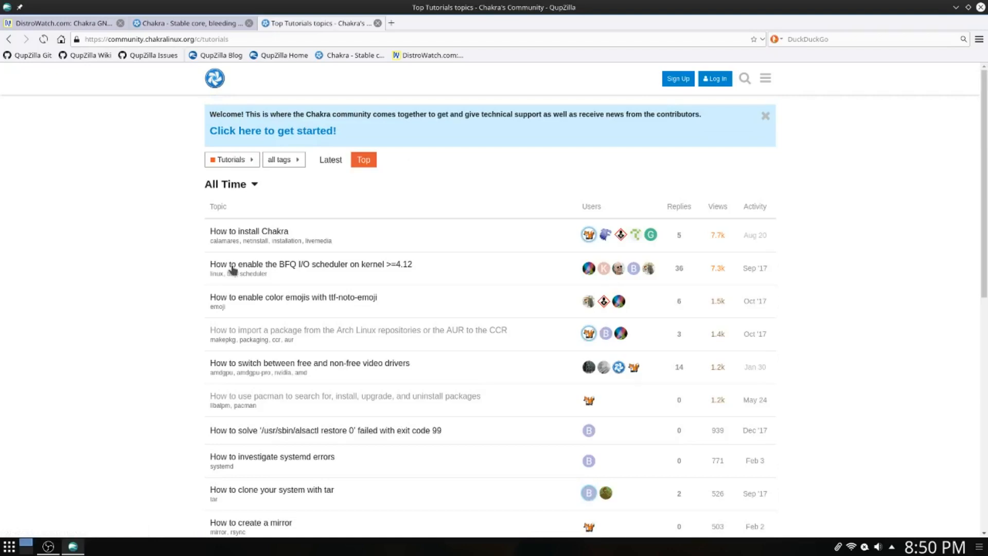
scroll("down", 3)
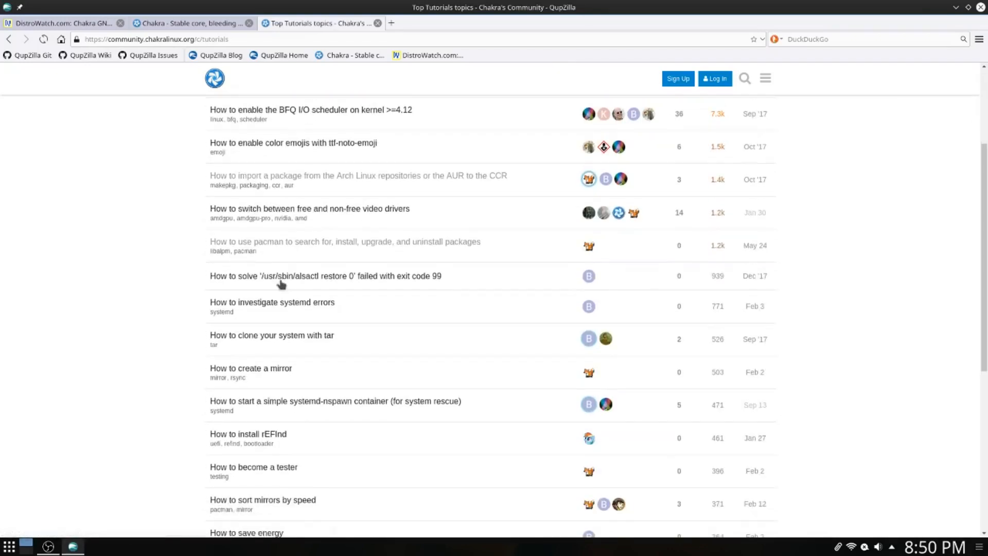
scroll("down", 3)
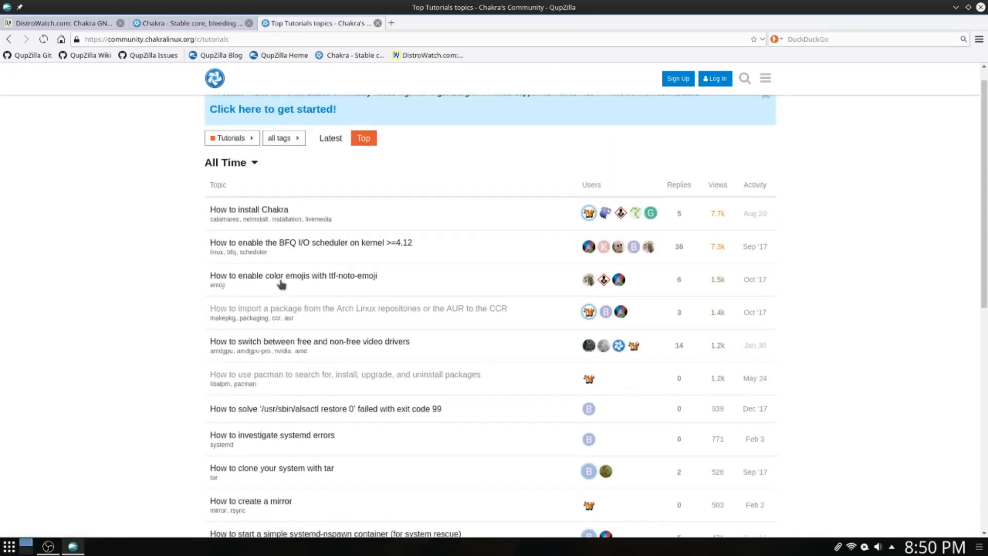
- Launch Octopi via Add/Remove Software, close it, and return to the Chakra homepage tab
left_click(8, 545)
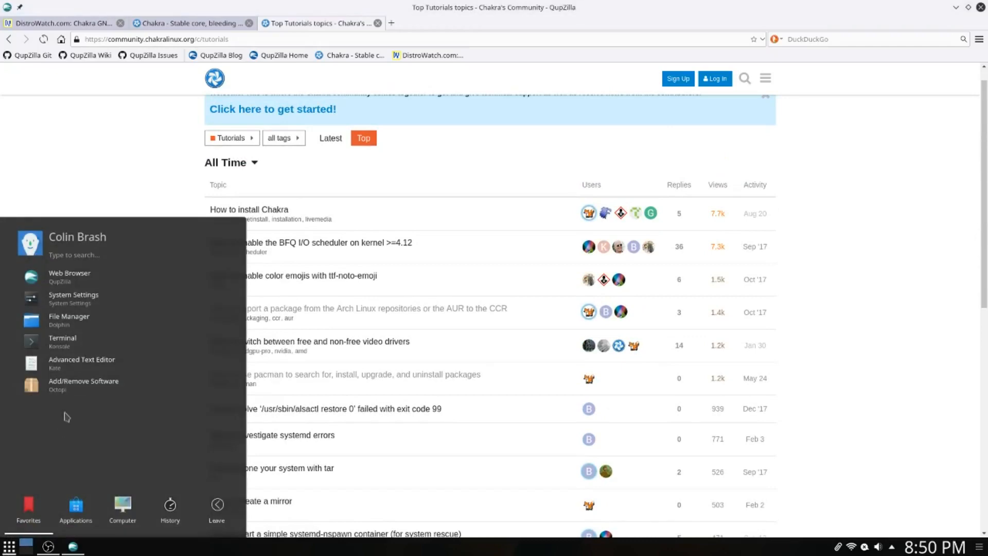
left_click(83, 380)
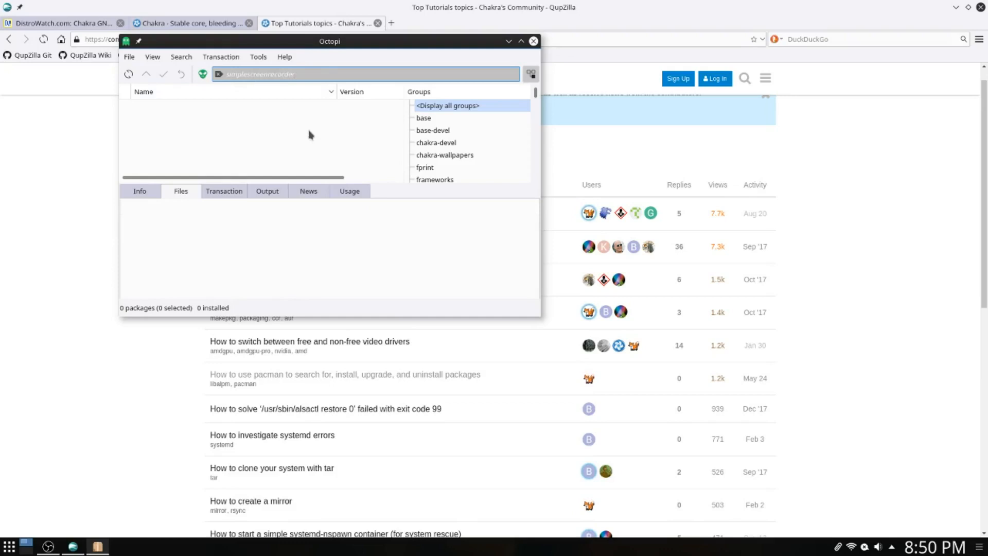
mouse_move(444, 65)
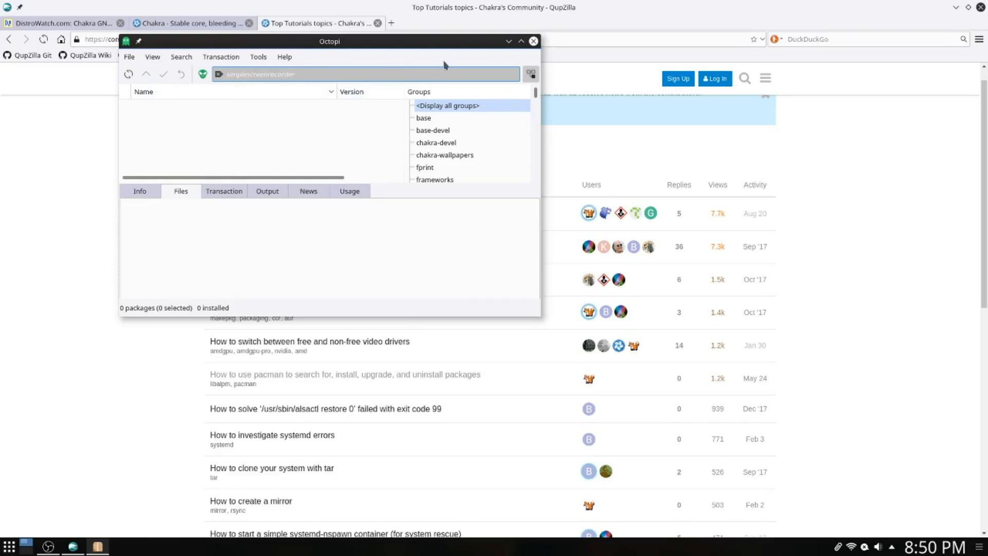
left_click(533, 41)
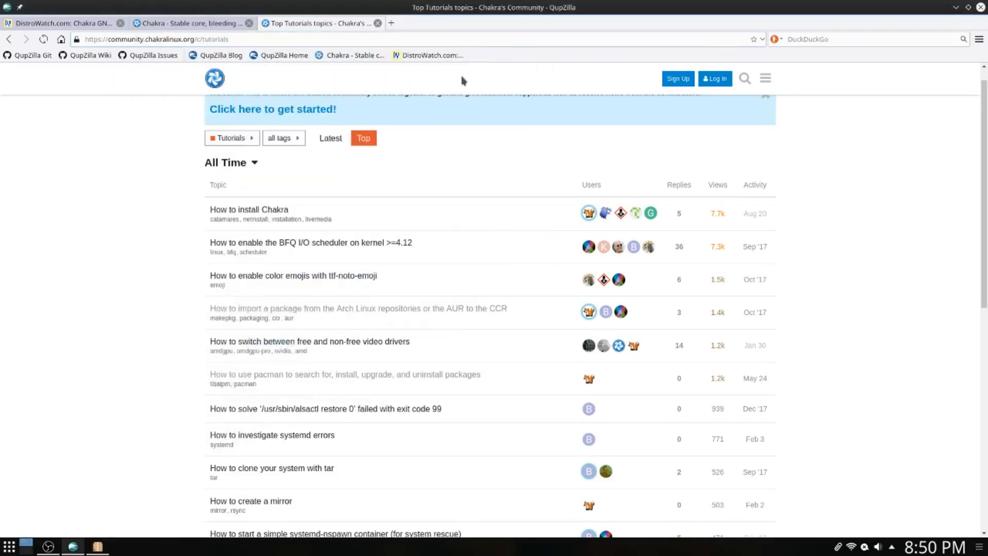
left_click(192, 22)
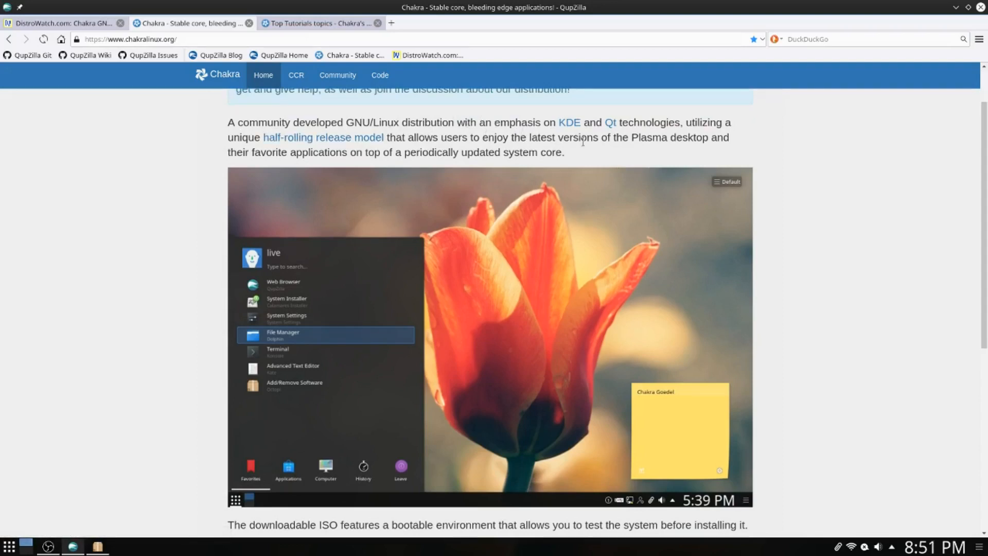
mouse_move(829, 118)
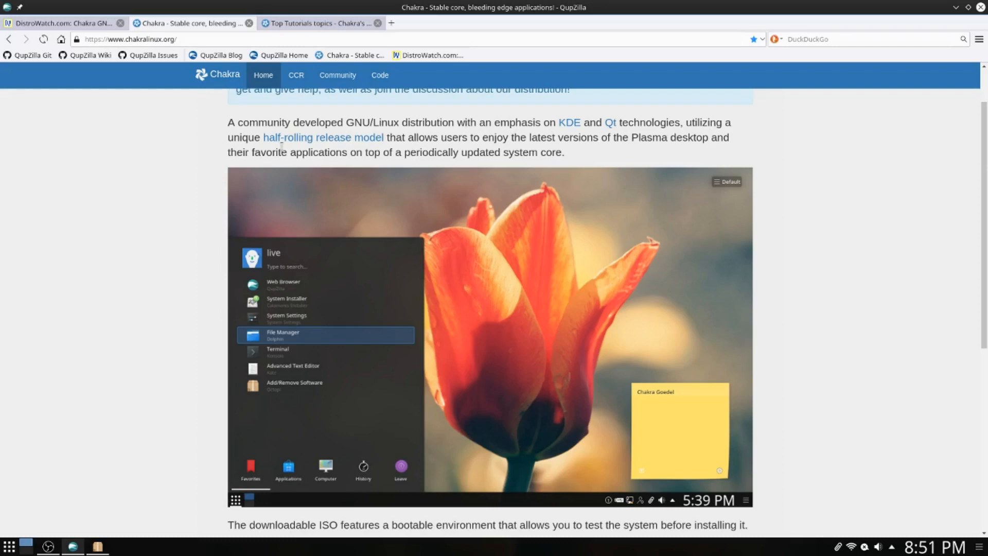
mouse_move(500, 153)
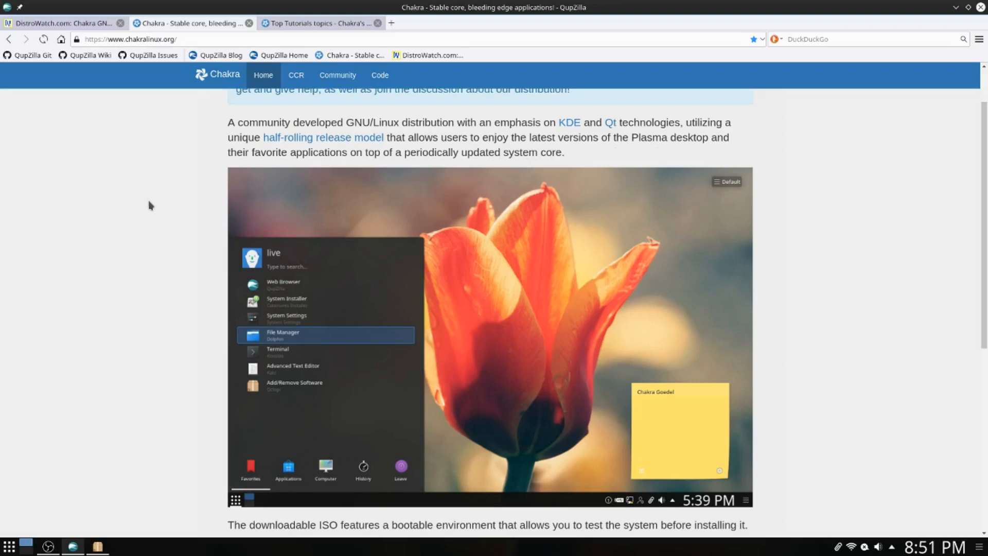
mouse_move(186, 172)
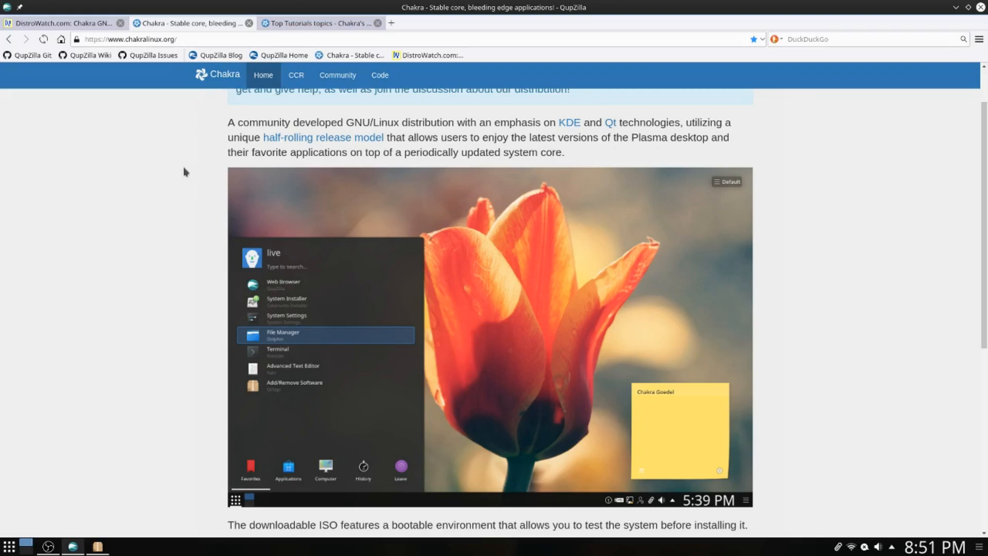
scroll("down", 3)
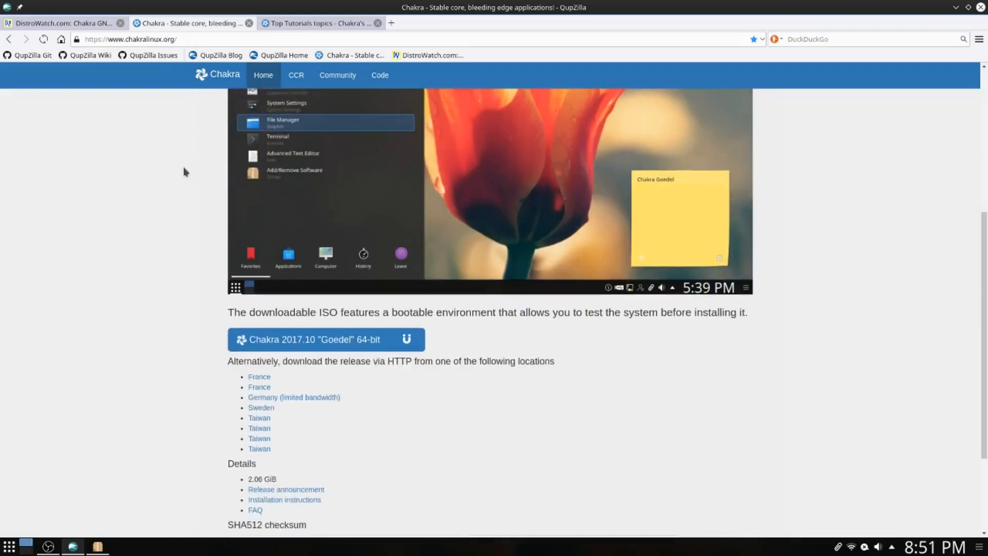
scroll("down", 3)
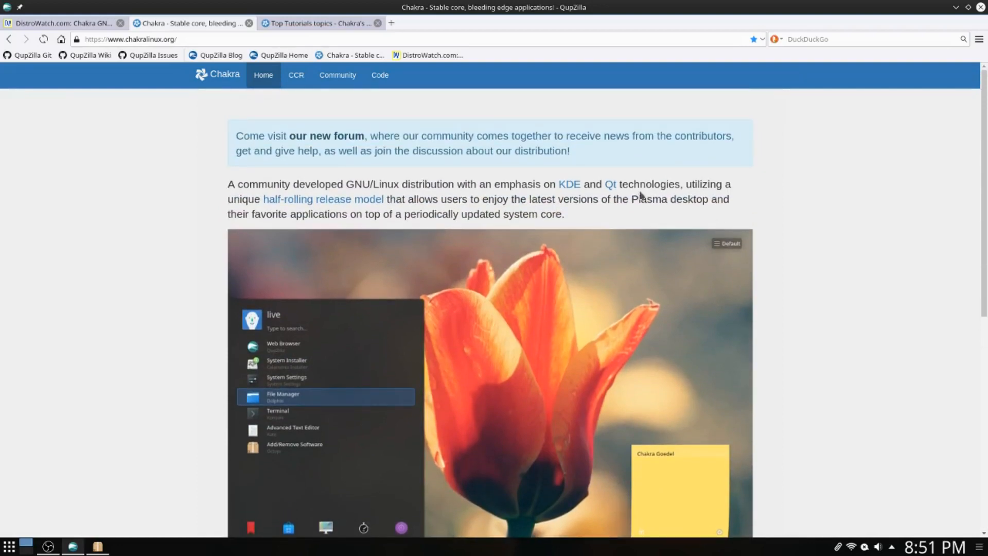
- Open the 'our new forum' Welcome post in a new tab, read it, then return to Top Tutorials
right_click(328, 135)
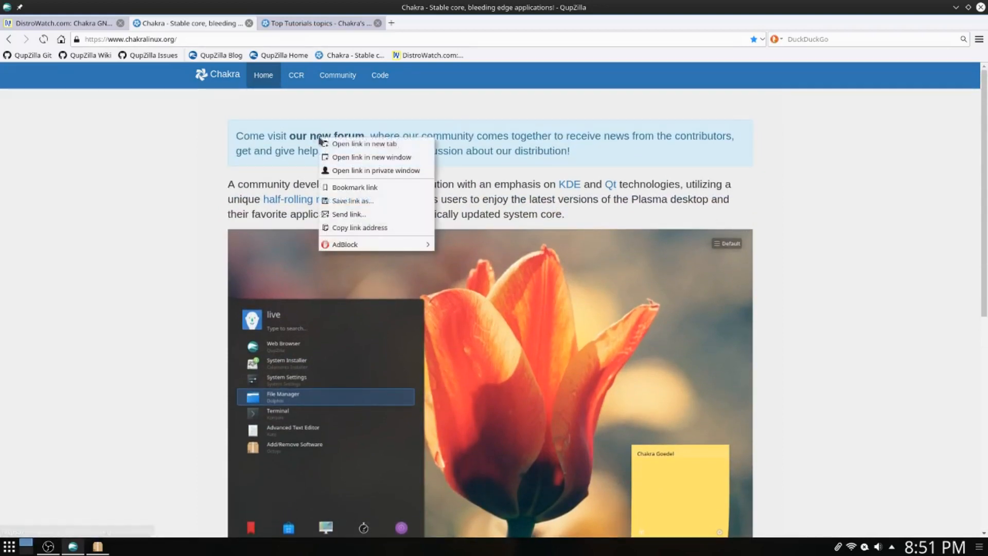
left_click(362, 143)
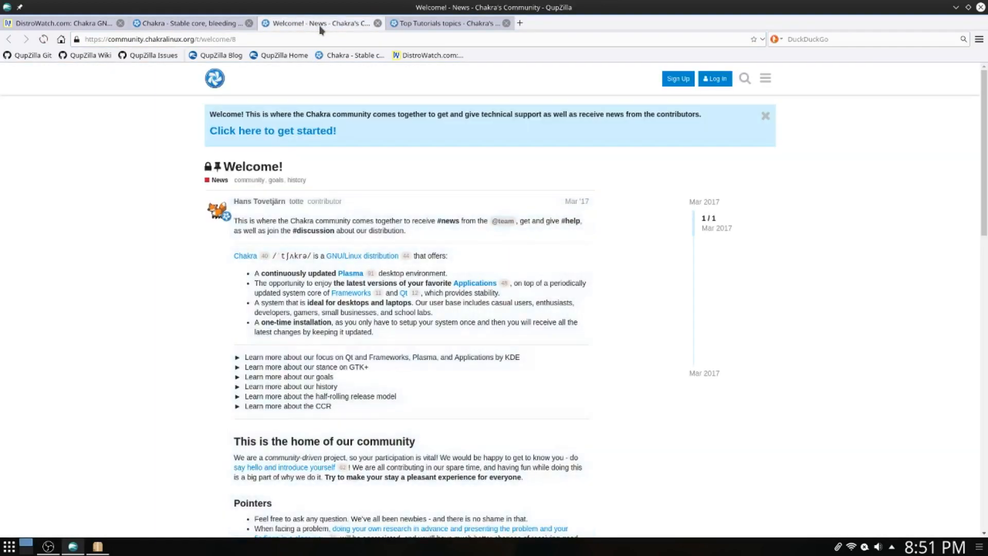
mouse_move(221, 238)
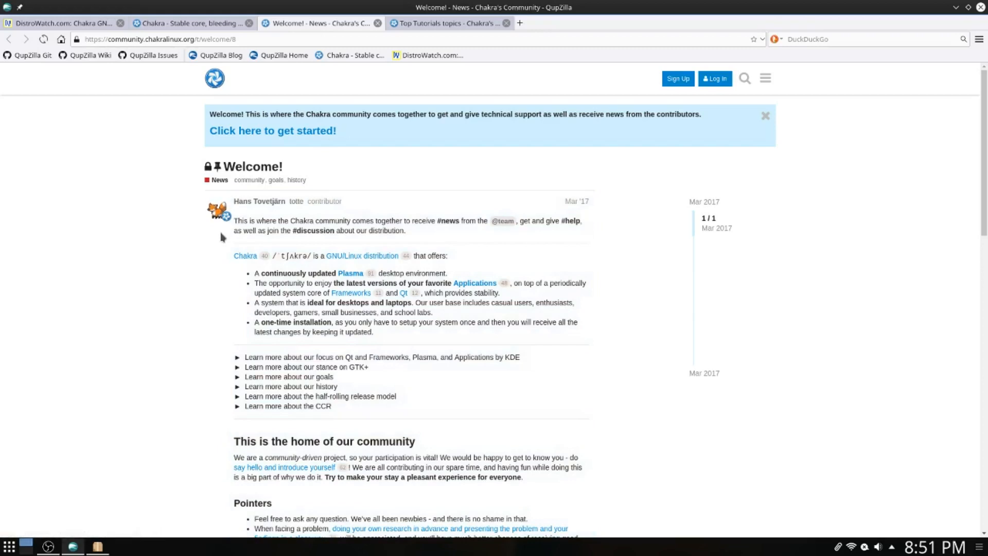
mouse_move(414, 230)
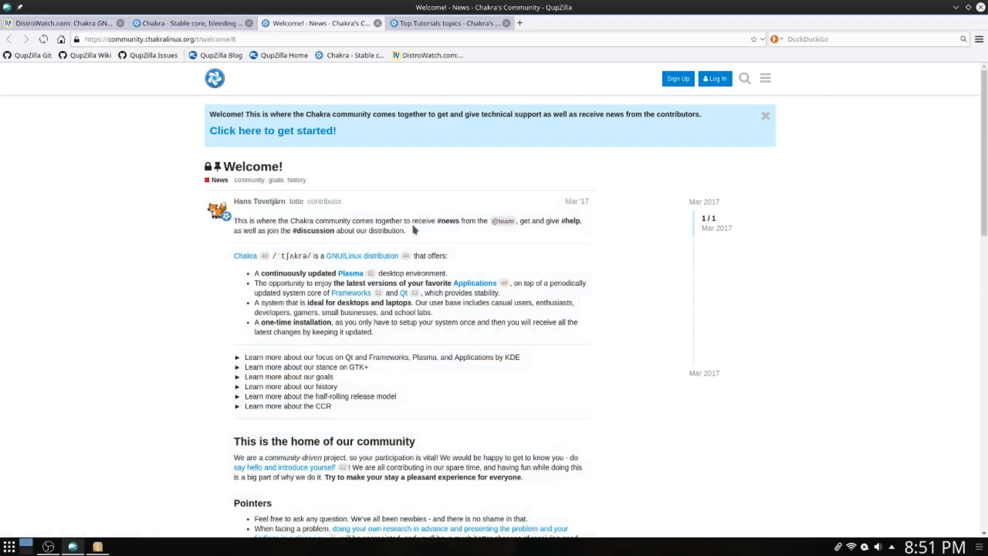
mouse_move(201, 286)
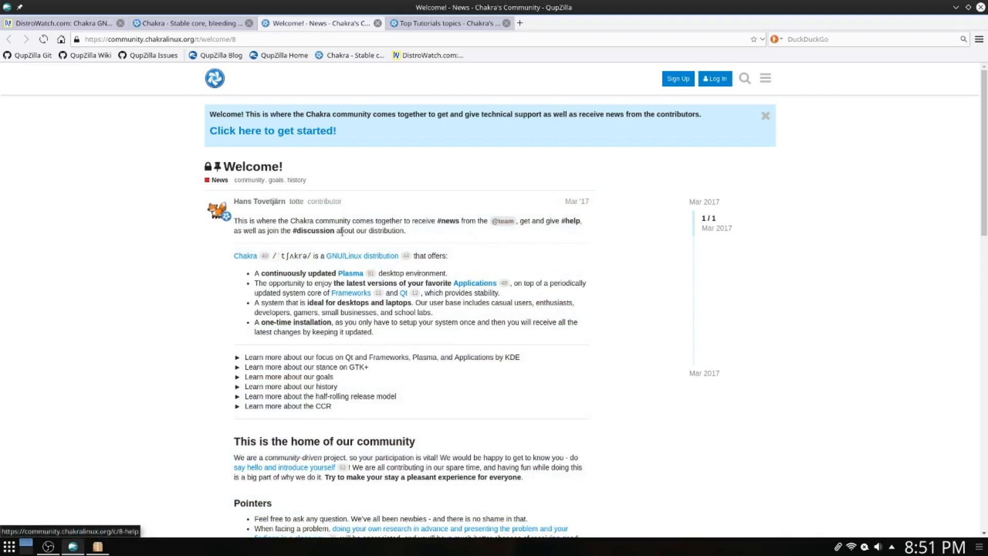
scroll("down", 3)
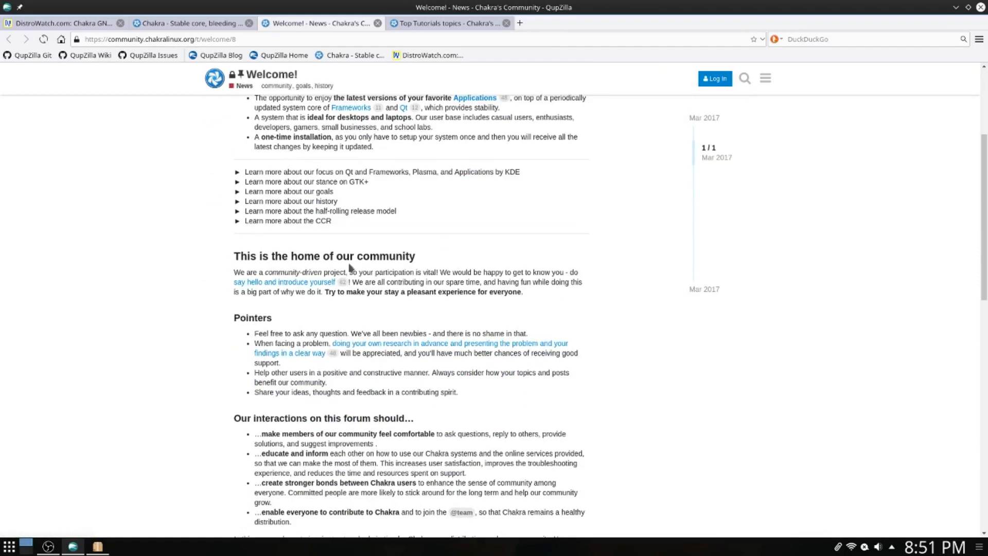
scroll("down", 3)
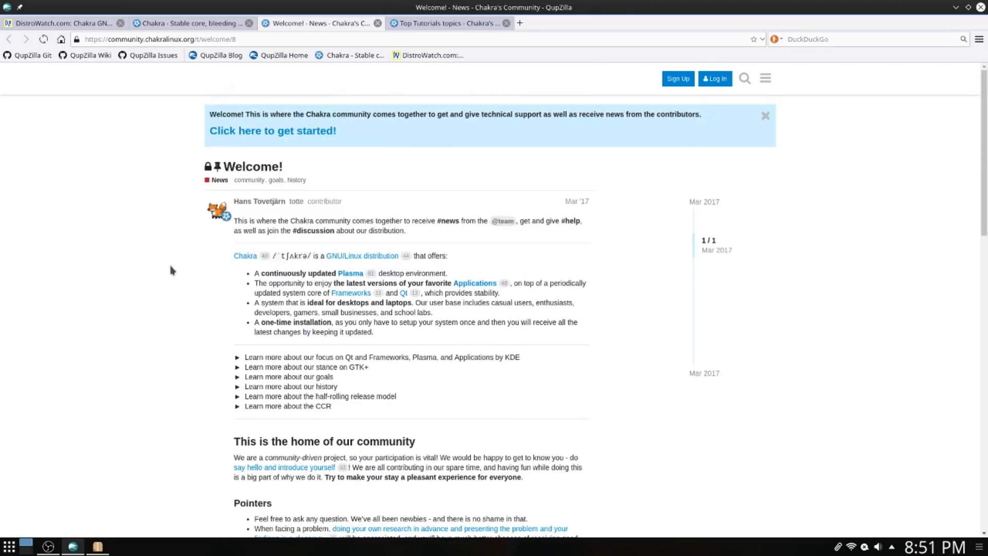
left_click(447, 23)
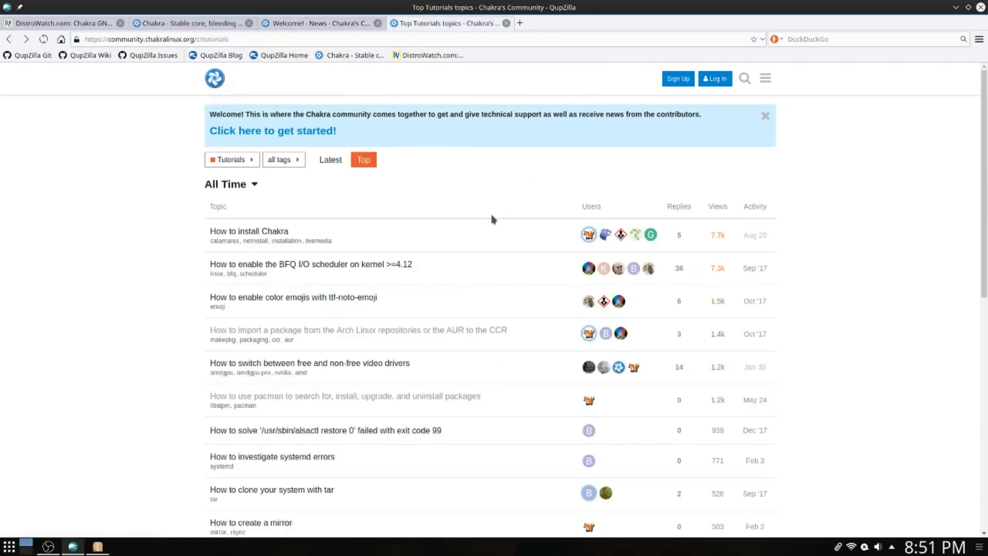
mouse_move(261, 337)
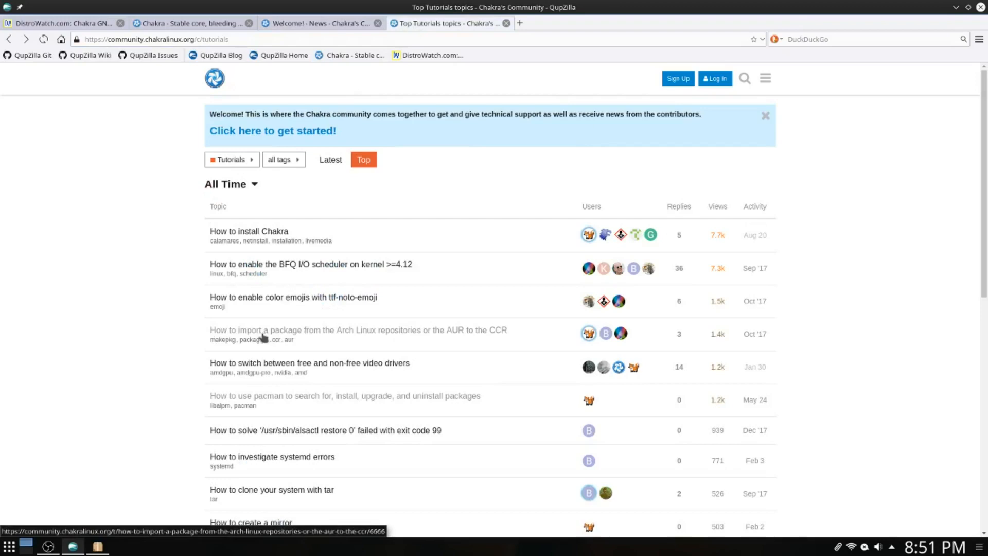
mouse_move(406, 334)
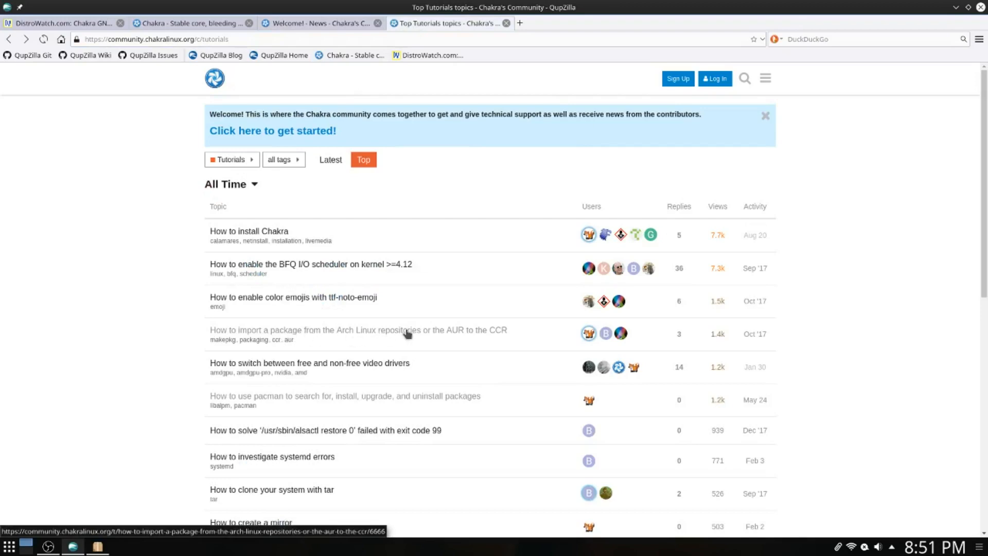
mouse_move(437, 337)
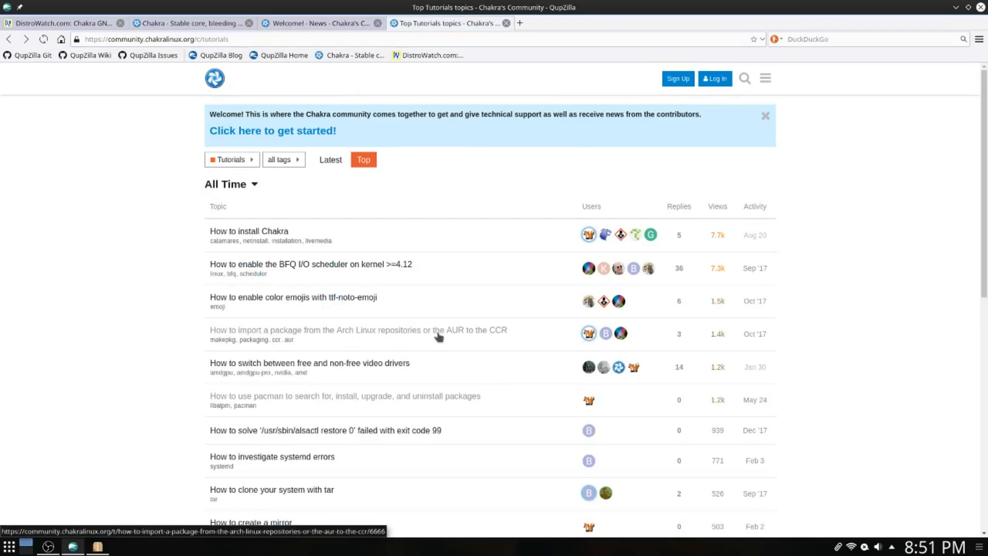
mouse_move(465, 338)
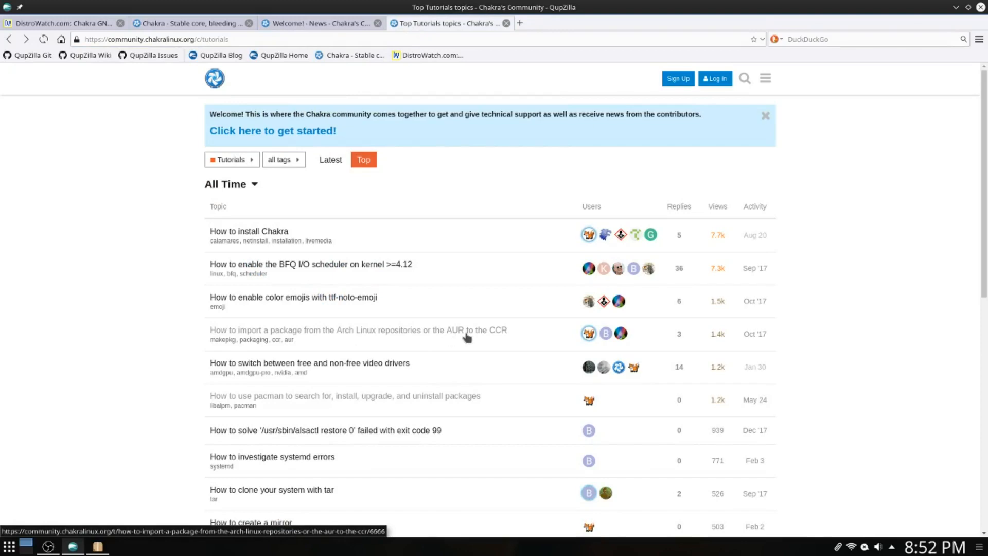
mouse_move(342, 336)
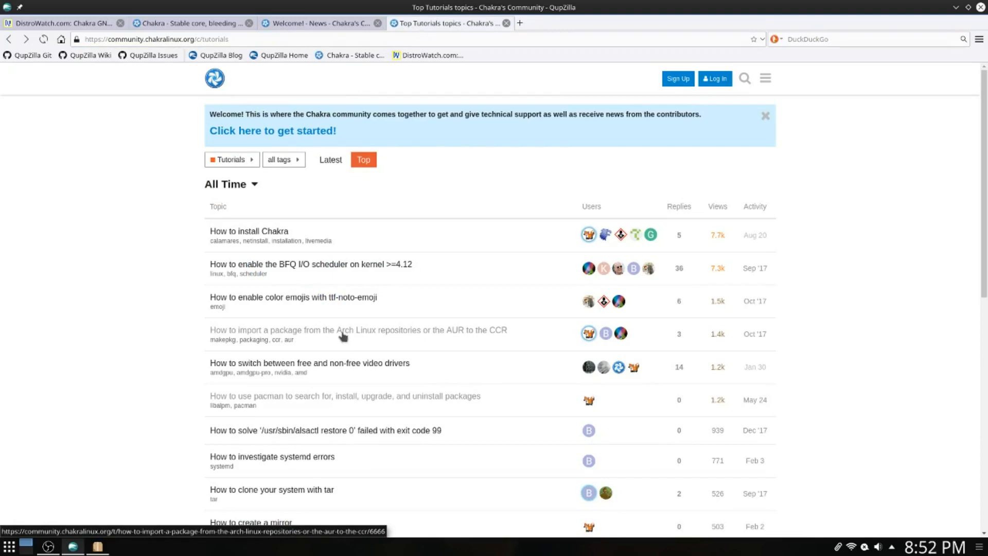
- Open the topic 'How to import a package from the Arch Linux repositories or the AUR to the CCR'
left_click(358, 329)
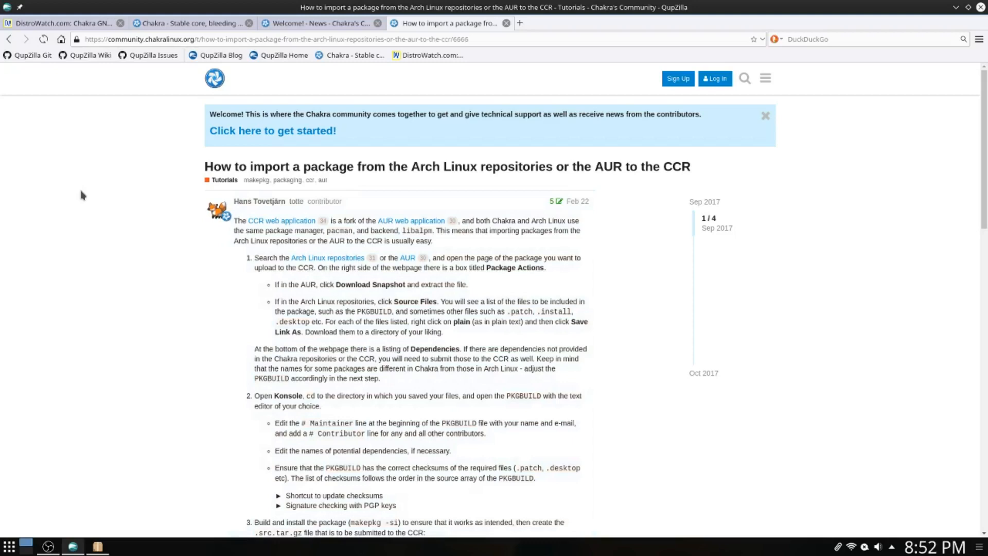
scroll("down", 3)
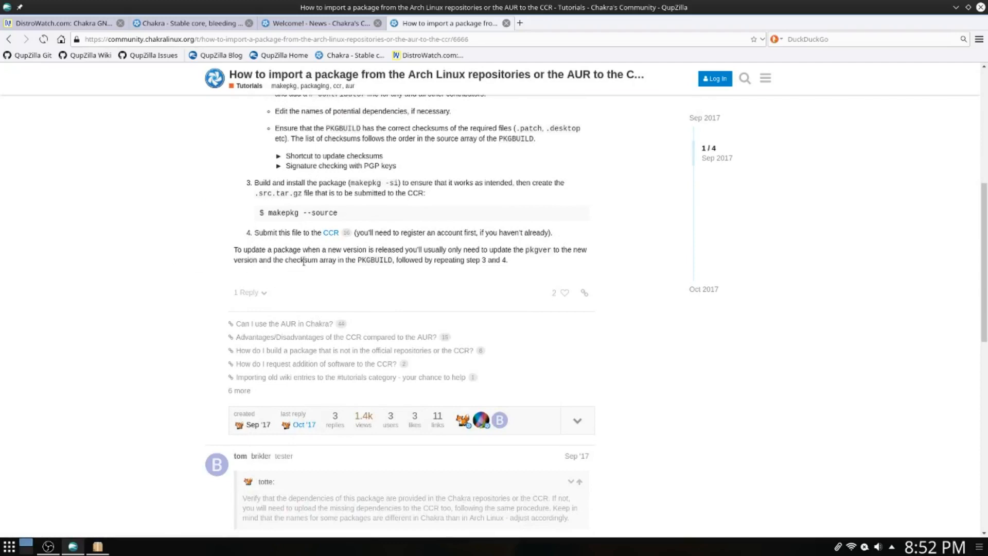
mouse_move(527, 271)
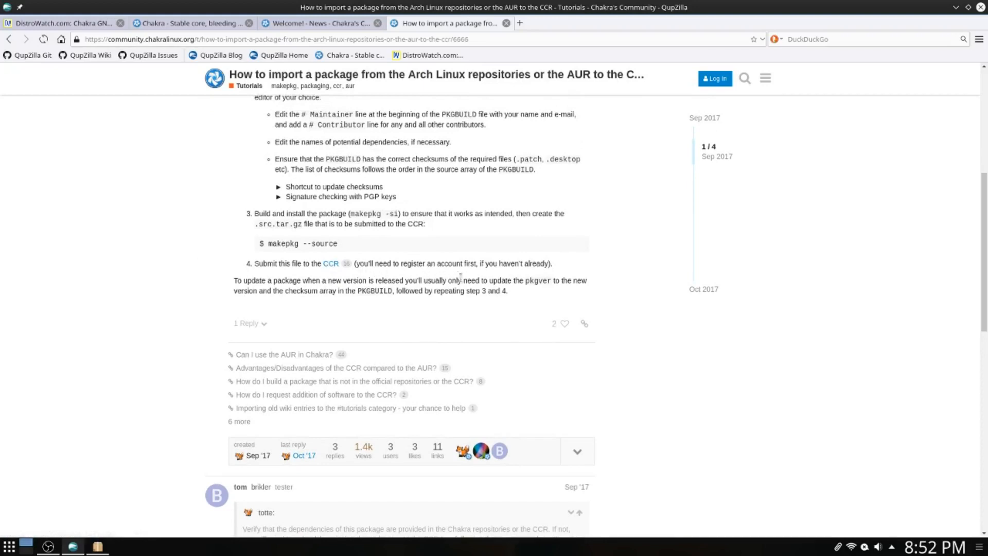
mouse_move(519, 276)
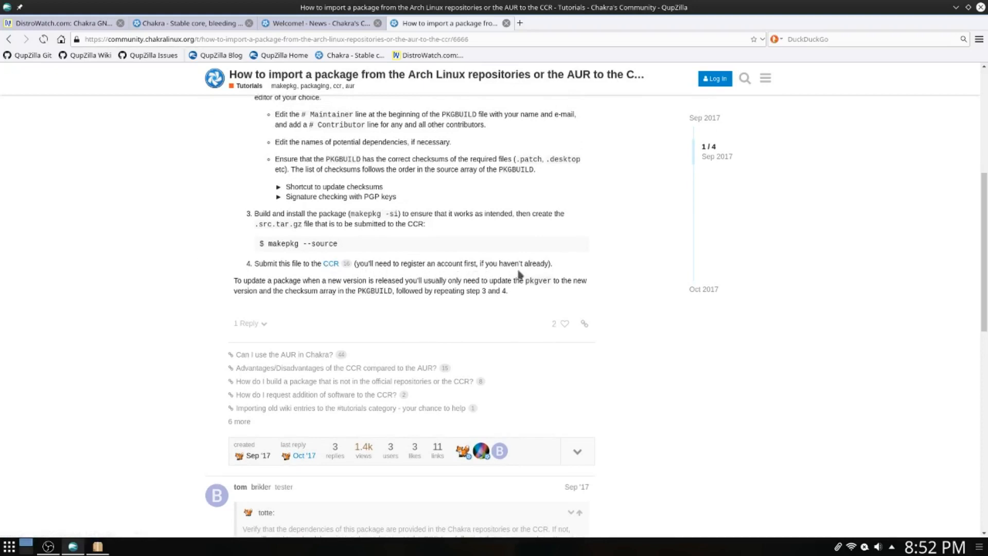
mouse_move(435, 281)
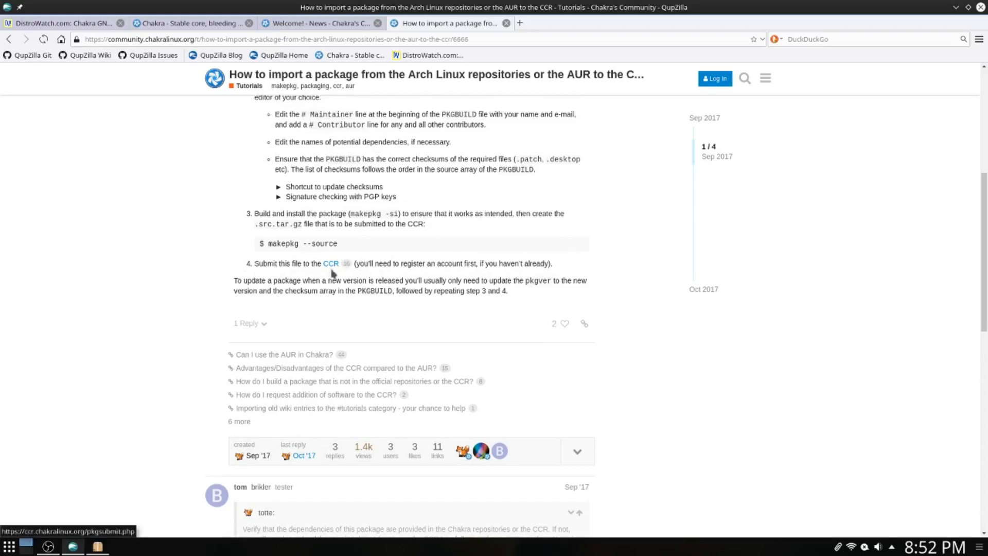
mouse_move(350, 272)
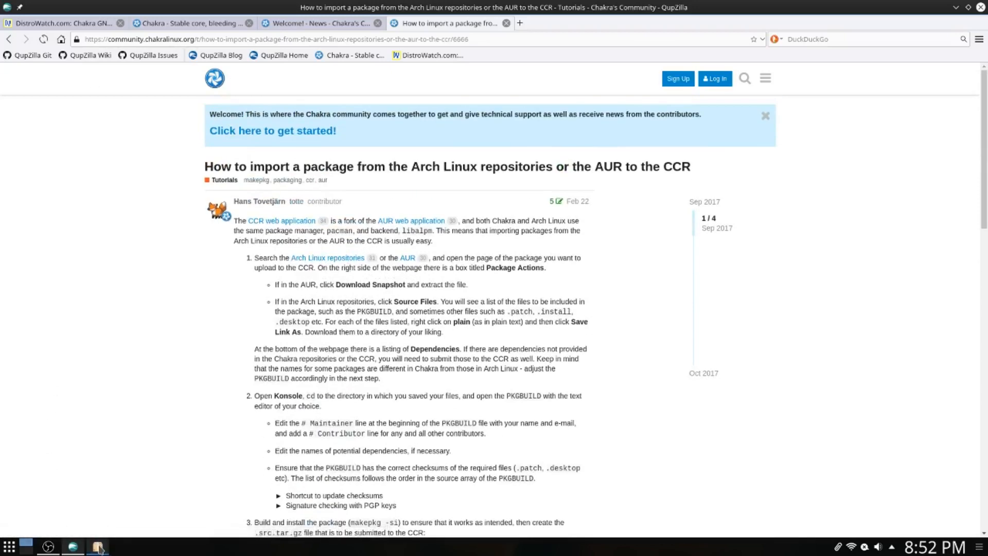
- Open the tutorial's Arch Linux repositories link in a new tab and view Package Search
left_click(98, 545)
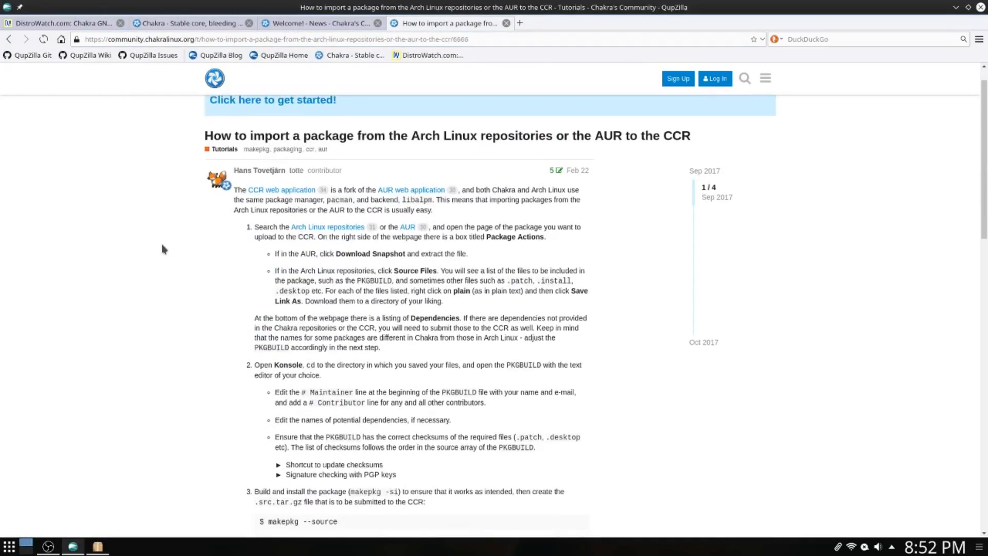
mouse_move(248, 252)
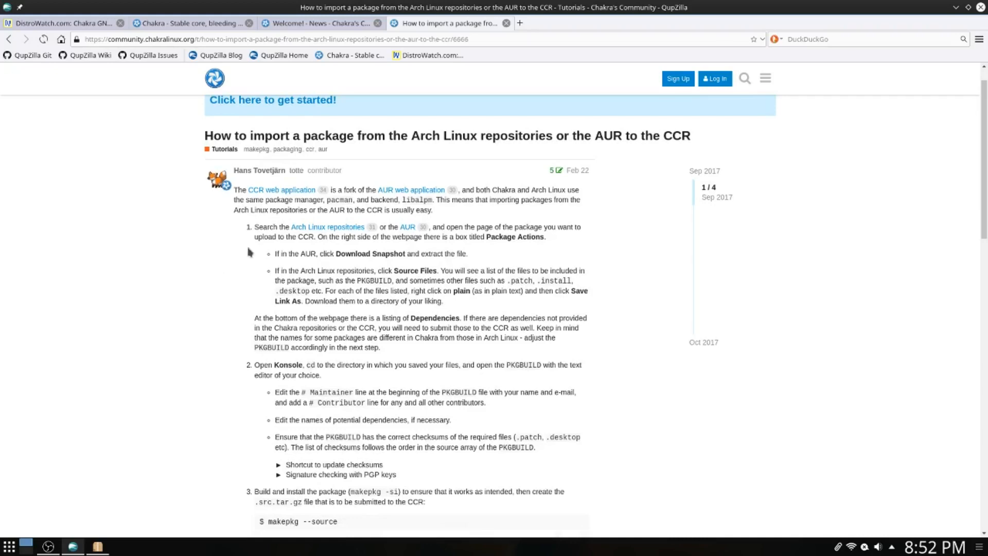
right_click(328, 227)
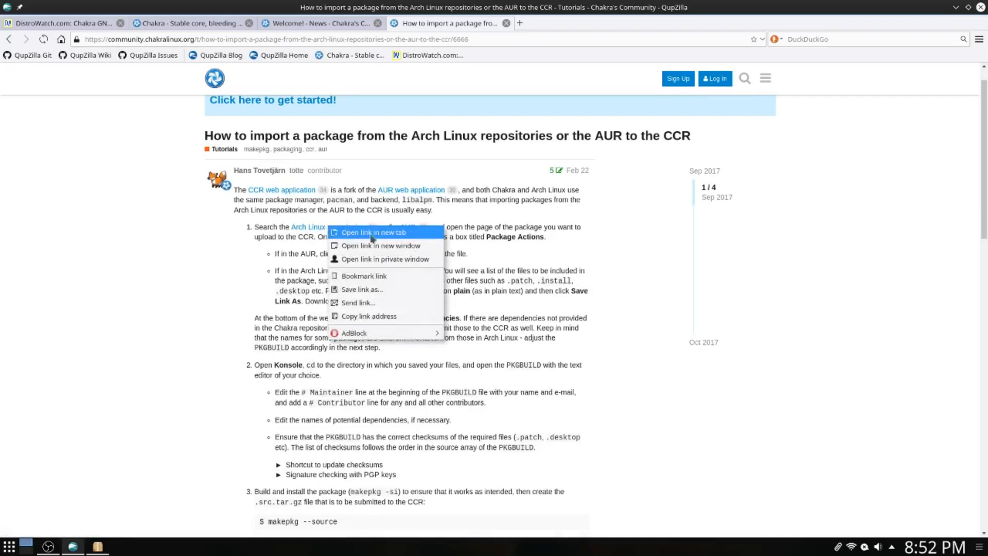
left_click(373, 232)
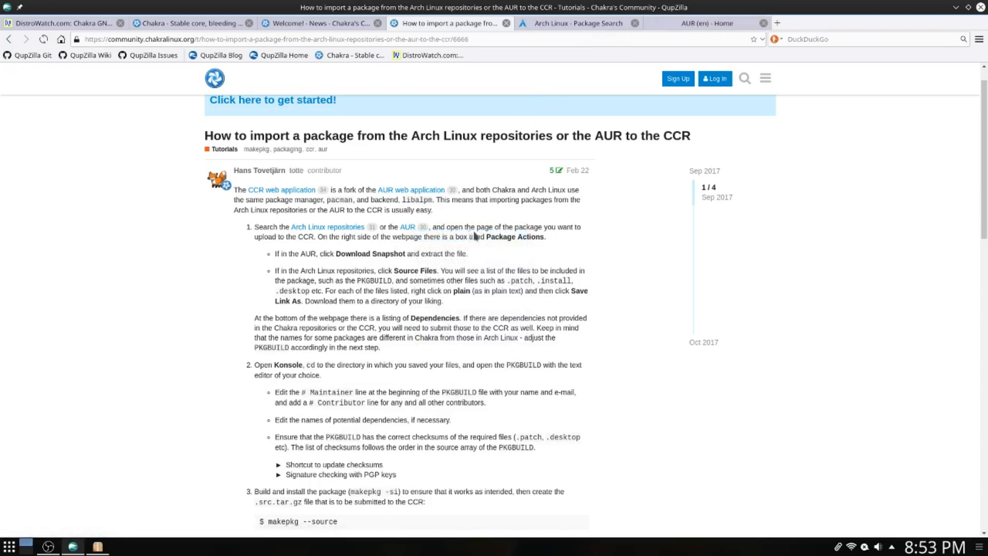
left_click(574, 23)
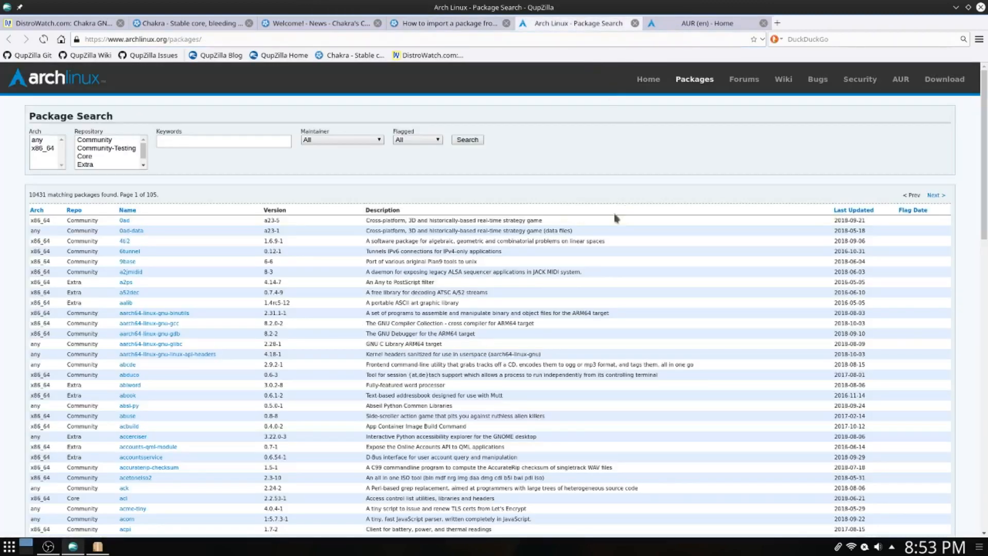
- Search x86_64 Community packages for simplescreenrecorder and open its 0.3.11-1 details page
left_click(43, 149)
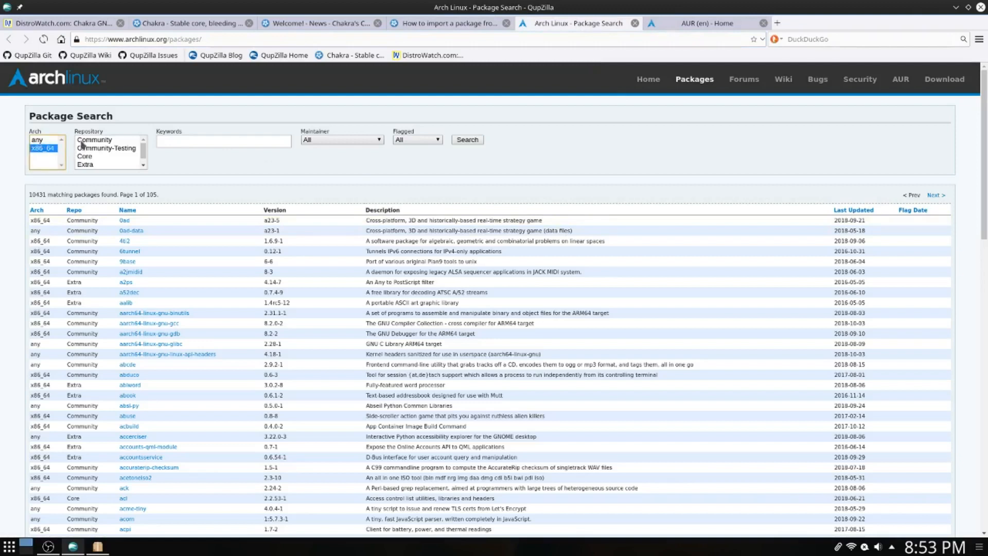
left_click(94, 139)
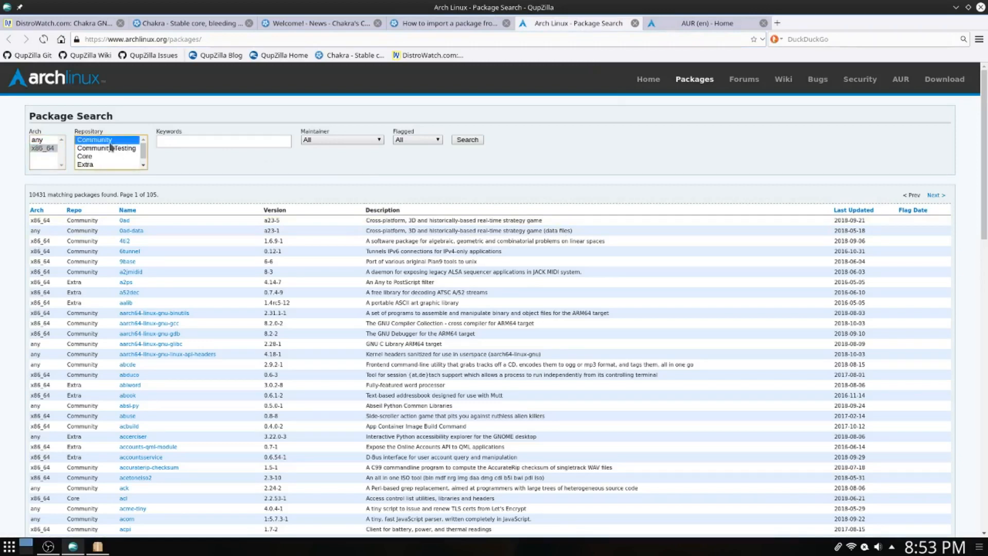
left_click(223, 140)
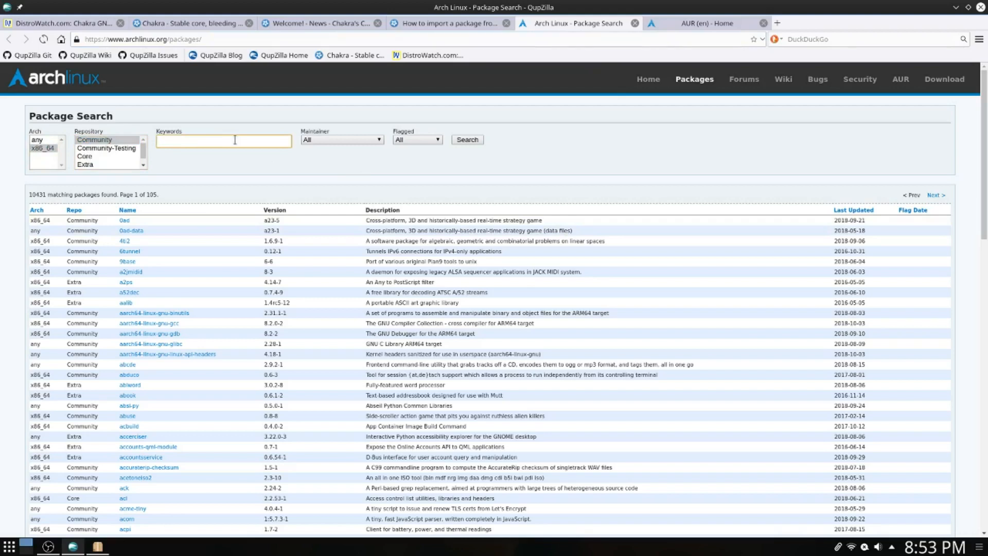
type("s")
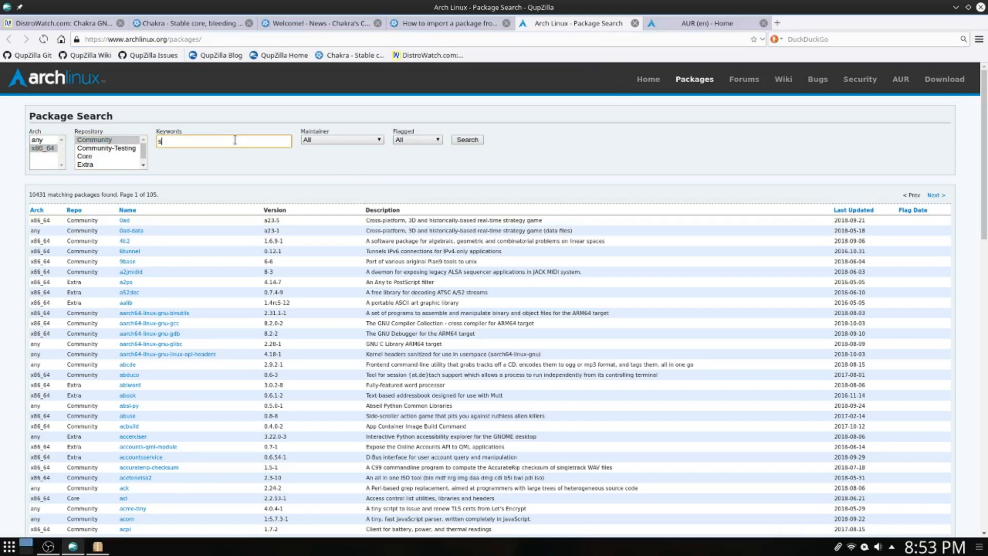
type("implescreenrecorder")
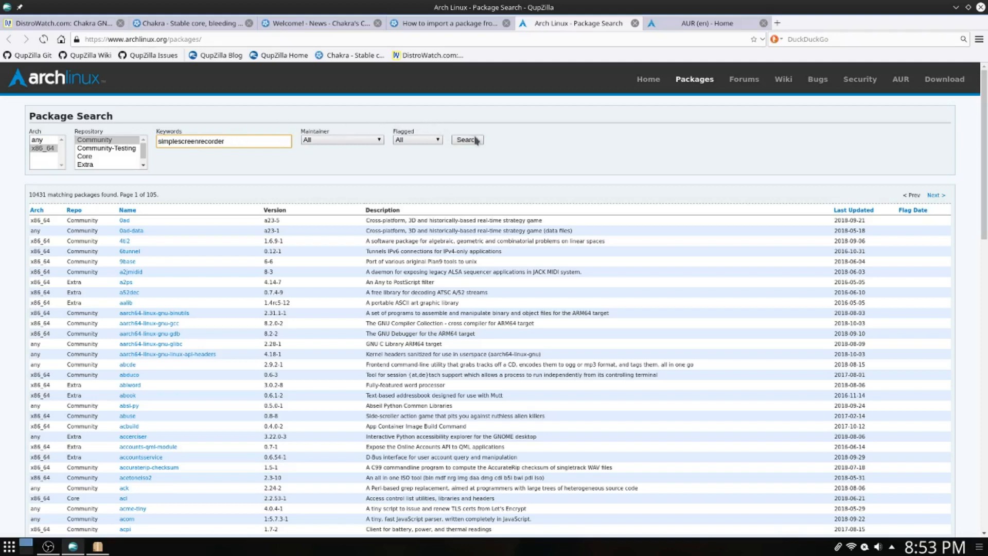
left_click(465, 139)
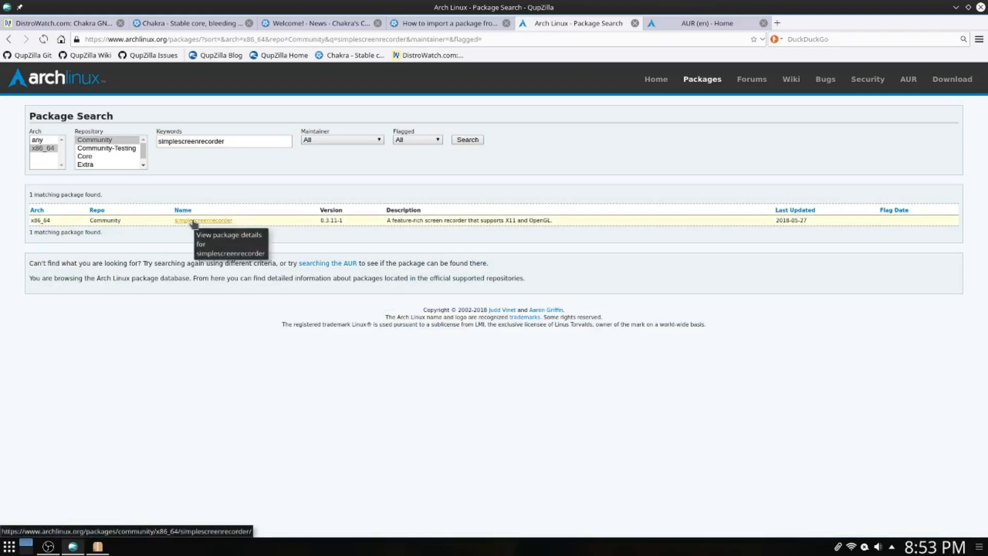
left_click(203, 220)
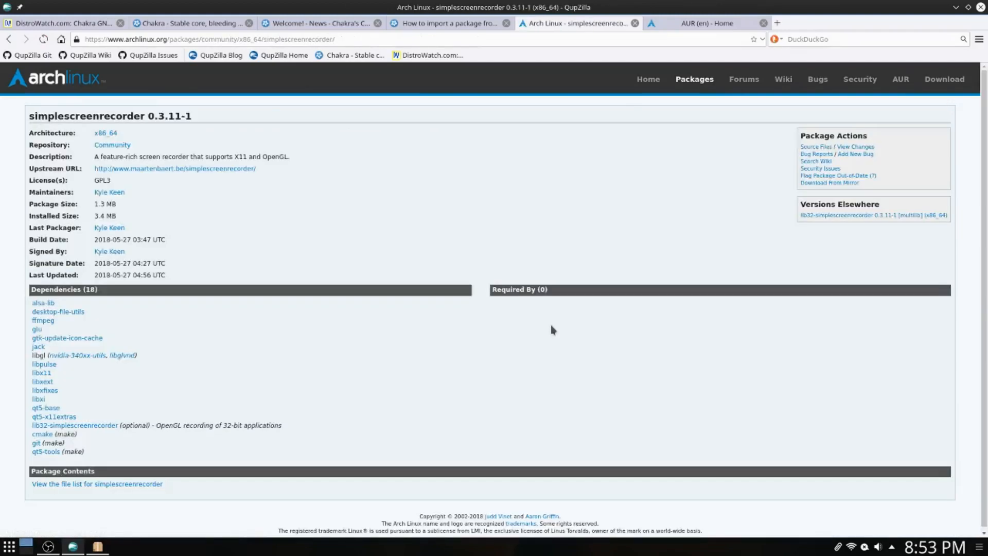
- Switch back to the 'How to import a package' tutorial tab to reread its steps
left_click(447, 23)
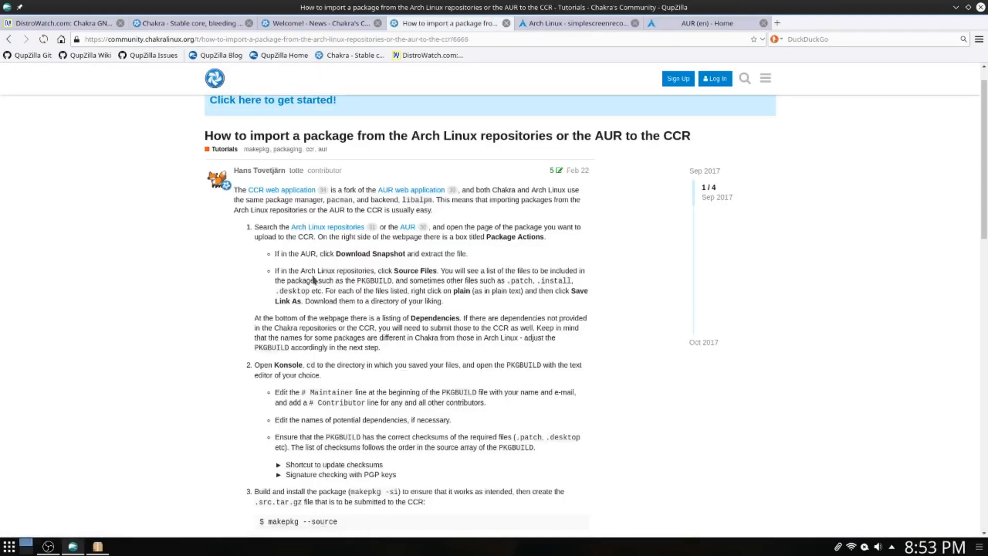
mouse_move(326, 266)
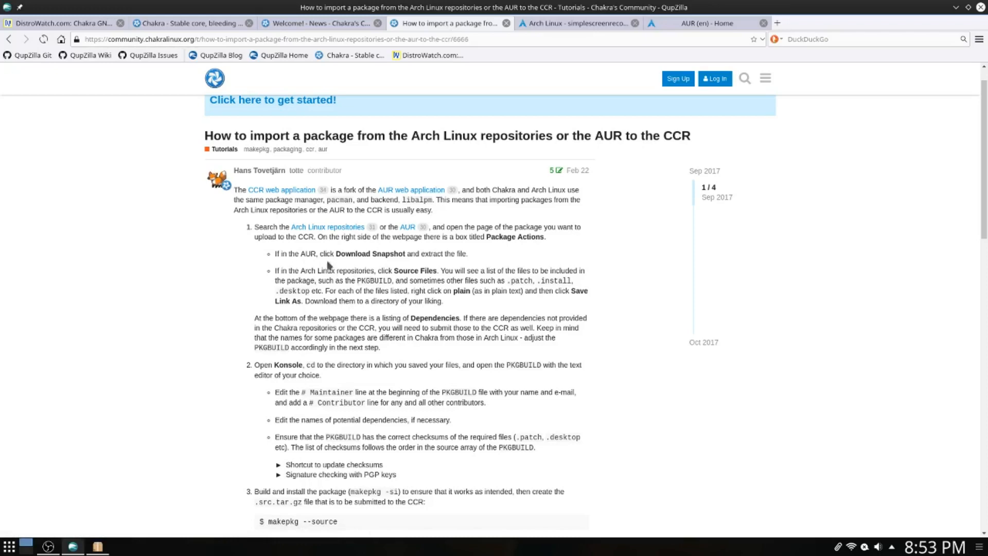
mouse_move(398, 279)
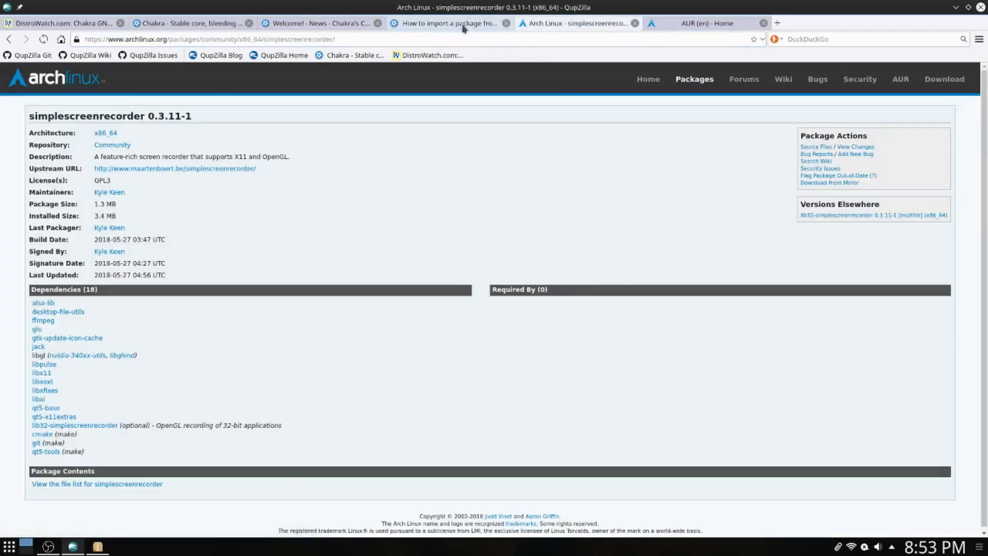
left_click(447, 23)
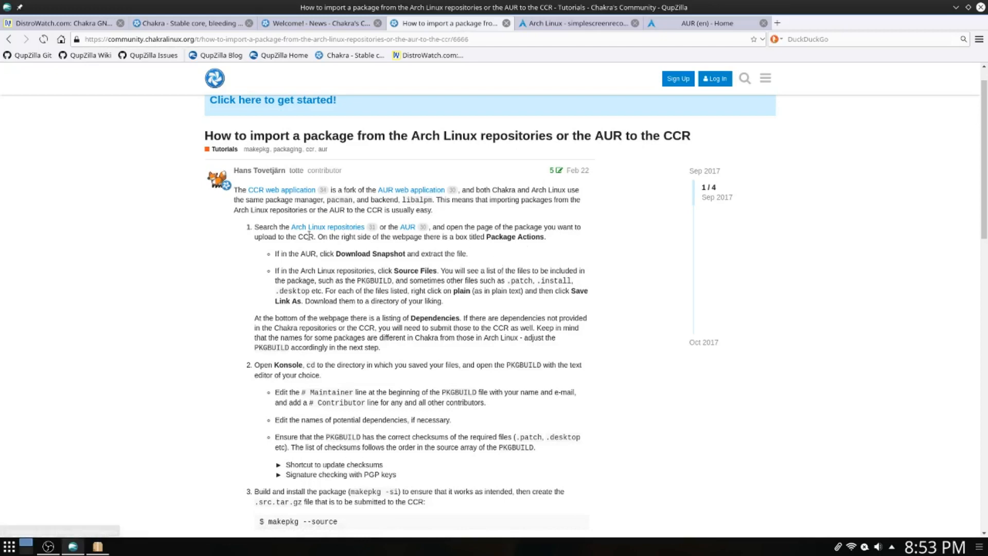
mouse_move(327, 227)
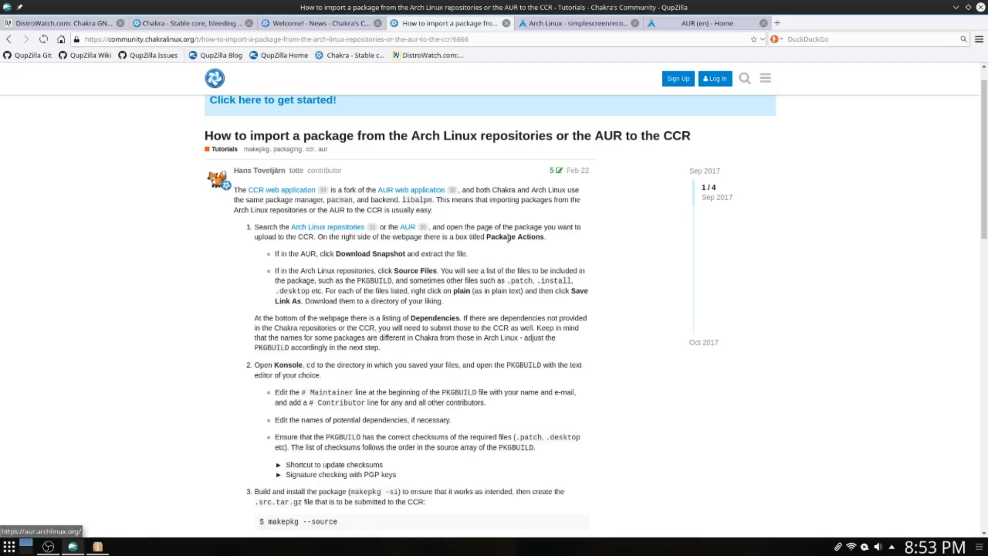
mouse_move(317, 239)
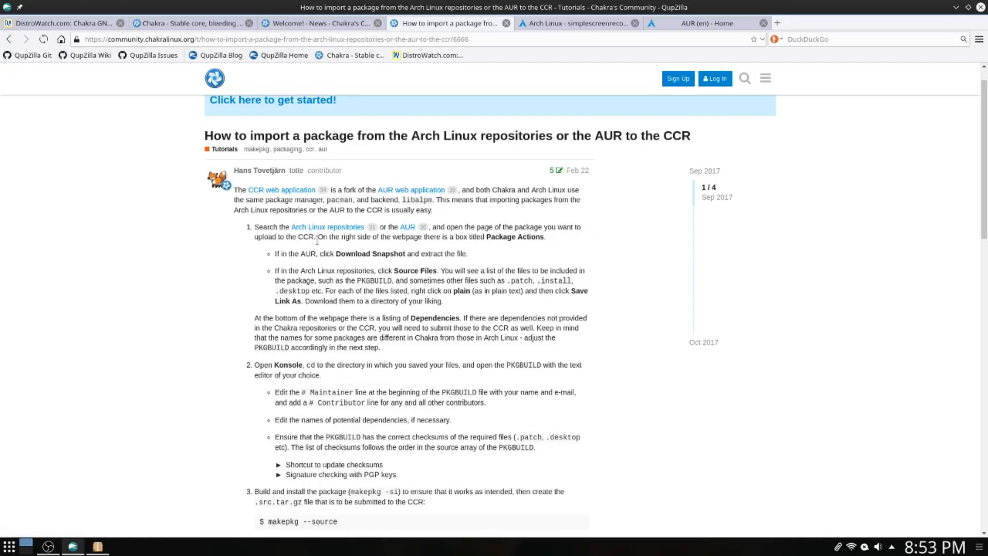
mouse_move(342, 251)
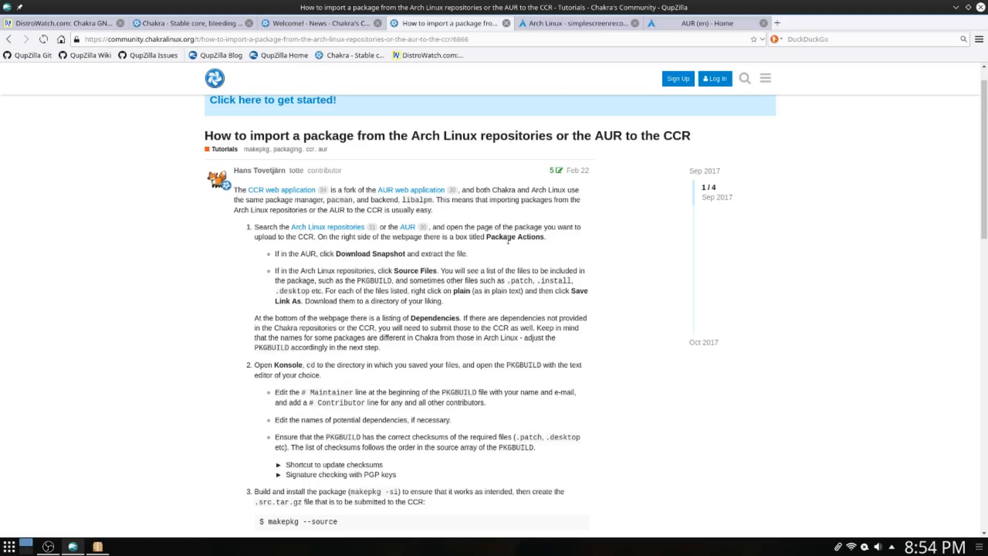
mouse_move(356, 269)
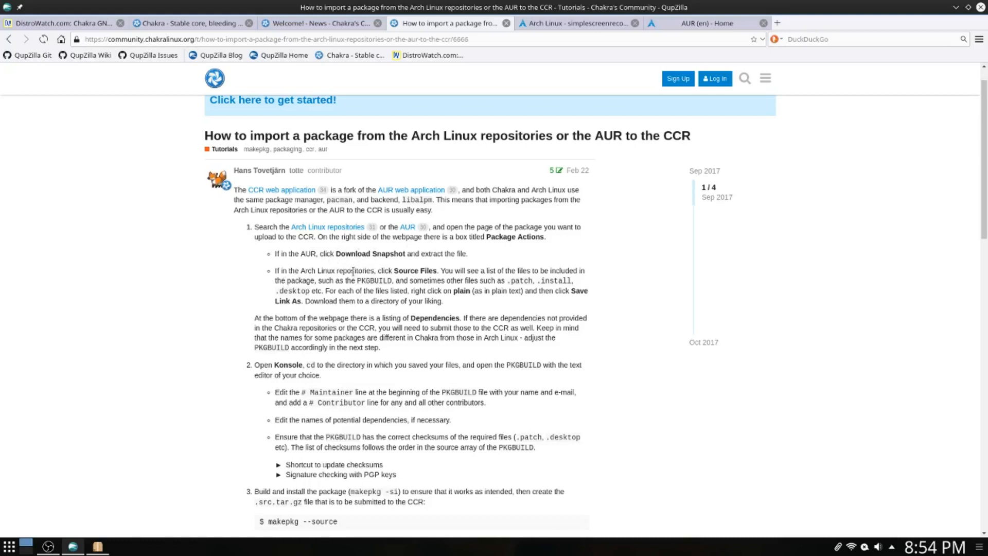
mouse_move(440, 267)
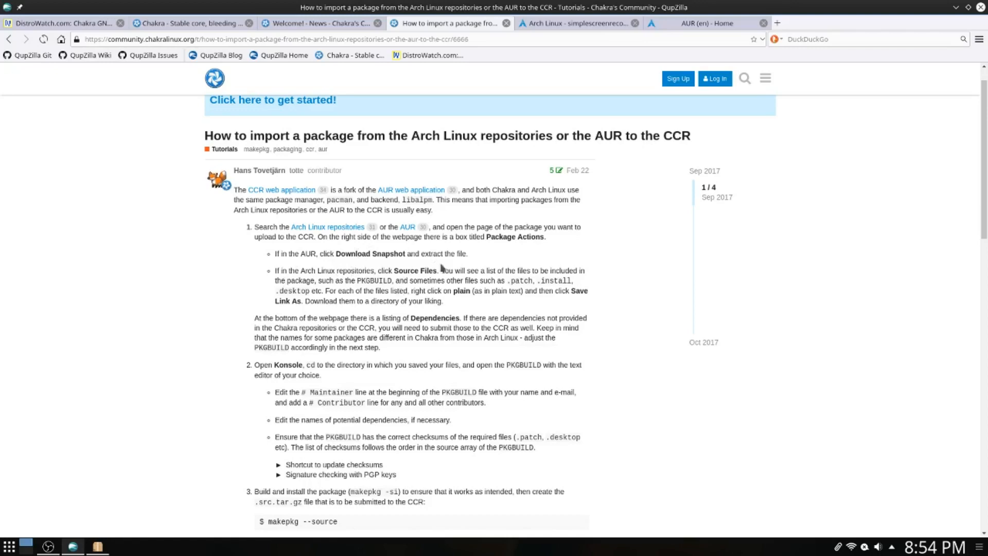
- Open simplescreenrecorder's source files from its package page, then return to the tutorial
left_click(578, 23)
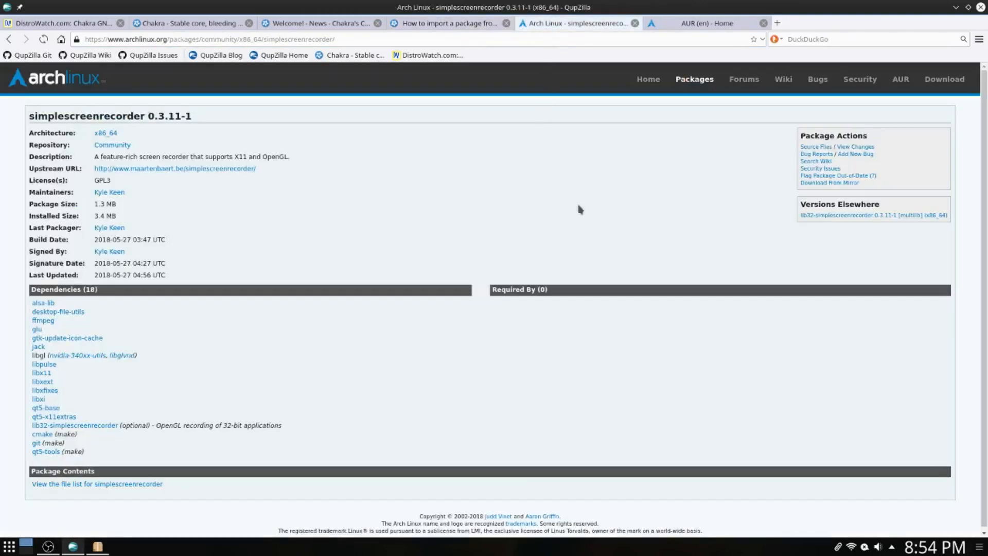
mouse_move(804, 146)
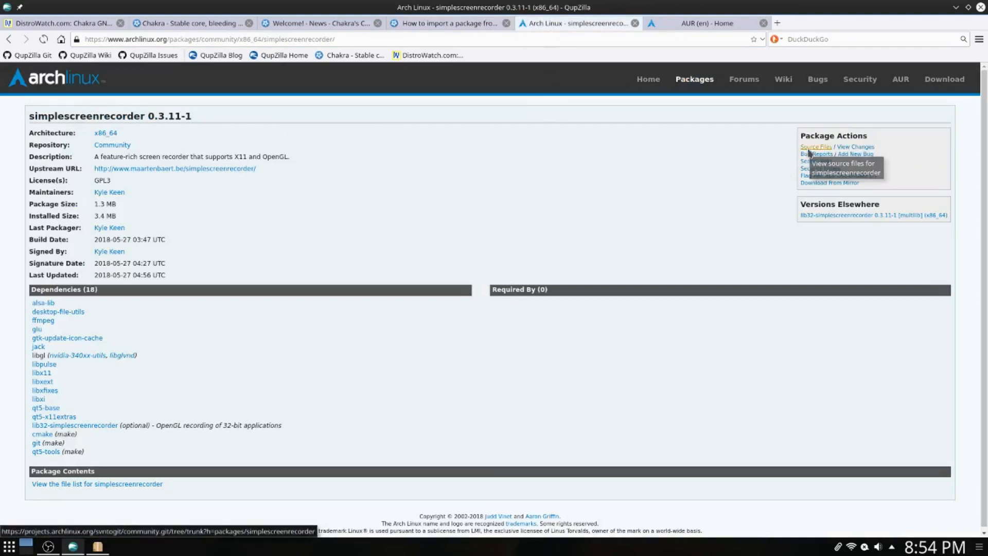
left_click(814, 146)
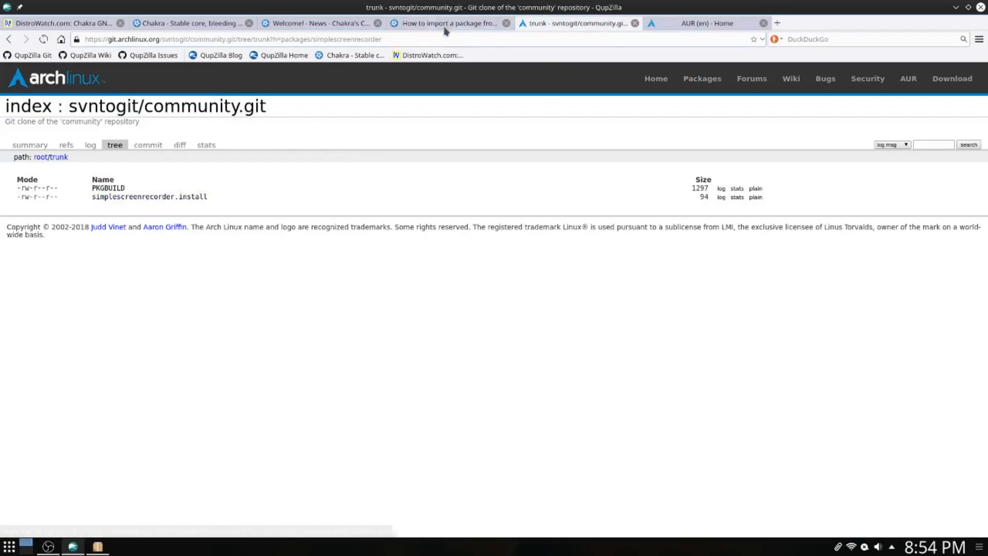
left_click(447, 23)
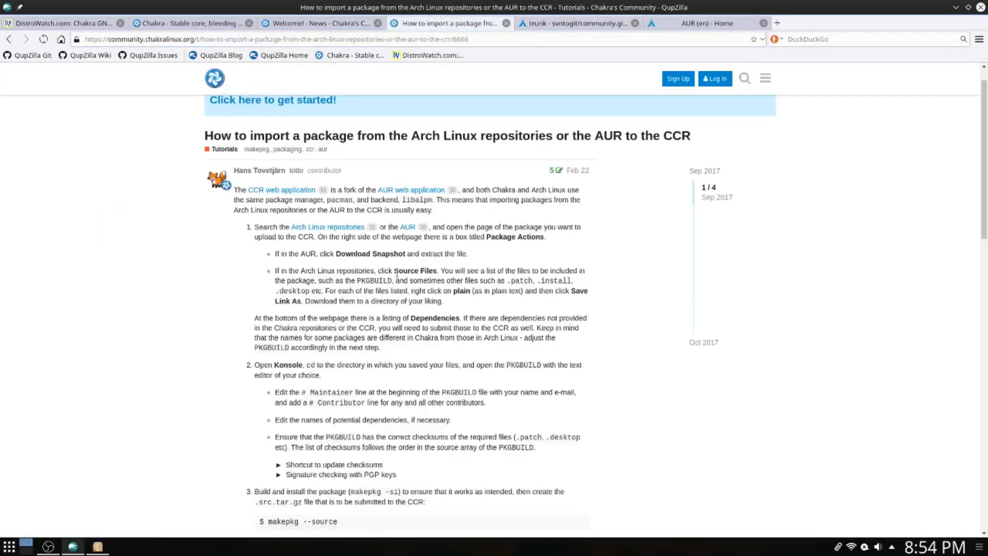
mouse_move(419, 327)
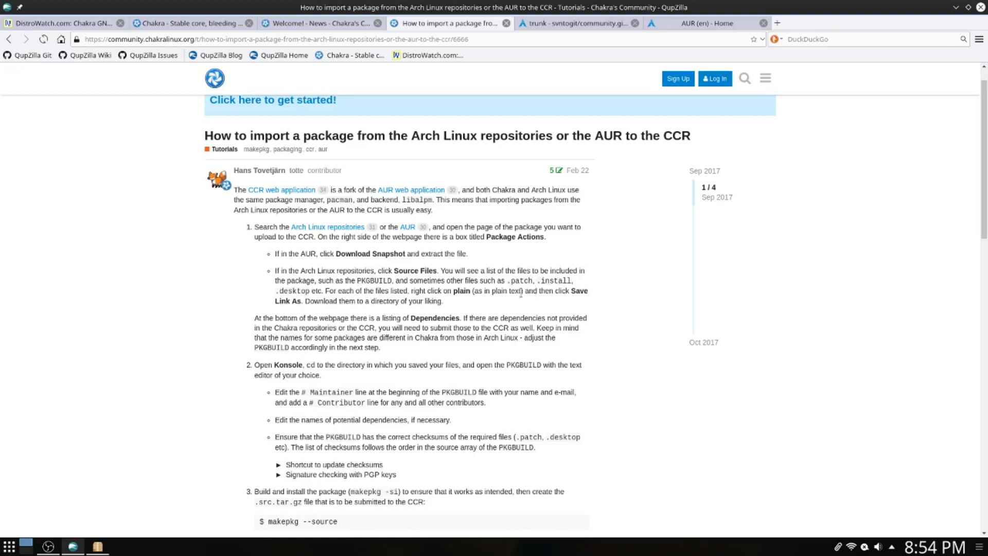
mouse_move(564, 290)
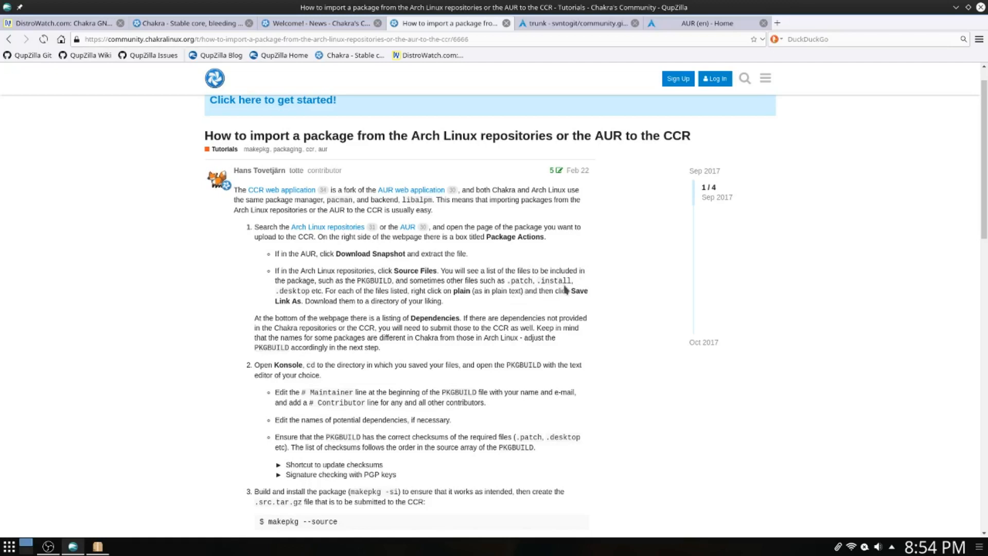
mouse_move(299, 310)
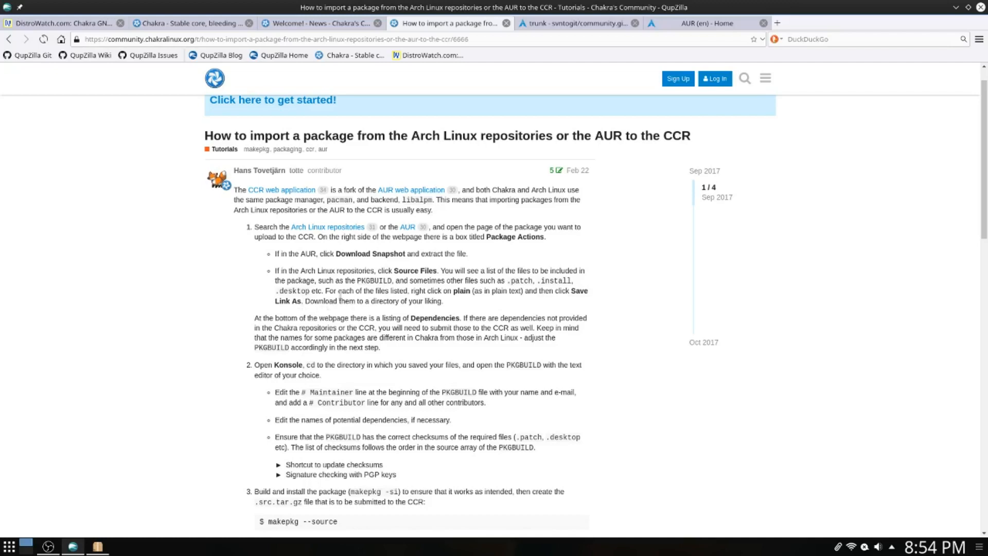
mouse_move(464, 309)
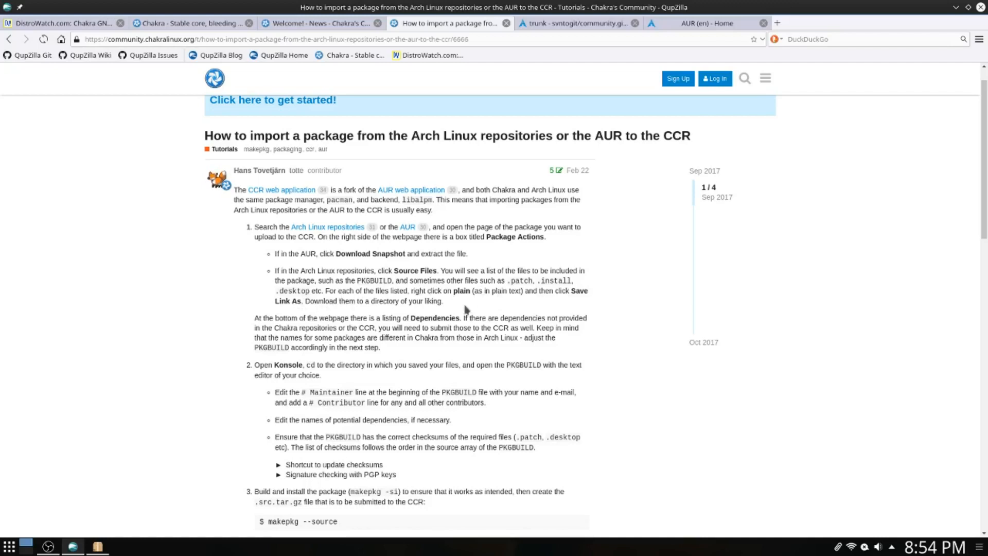
mouse_move(468, 303)
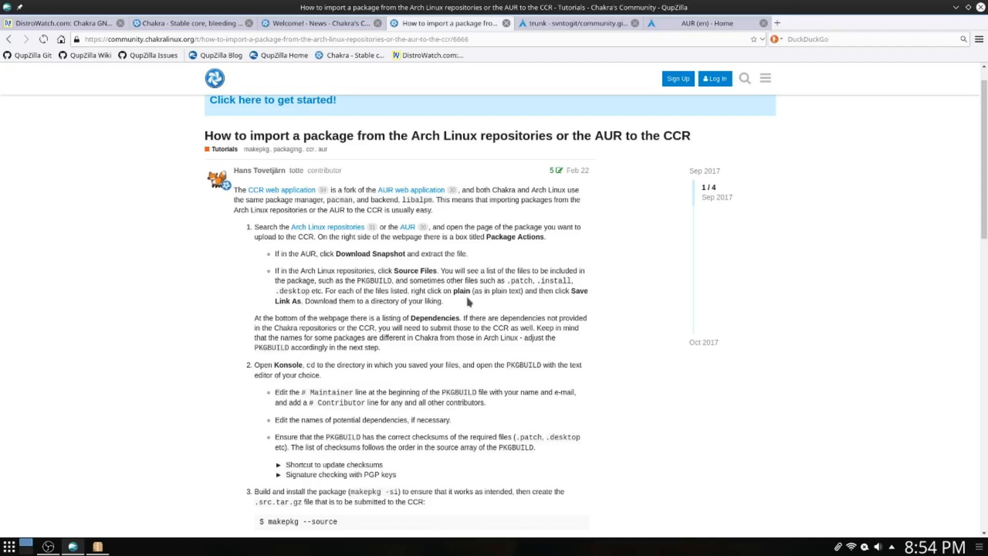
mouse_move(566, 294)
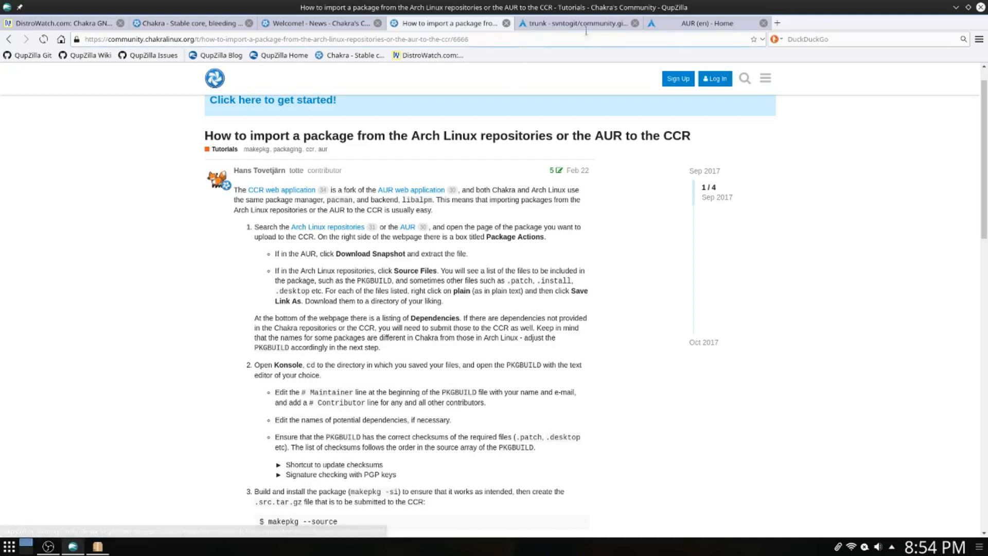
- Check the PKGBUILD link options in the git tree, then return to the forum tutorial
left_click(574, 24)
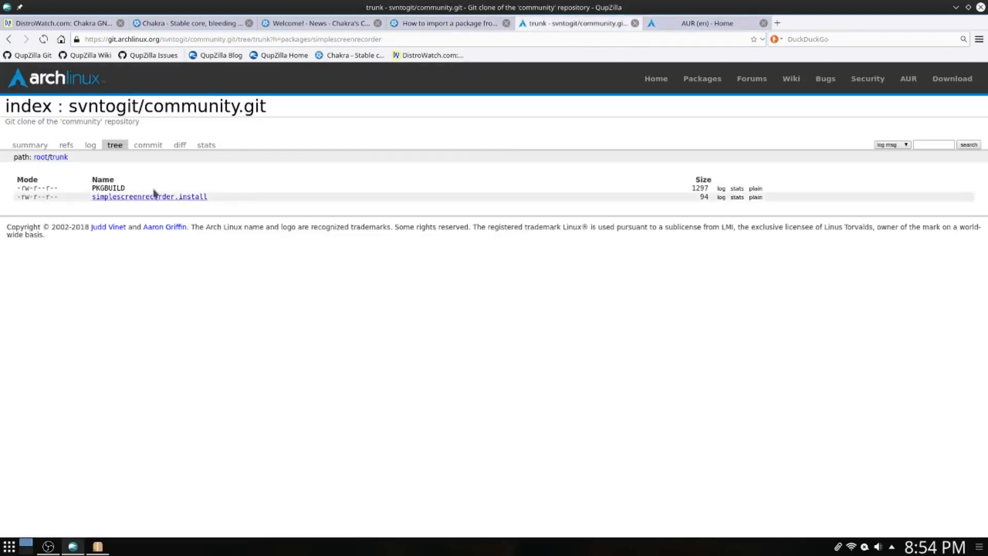
right_click(107, 188)
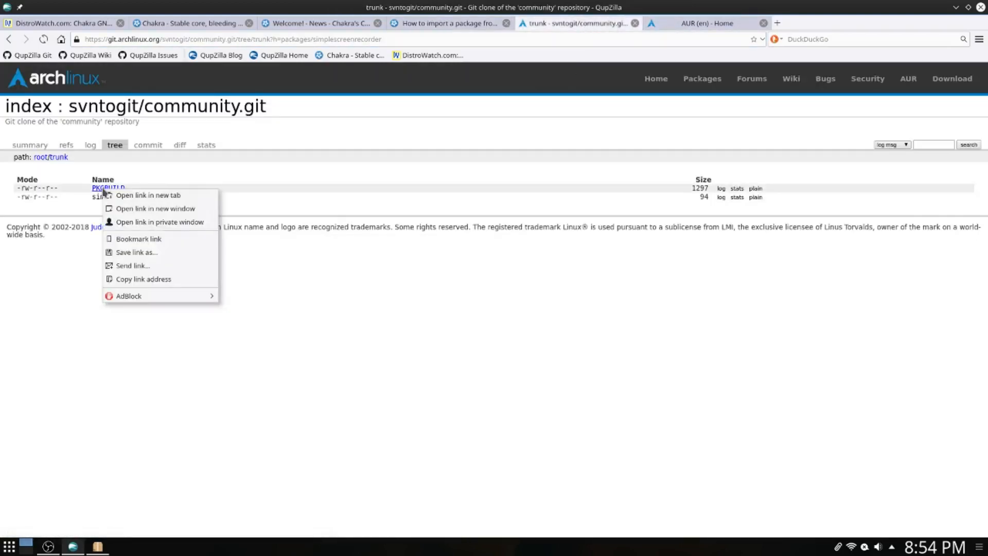
left_click(136, 257)
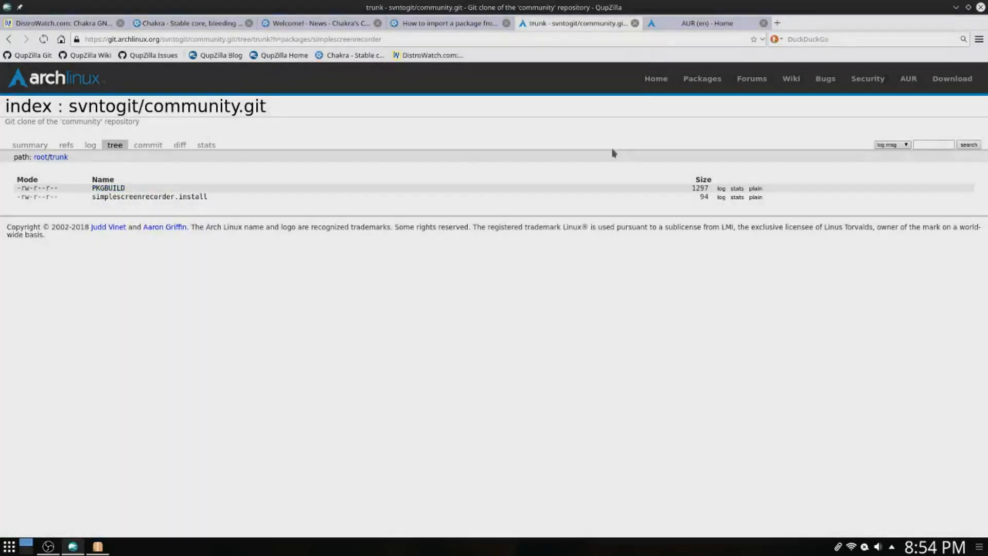
left_click(449, 23)
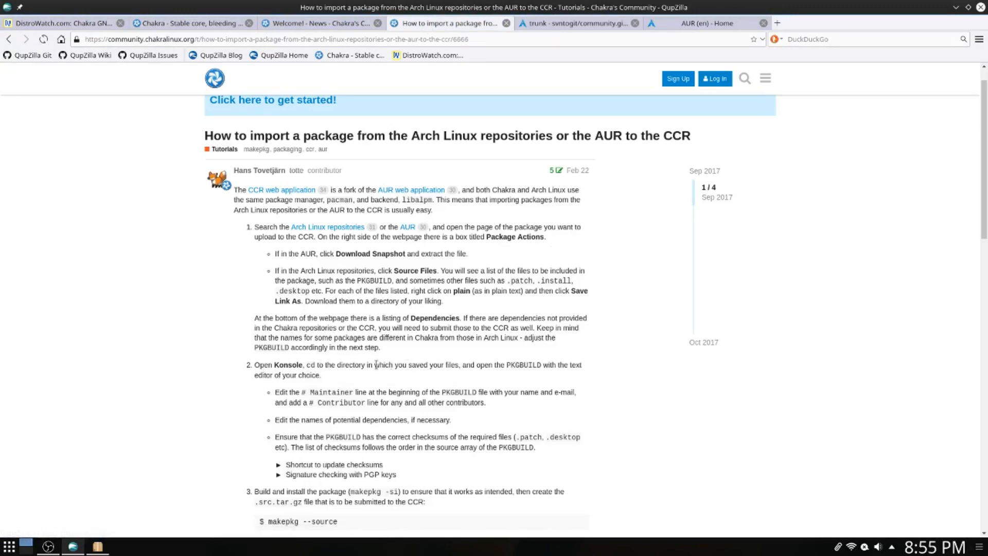
- Scroll the tutorial down to its build-and-submit steps, then minimize the browser
scroll("down", 3)
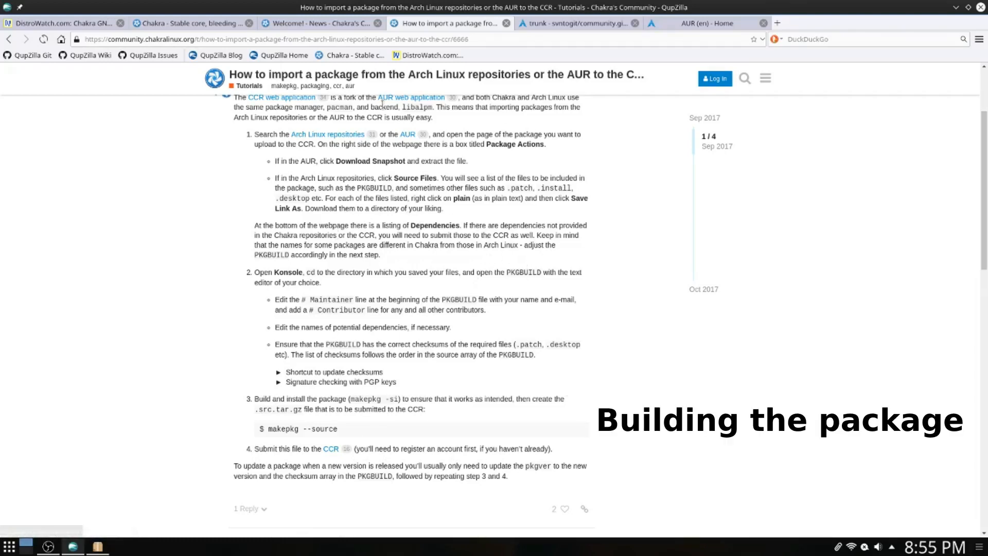
scroll("down", 3)
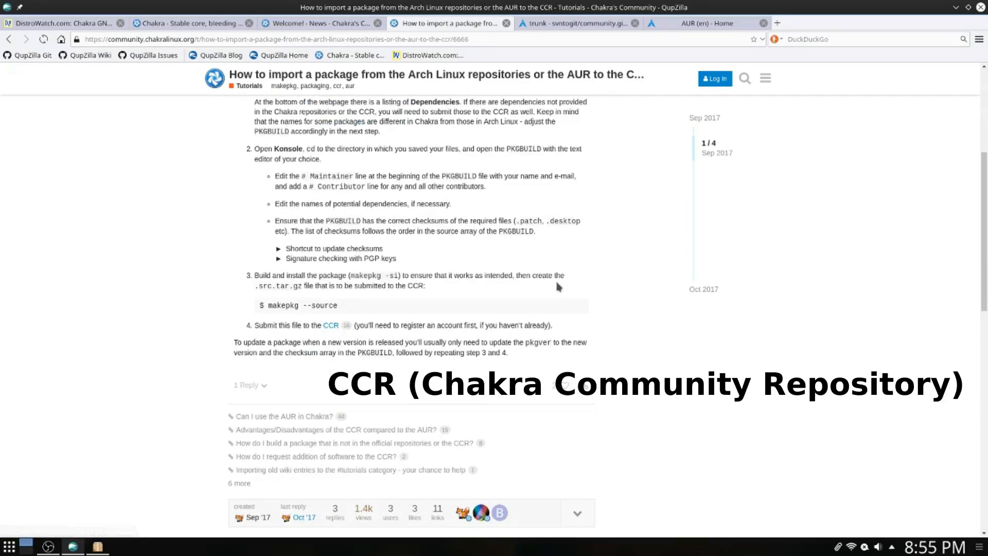
mouse_move(545, 297)
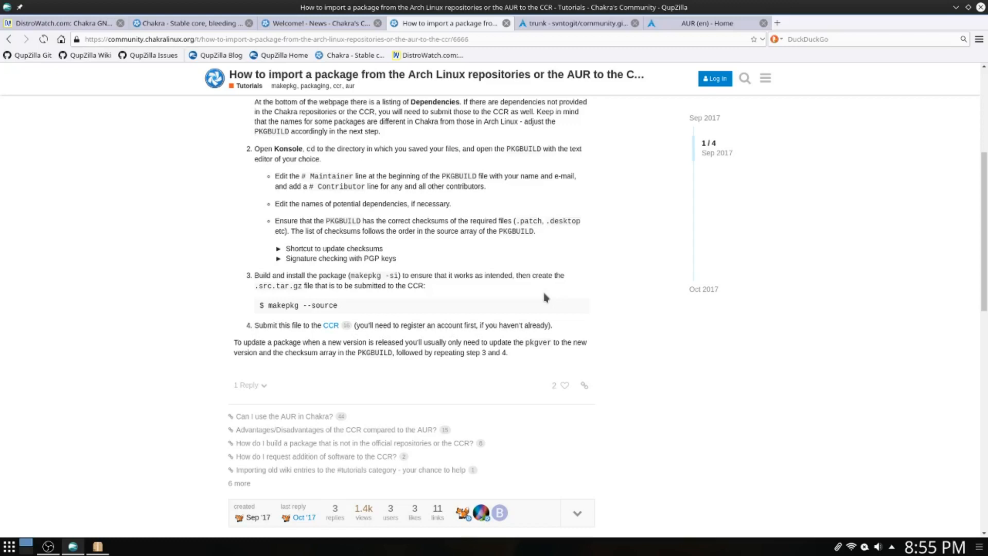
mouse_move(657, 224)
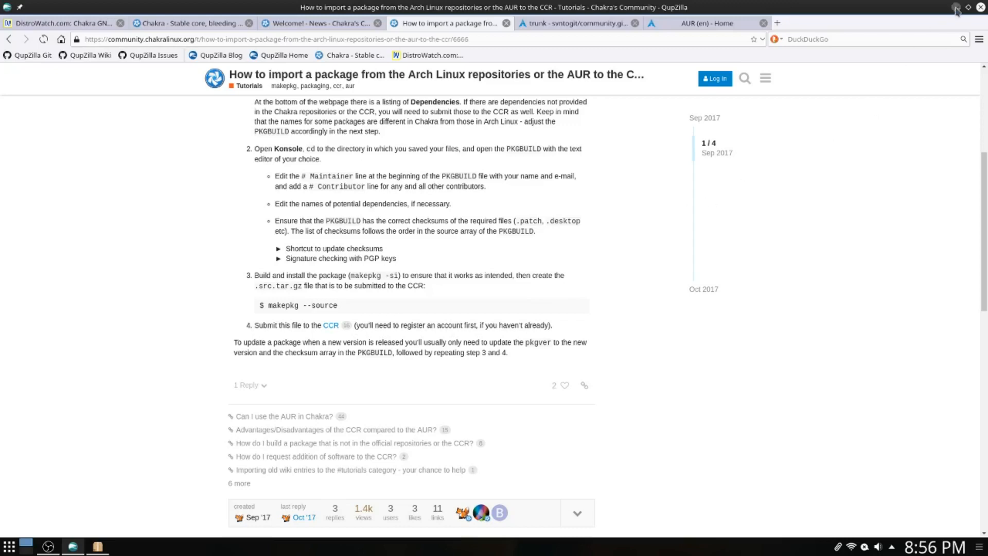
left_click(957, 7)
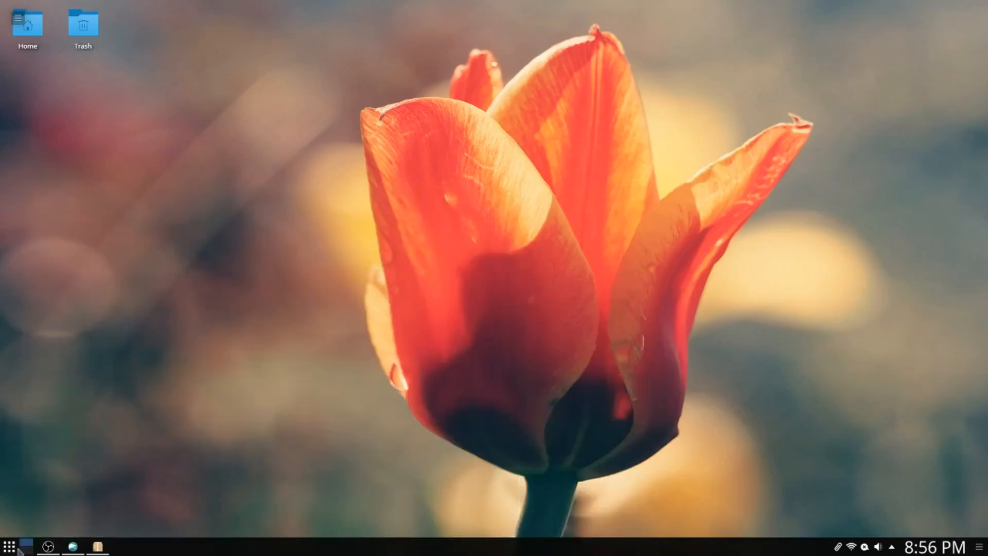
- Open the Plasma application launcher from the panel
left_click(9, 545)
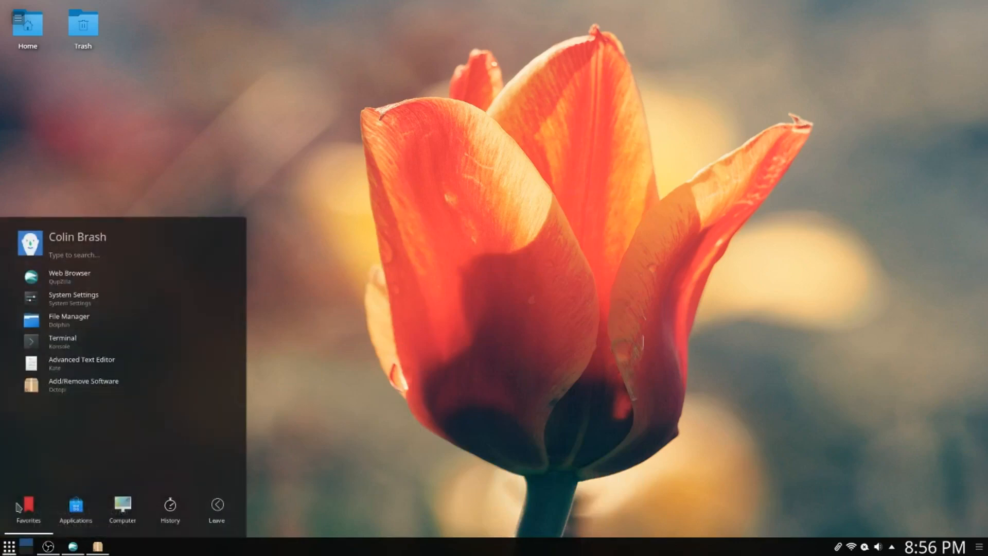
mouse_move(84, 384)
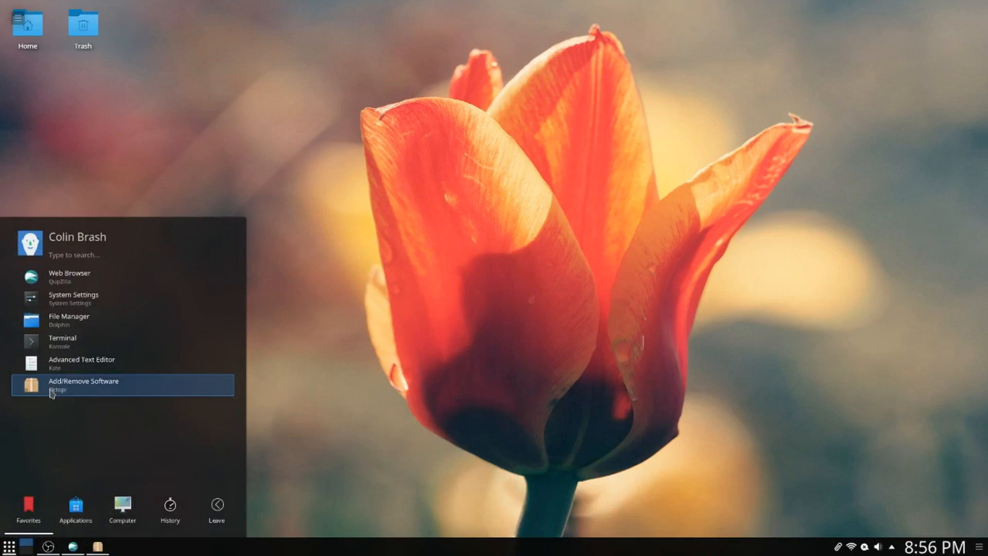
mouse_move(92, 340)
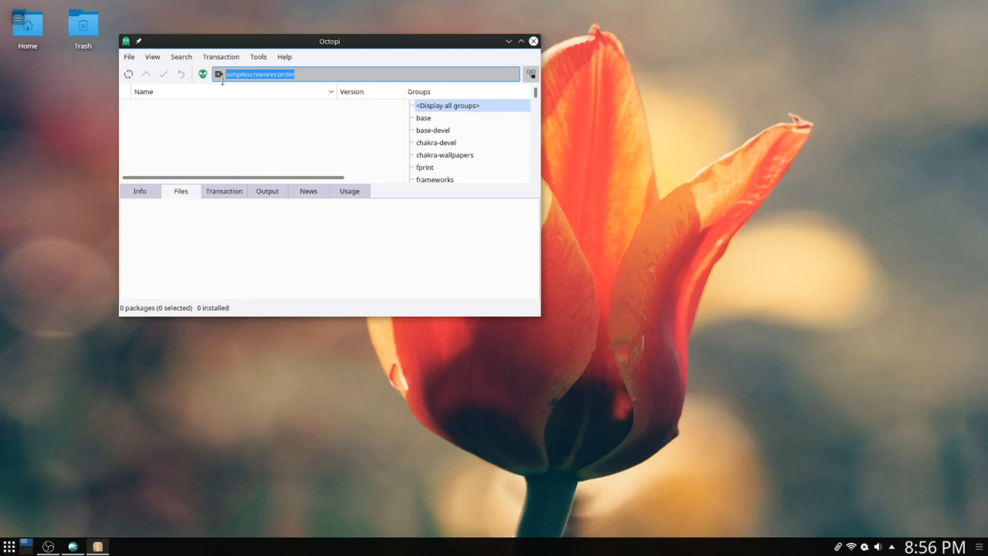
- Search Octopi for audacity, replace the search with cherry, then clear it
type("audi")
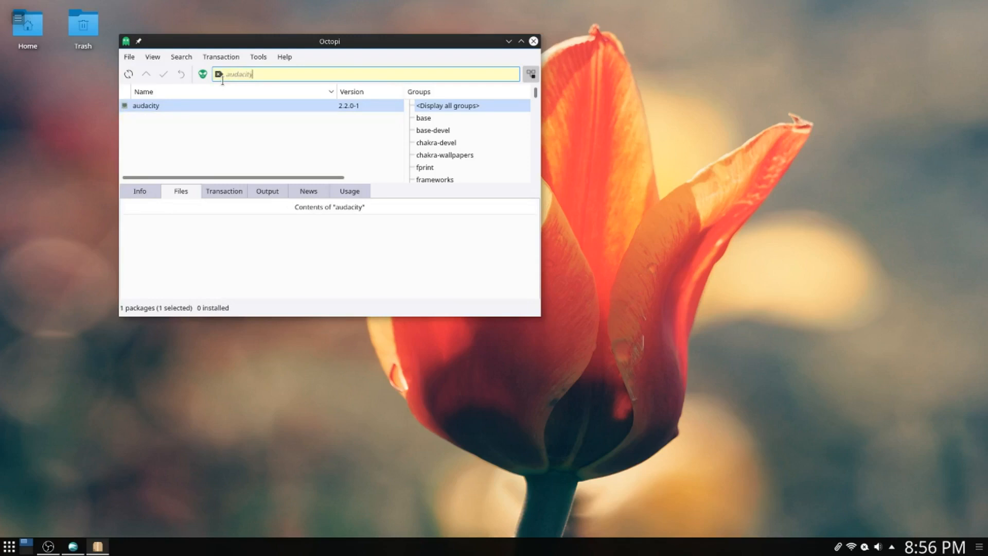
left_click(367, 74)
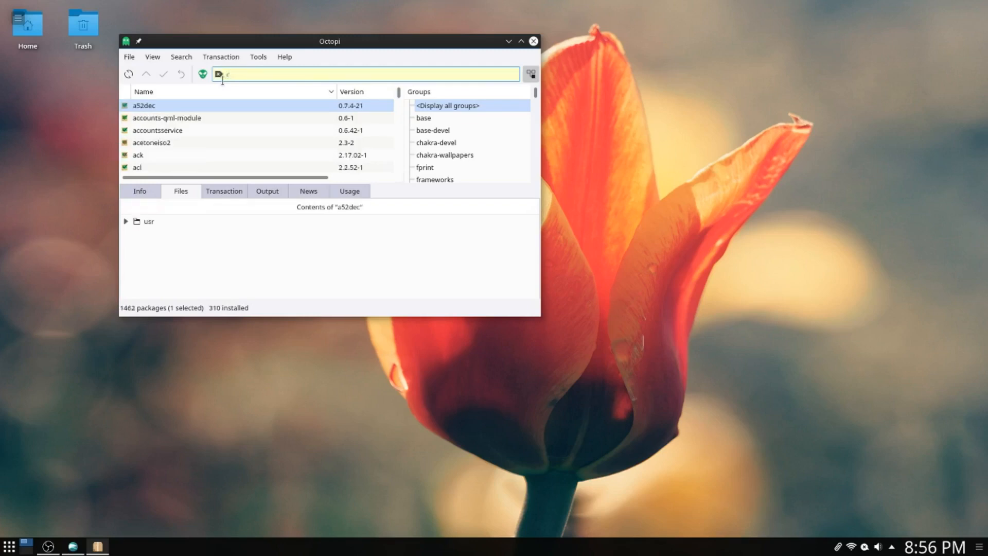
type("cherry")
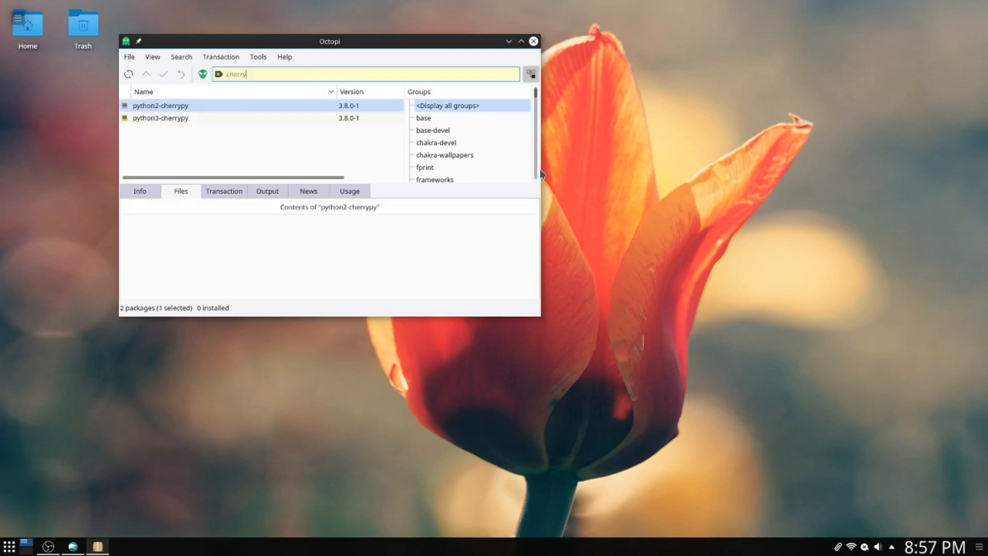
key("BackSpace")
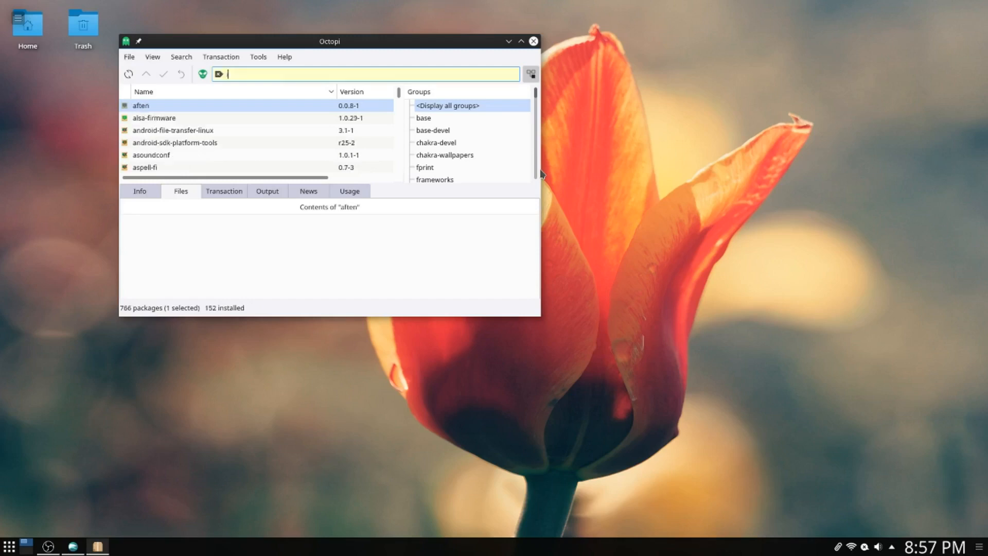
- Search for firefox, scroll through its 95 results, and start a google search
type("firefox")
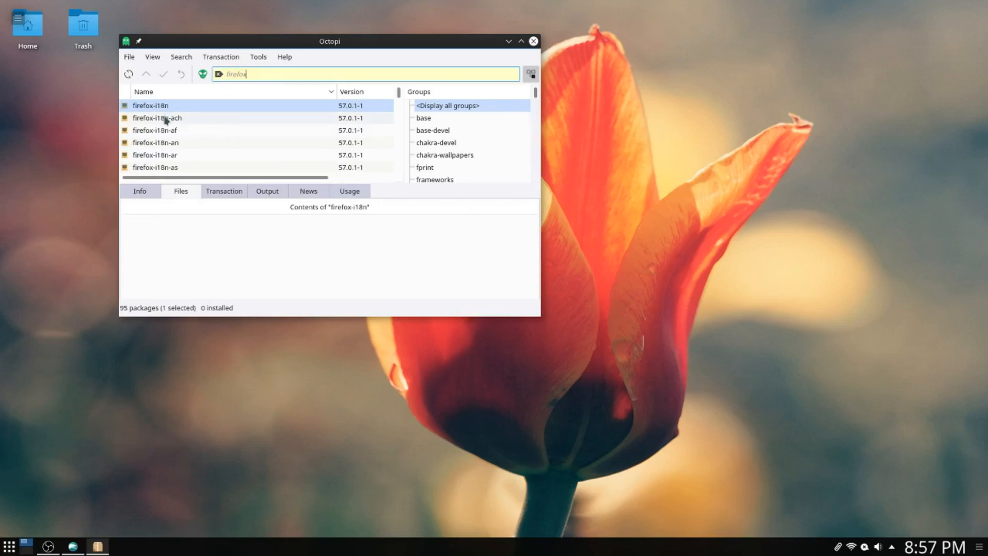
scroll("down", 3)
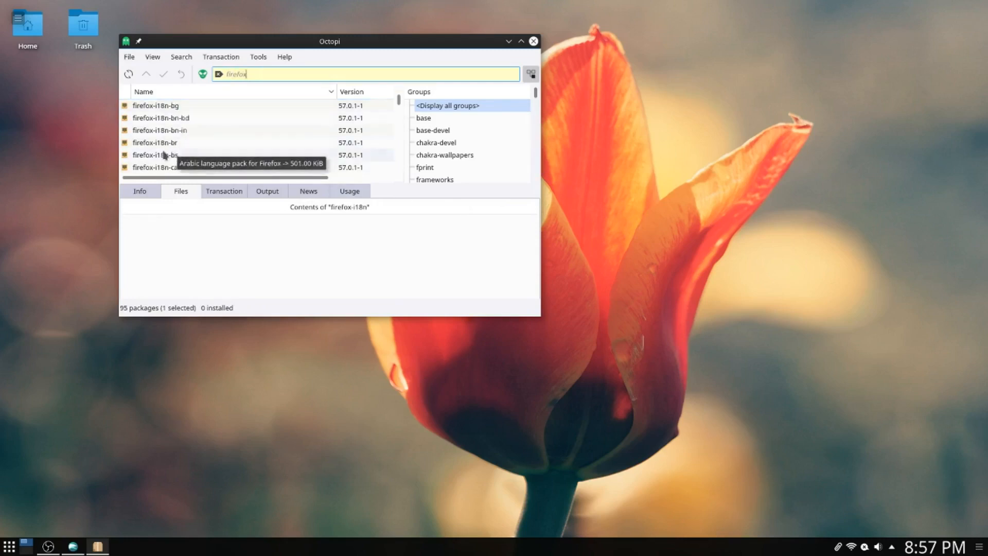
scroll("down", 3)
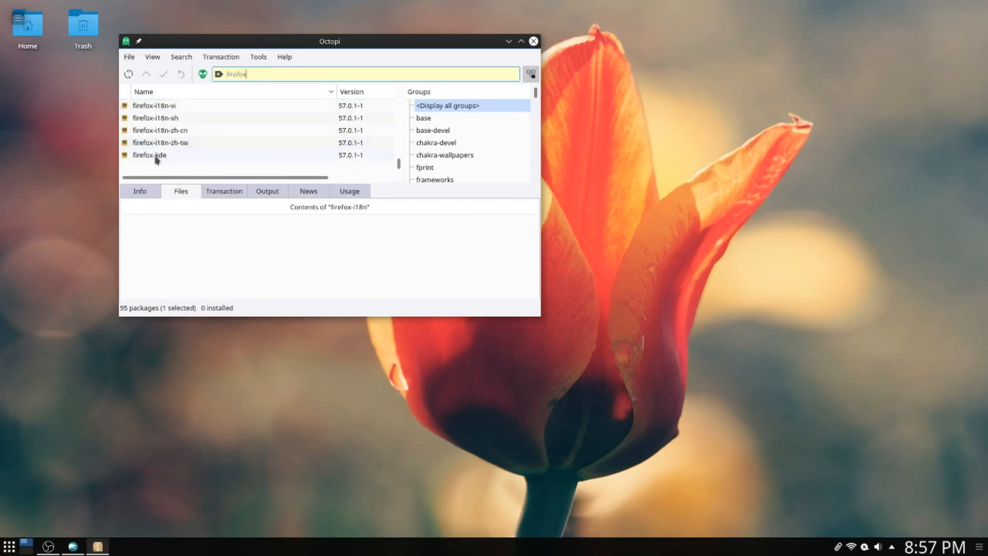
mouse_move(149, 155)
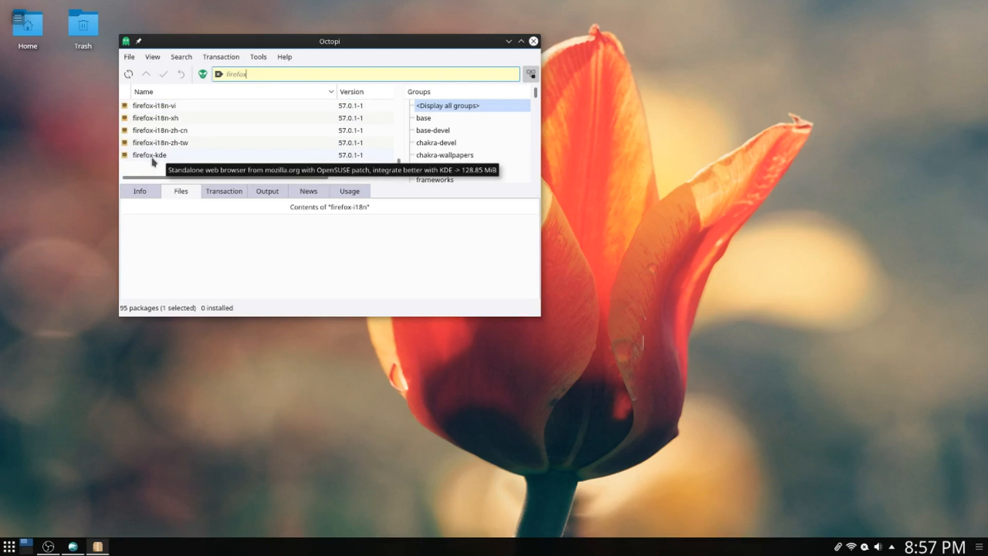
mouse_move(171, 161)
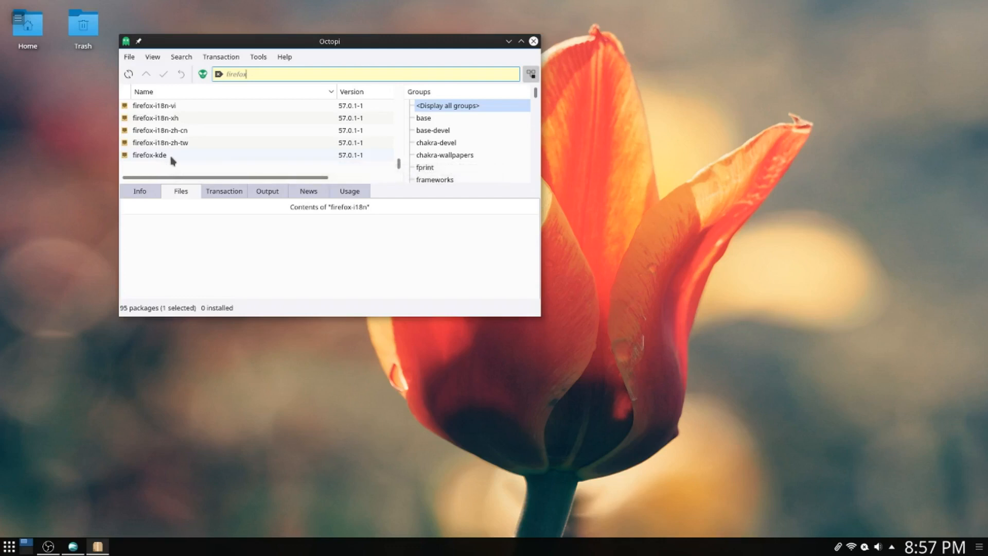
mouse_move(160, 143)
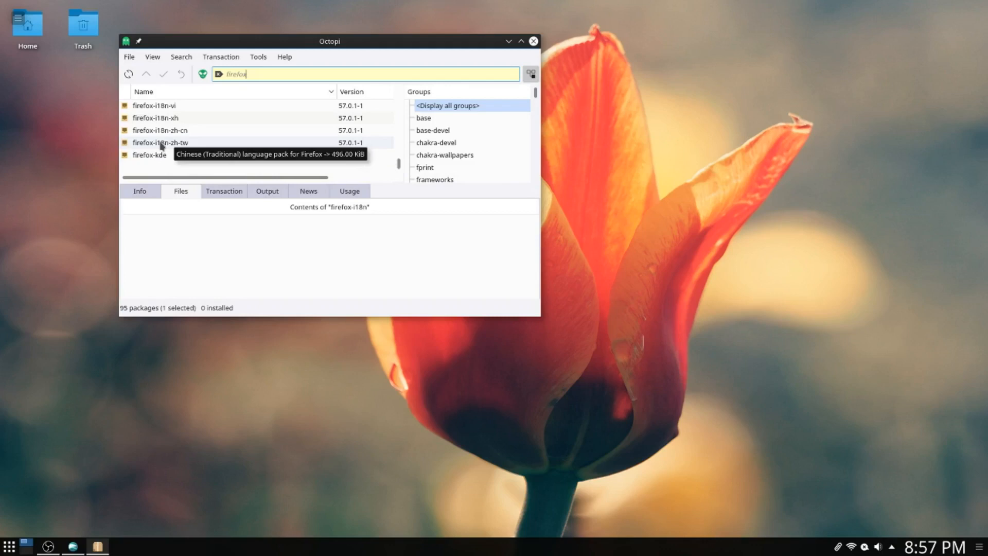
scroll("down", 3)
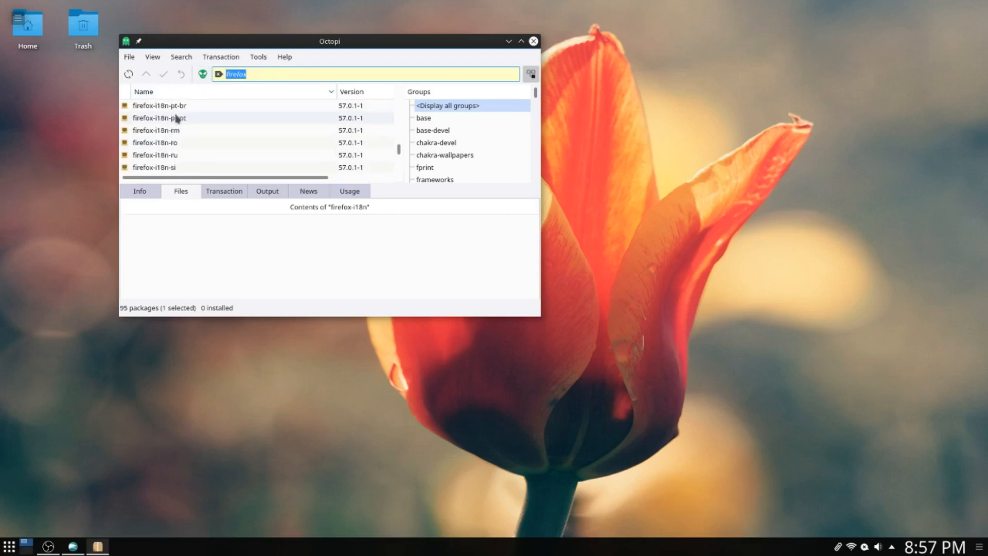
scroll("down", 3)
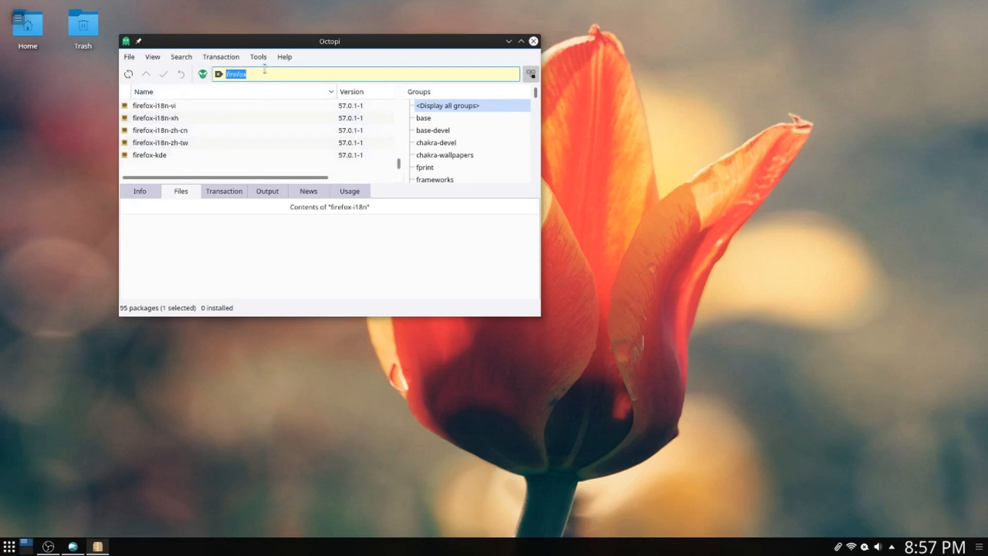
type("google chrome")
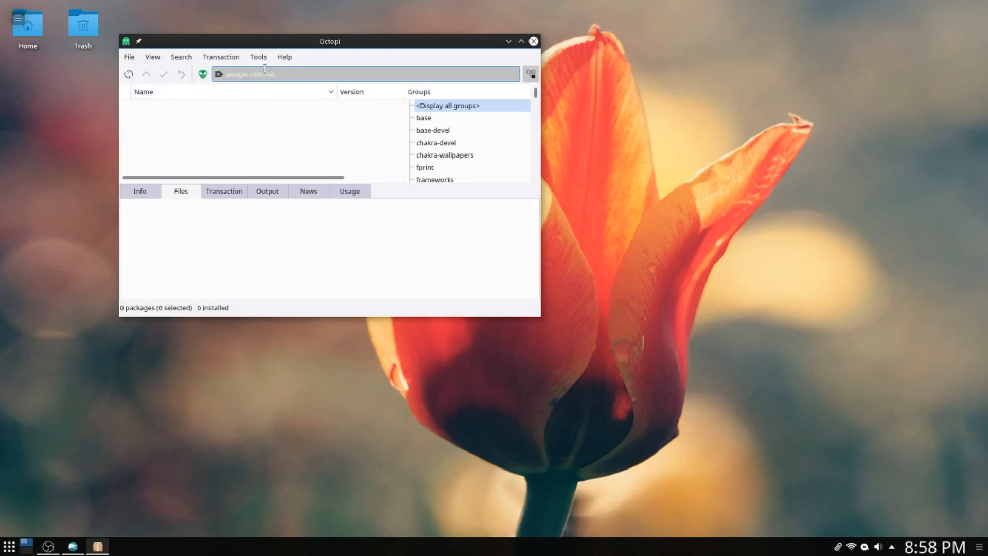
- Try searching google and chrom, then raise the QupZilla browser over Octopi
type("google")
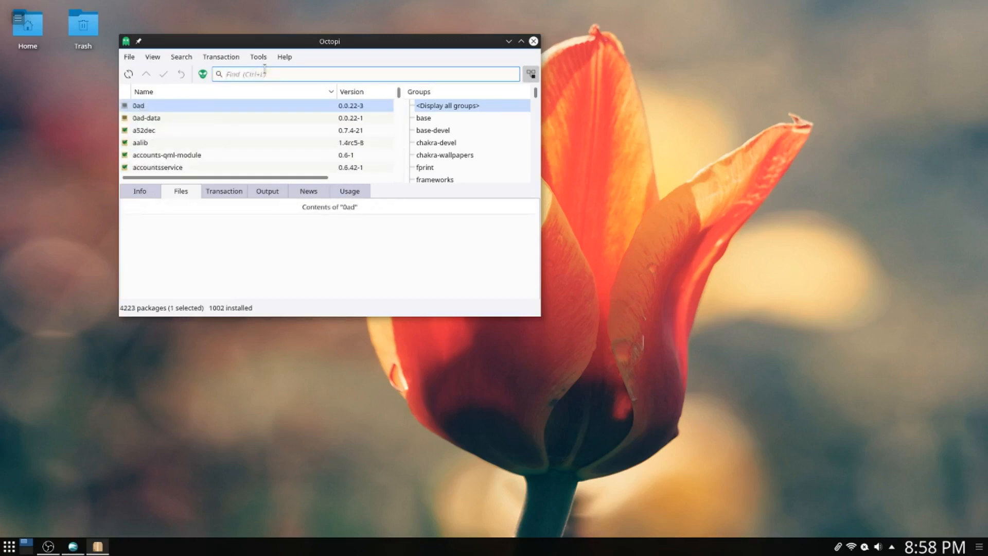
type("chromium")
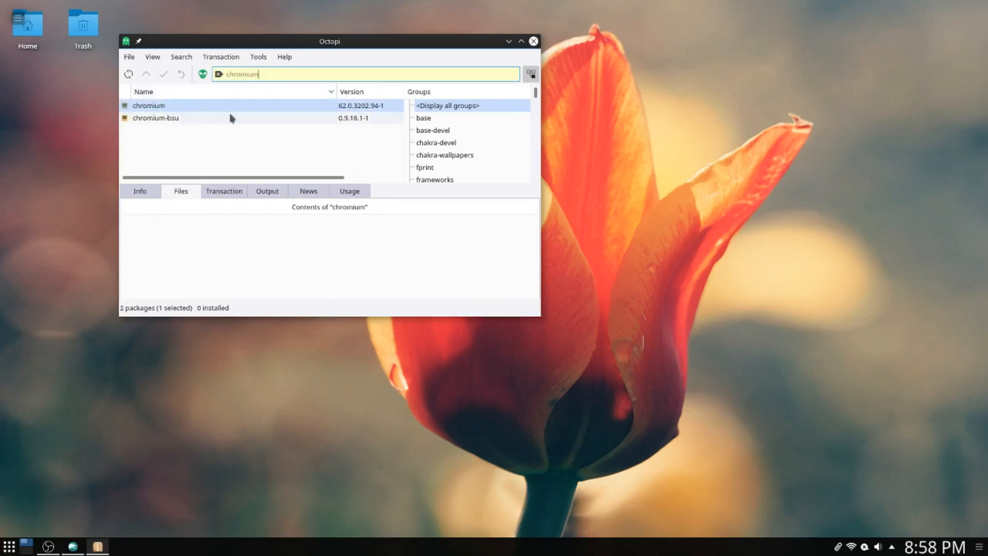
mouse_move(195, 105)
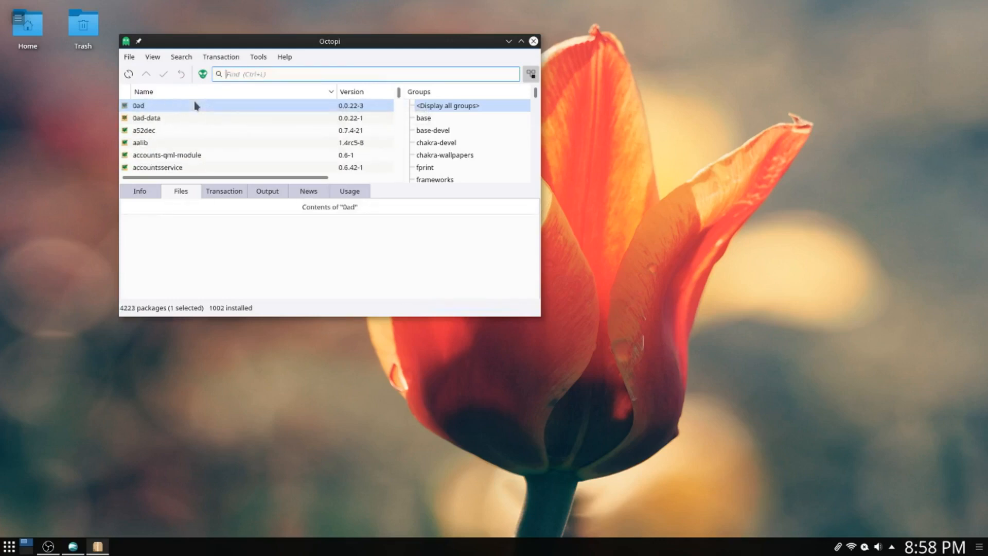
mouse_move(303, 146)
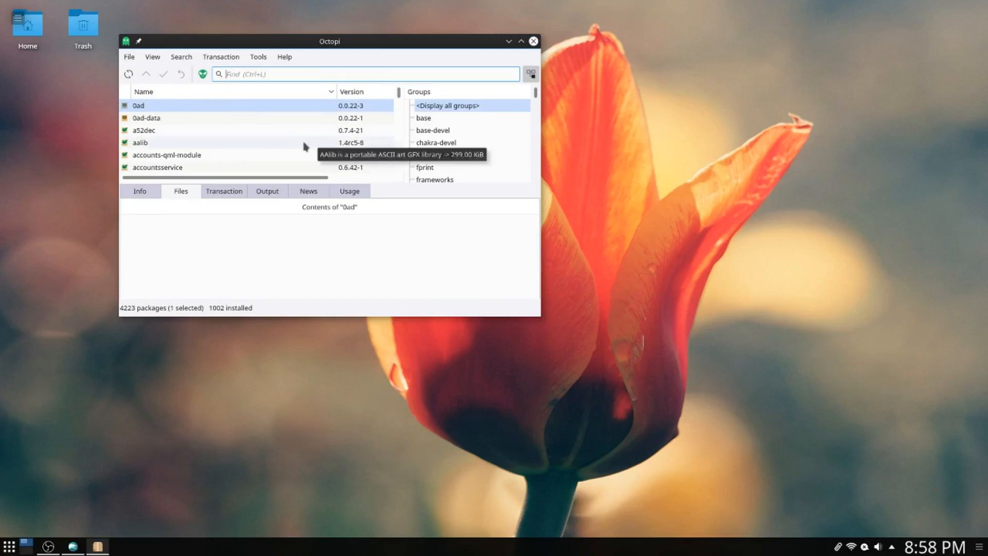
mouse_move(219, 240)
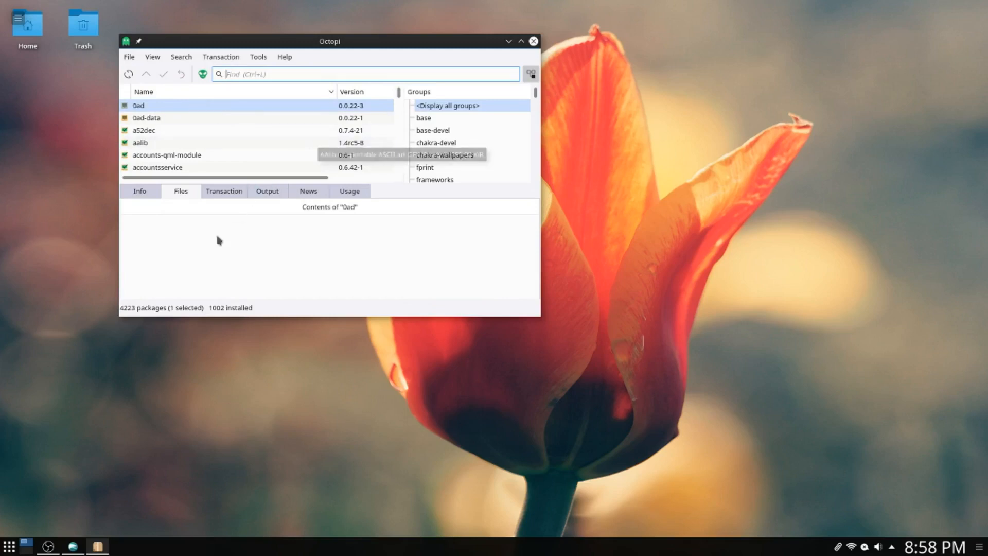
mouse_move(108, 510)
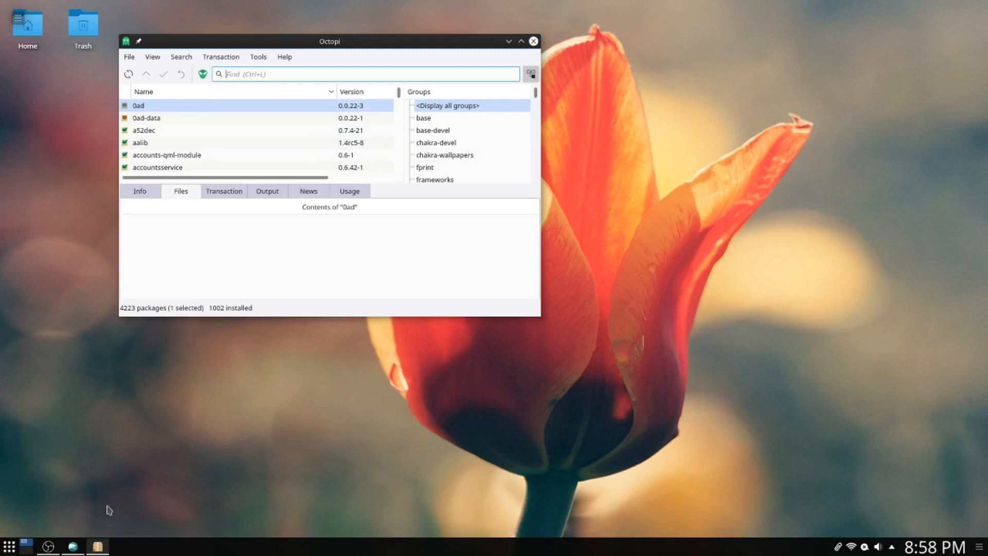
mouse_move(217, 471)
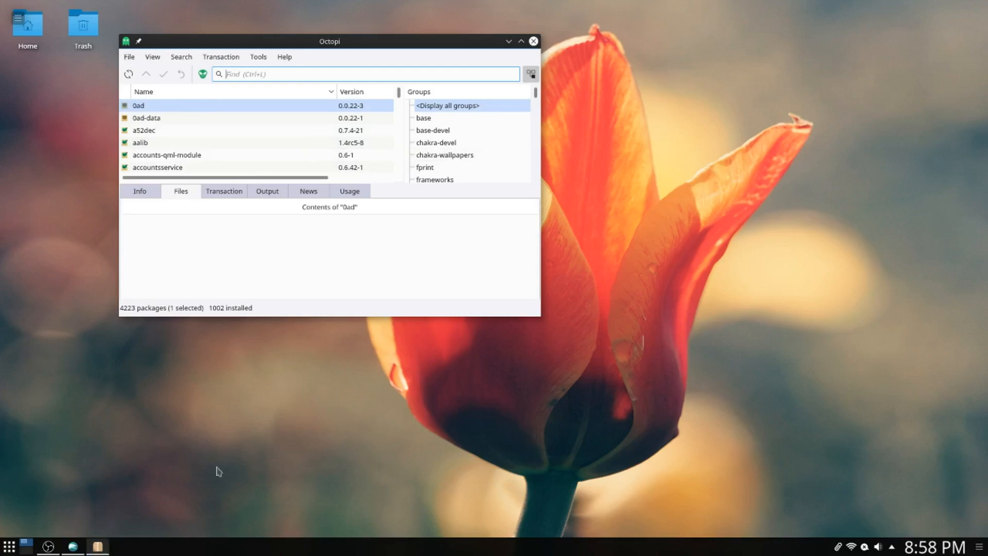
mouse_move(97, 232)
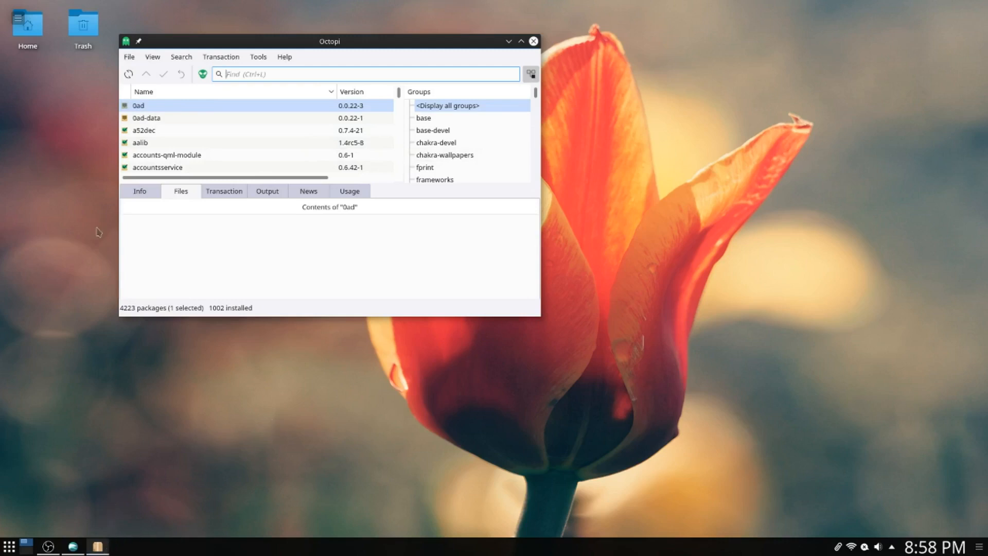
mouse_move(106, 496)
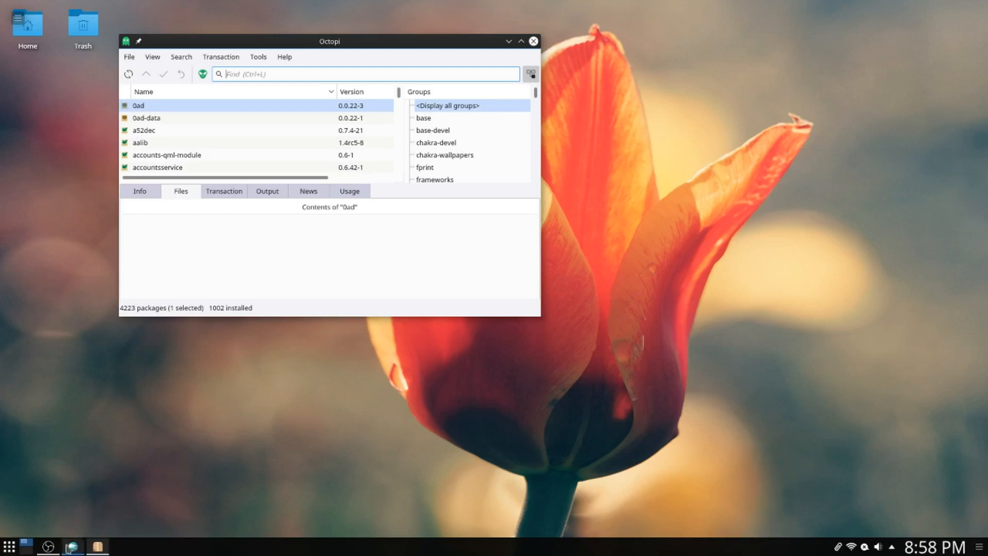
left_click(71, 545)
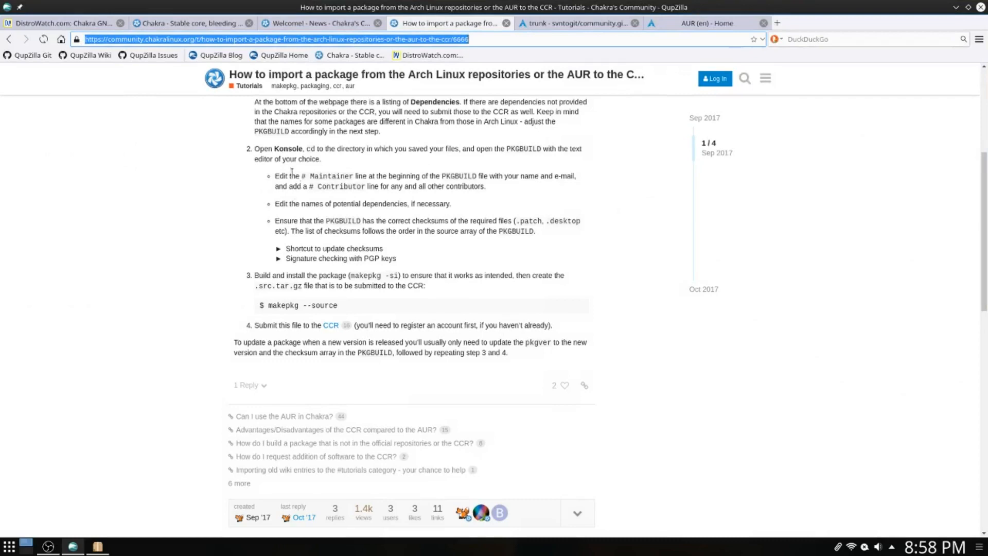
- View the chakralinux.org homepage tab, then minimize QupZilla to reveal Octopi
left_click(192, 23)
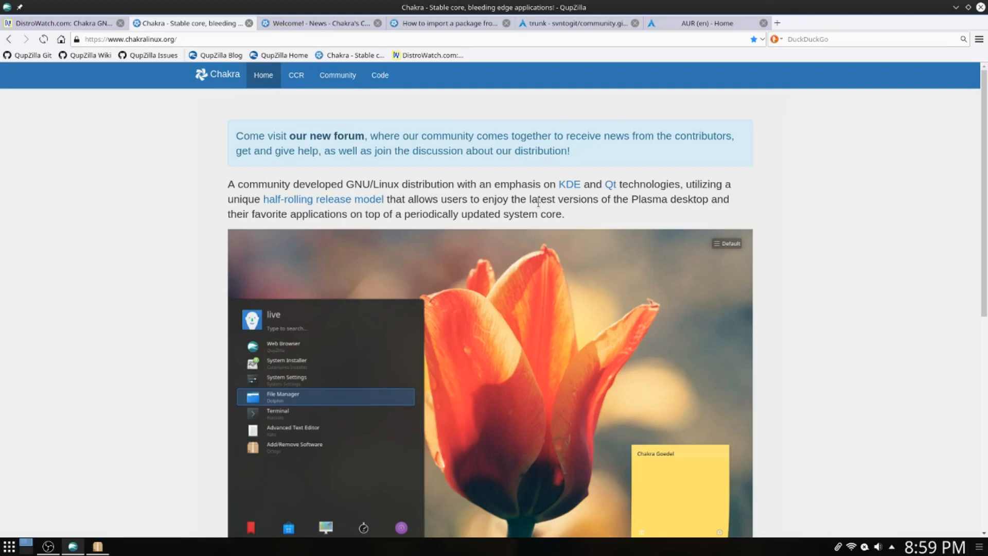
mouse_move(840, 174)
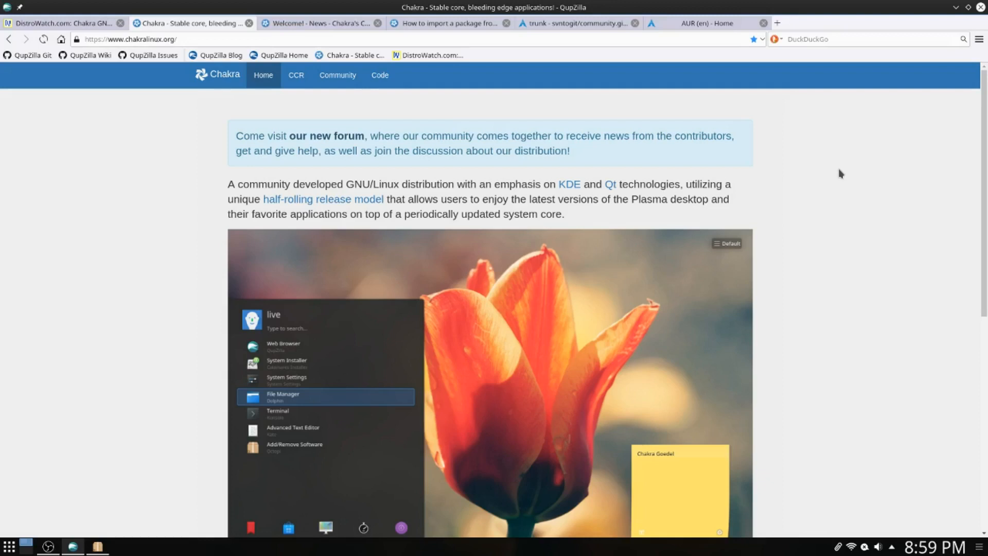
left_click(318, 24)
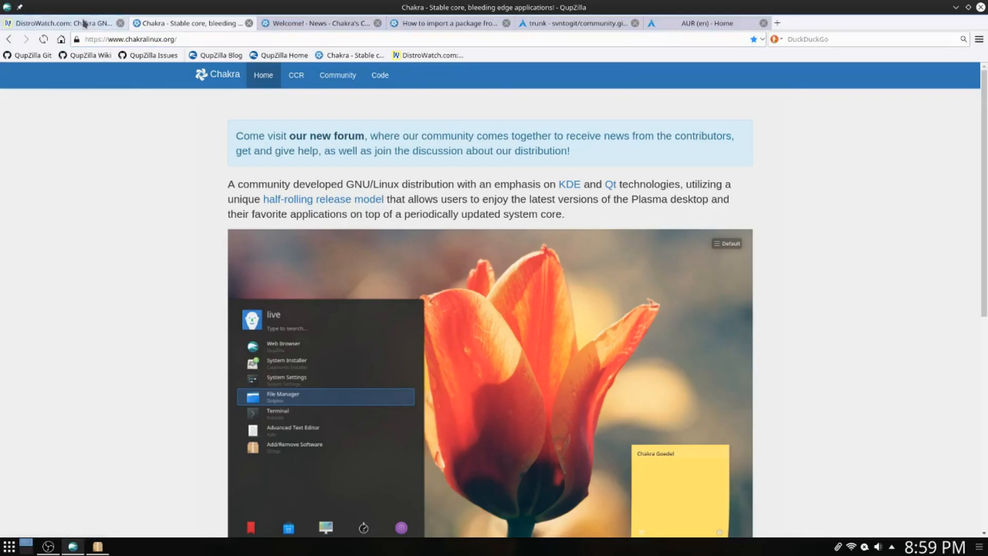
left_click(63, 23)
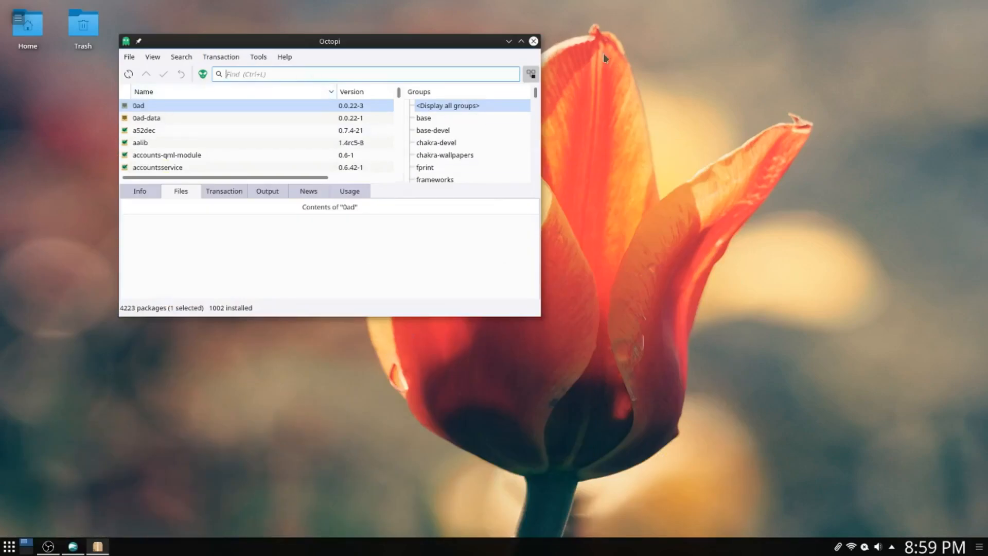
- Close Octopi, then check and dismiss the instant messaging and notifications tray popups
left_click(533, 41)
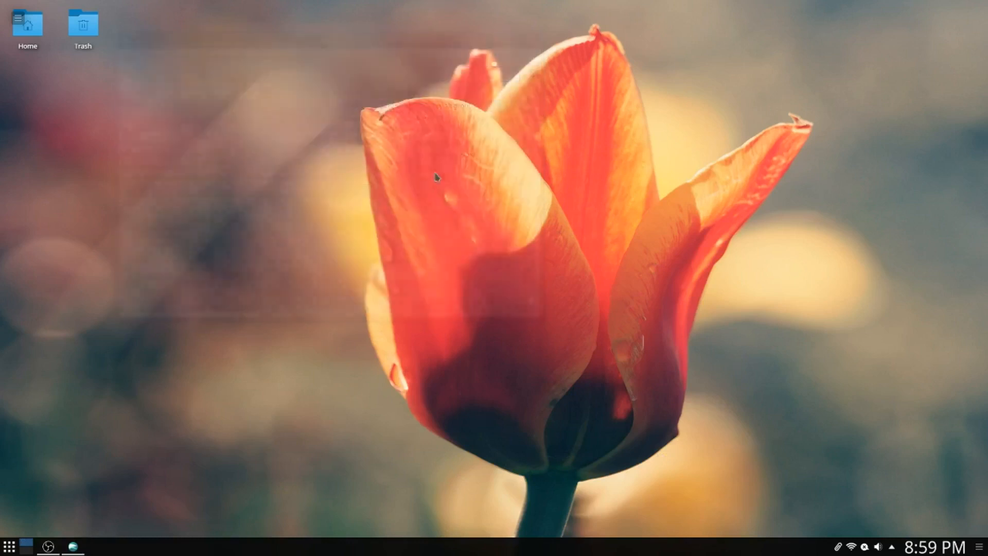
mouse_move(834, 424)
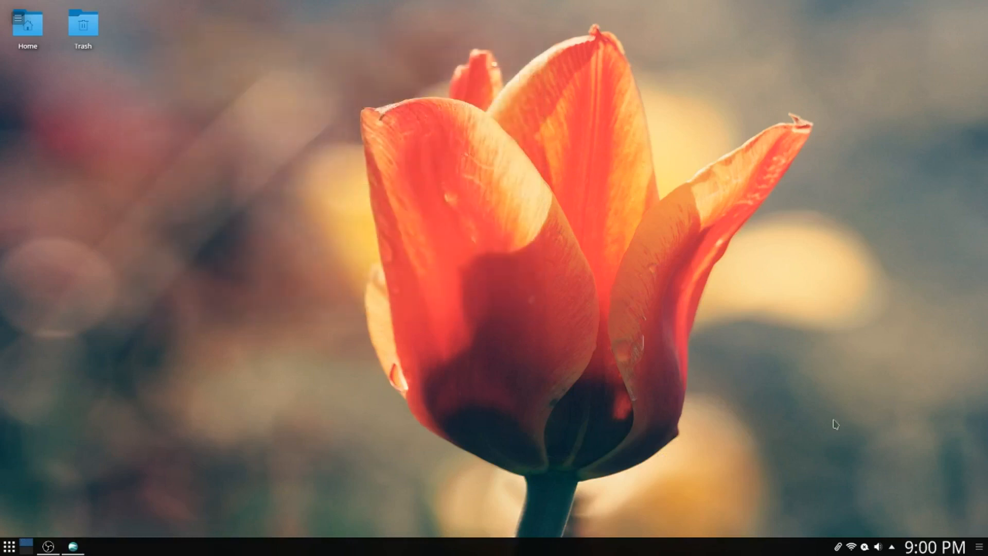
mouse_move(250, 275)
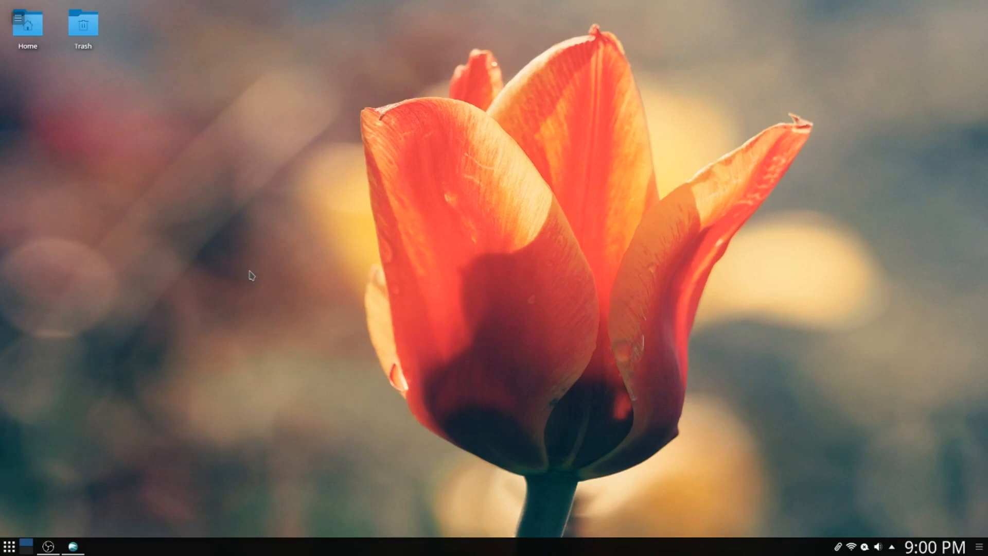
mouse_move(851, 530)
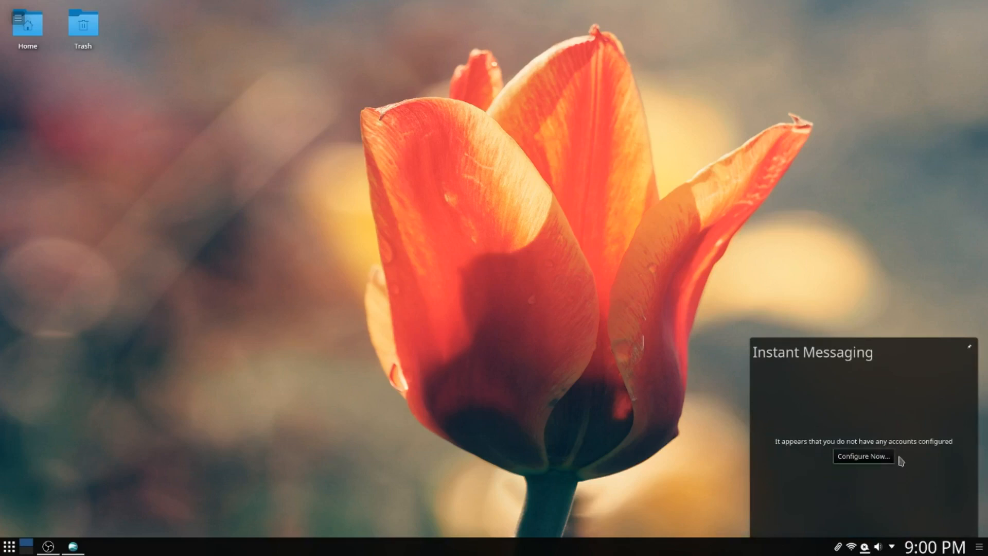
left_click(862, 455)
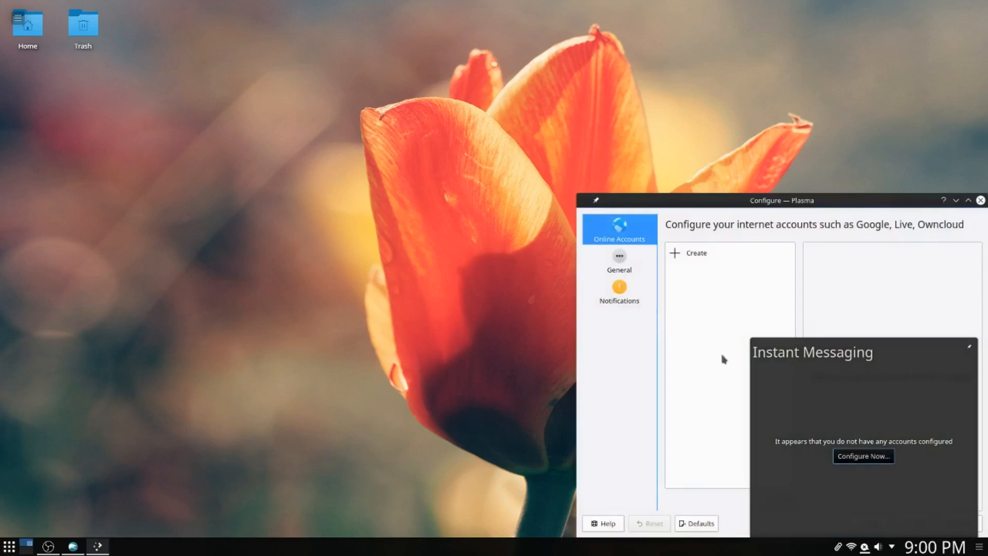
left_click(696, 252)
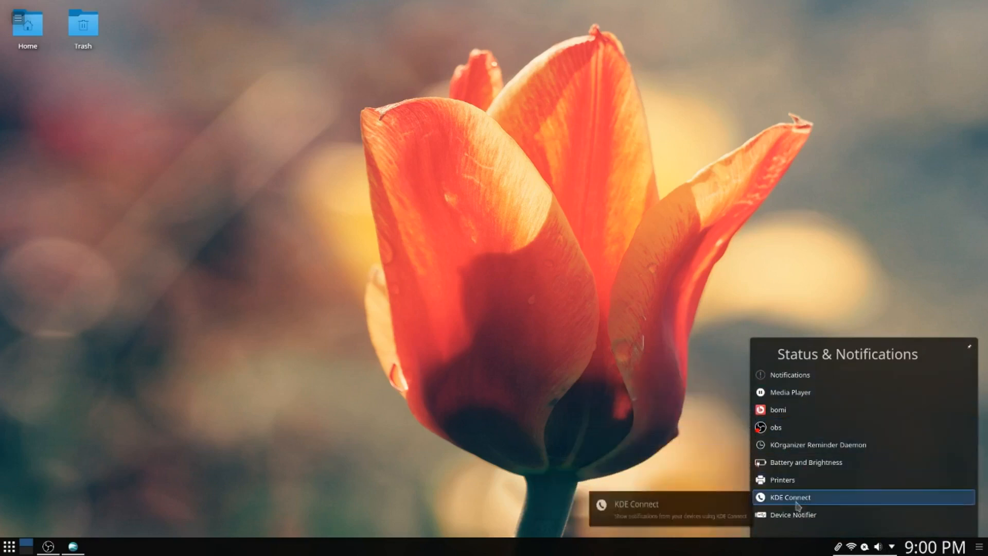
left_click(432, 365)
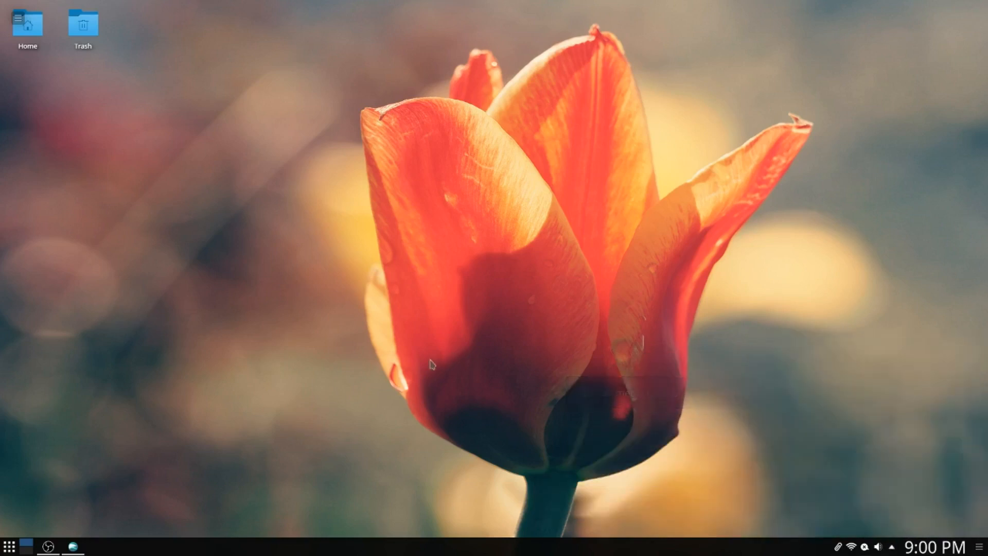
- Browse the launcher's Chakra category, then reopen the launcher on the Graphics category
left_click(8, 545)
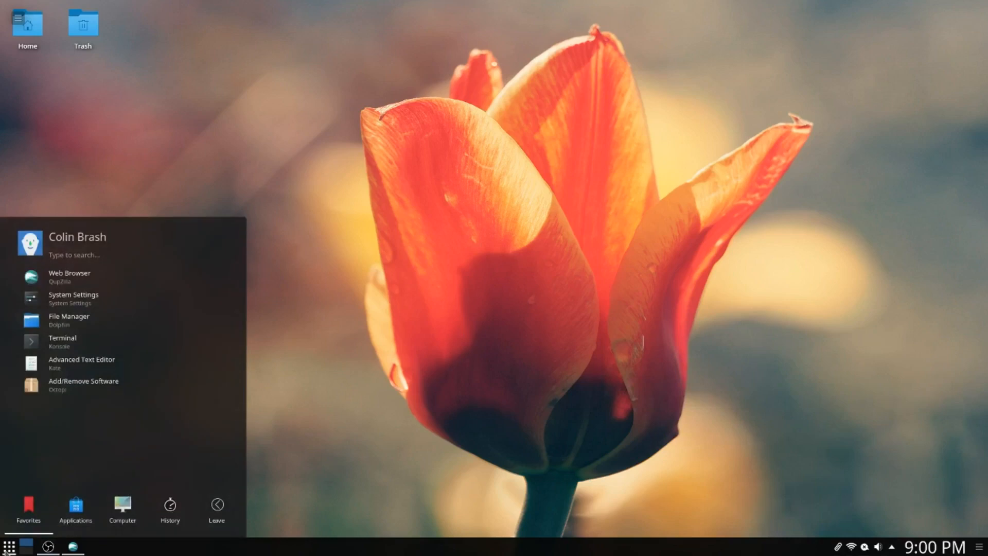
left_click(75, 507)
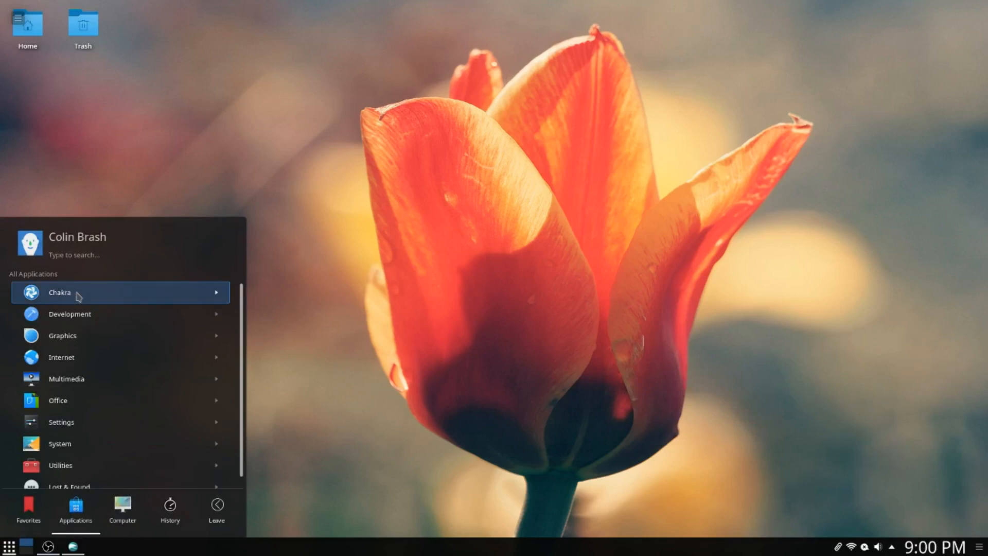
left_click(60, 291)
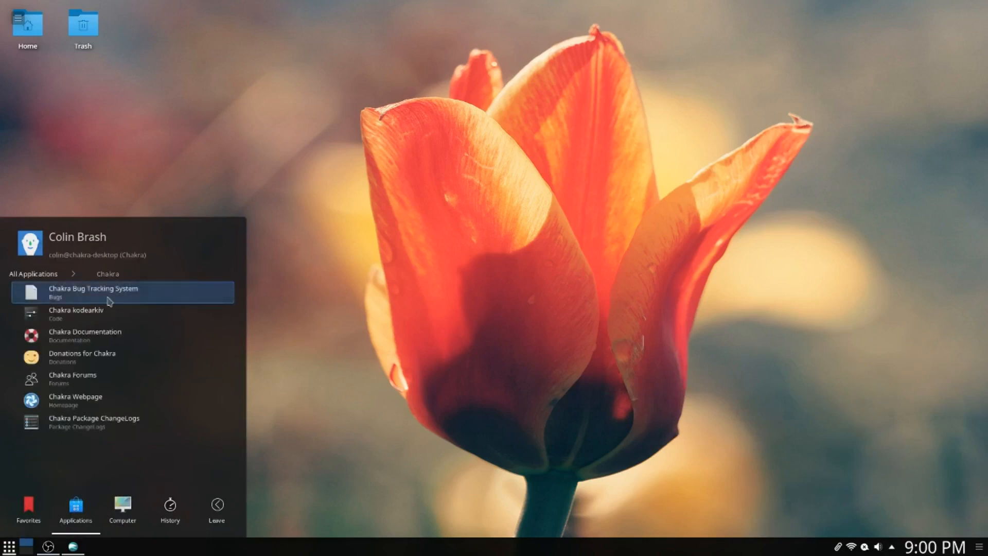
mouse_move(98, 314)
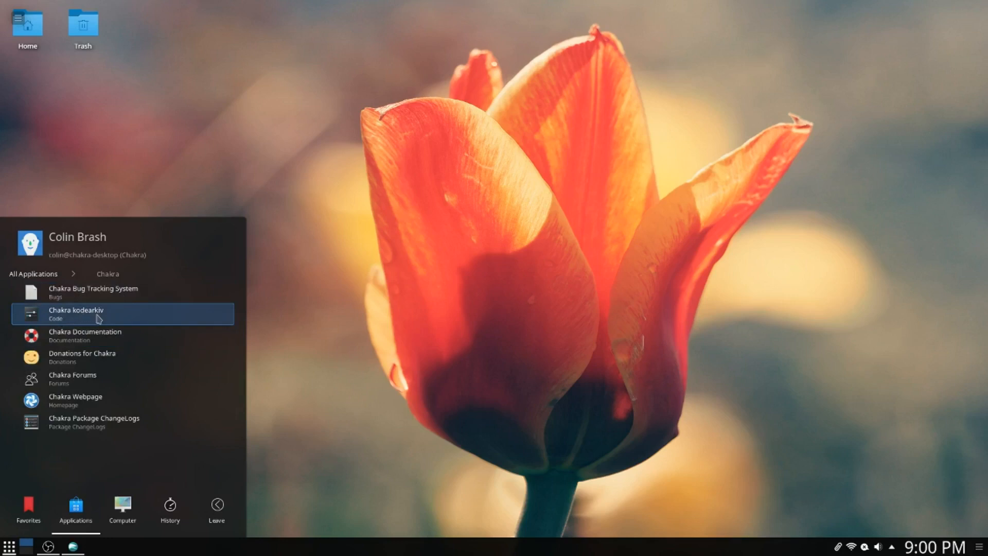
mouse_move(71, 357)
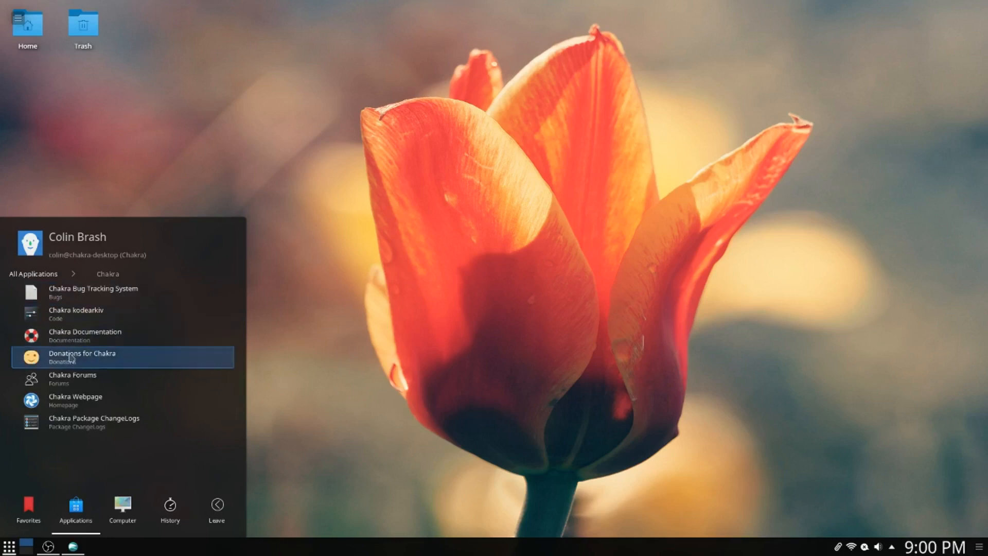
mouse_move(112, 340)
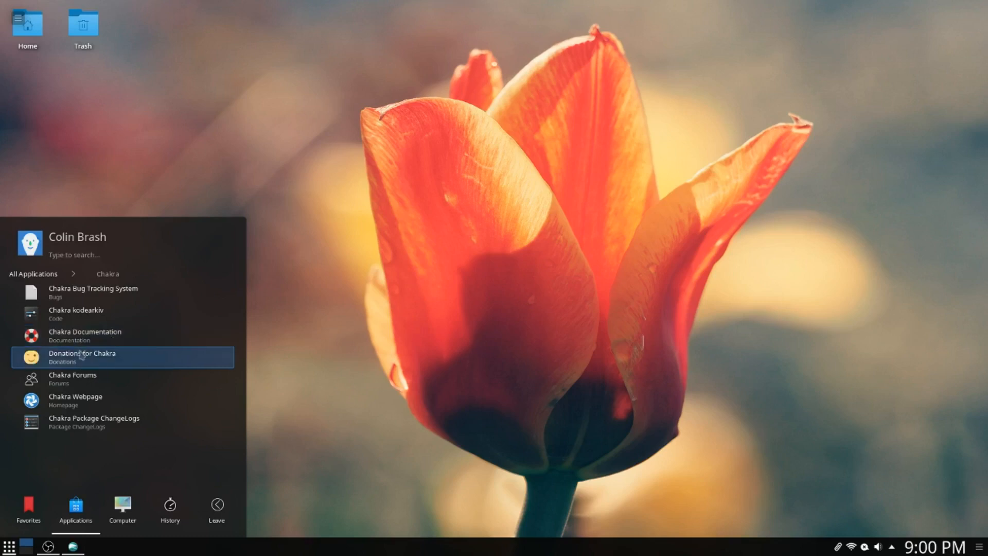
mouse_move(81, 382)
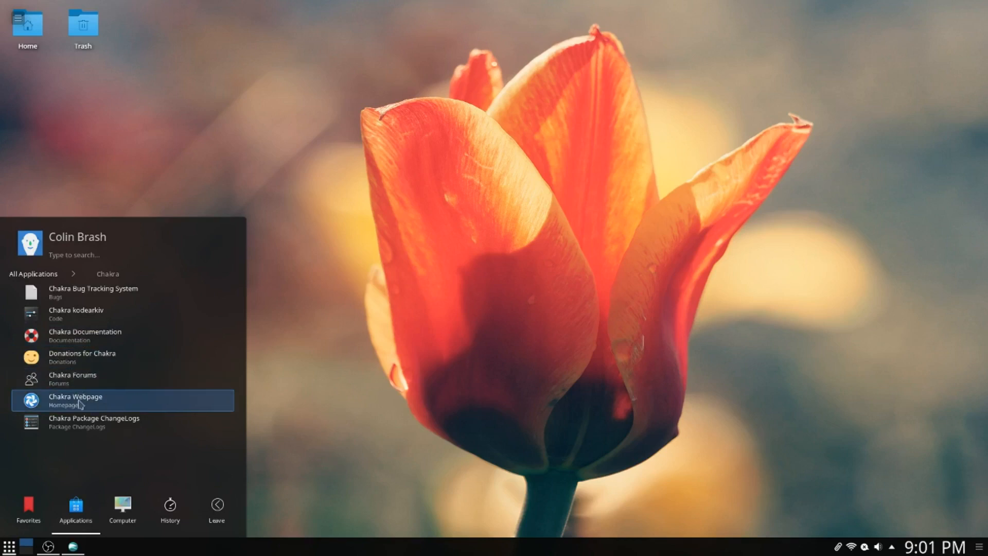
mouse_move(95, 422)
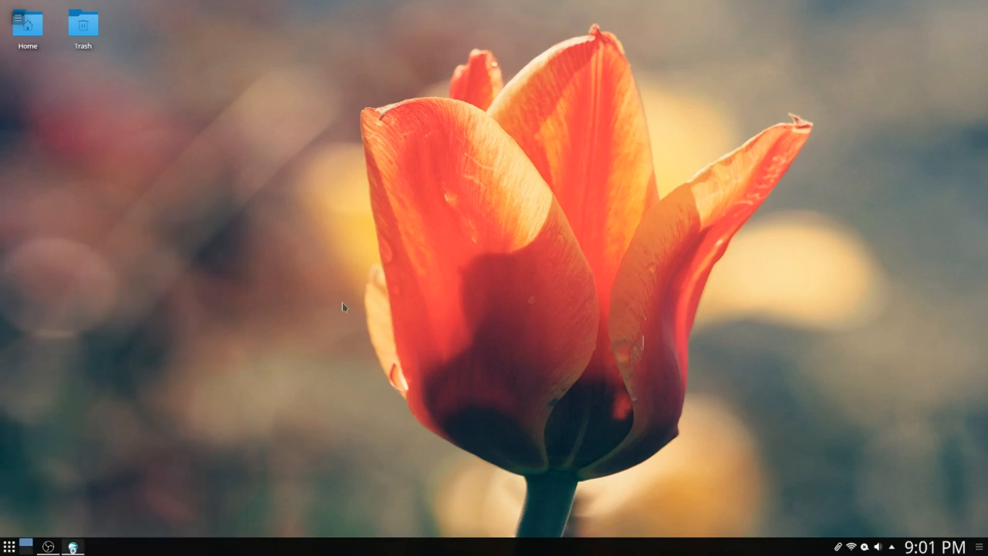
left_click(71, 546)
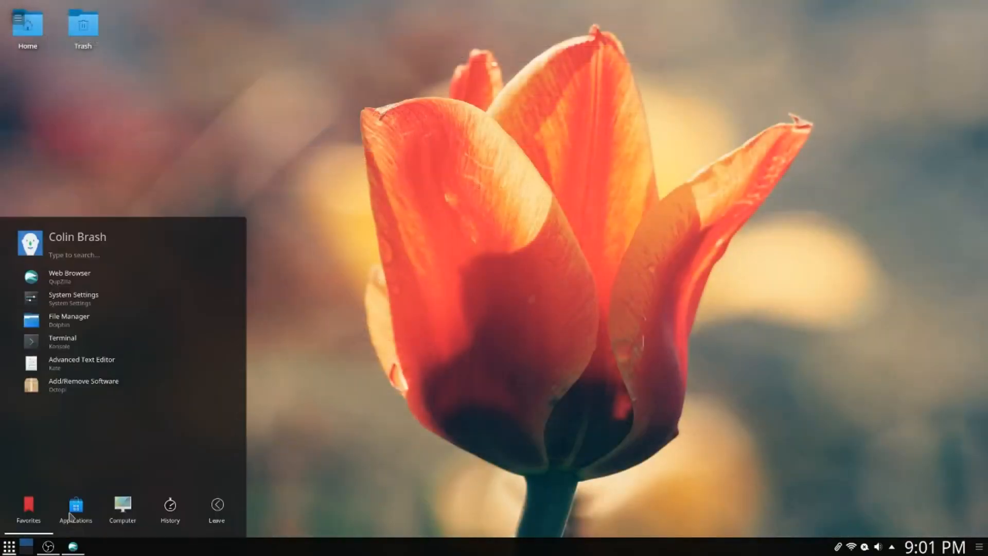
left_click(75, 509)
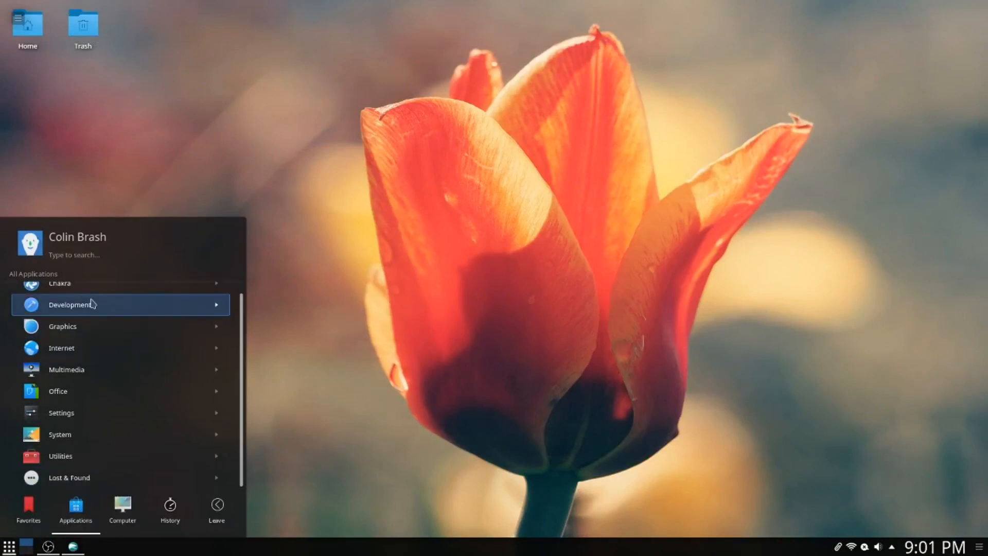
left_click(69, 304)
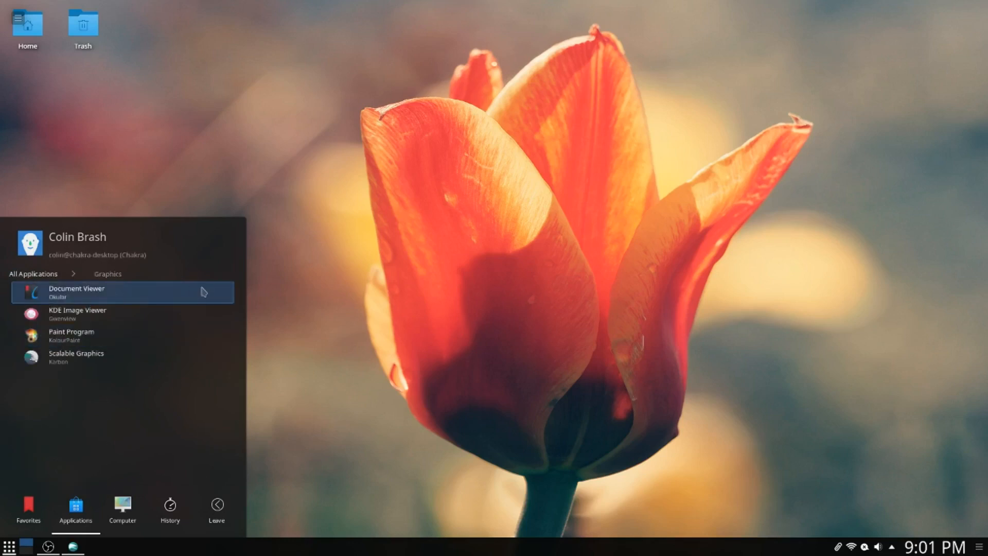
mouse_move(115, 335)
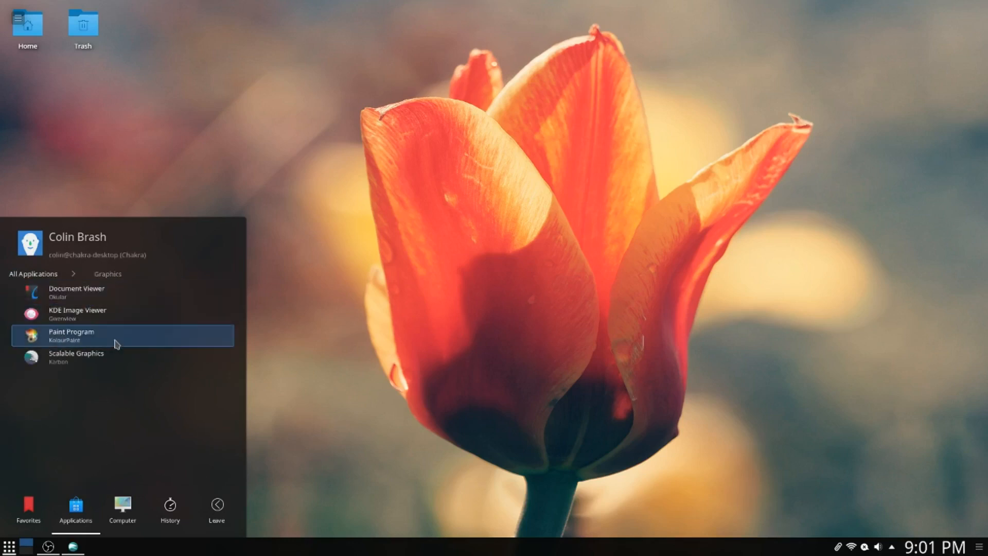
mouse_move(84, 336)
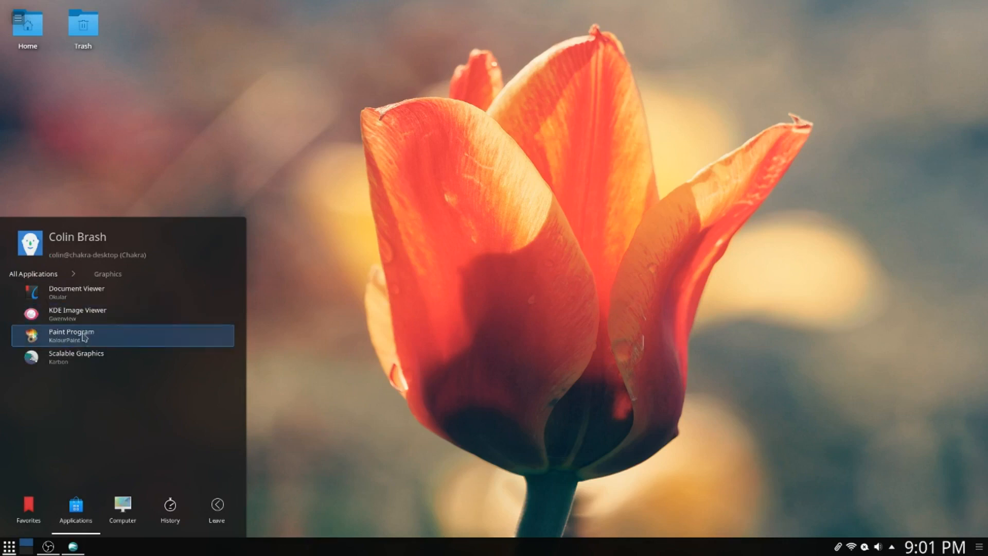
mouse_move(71, 357)
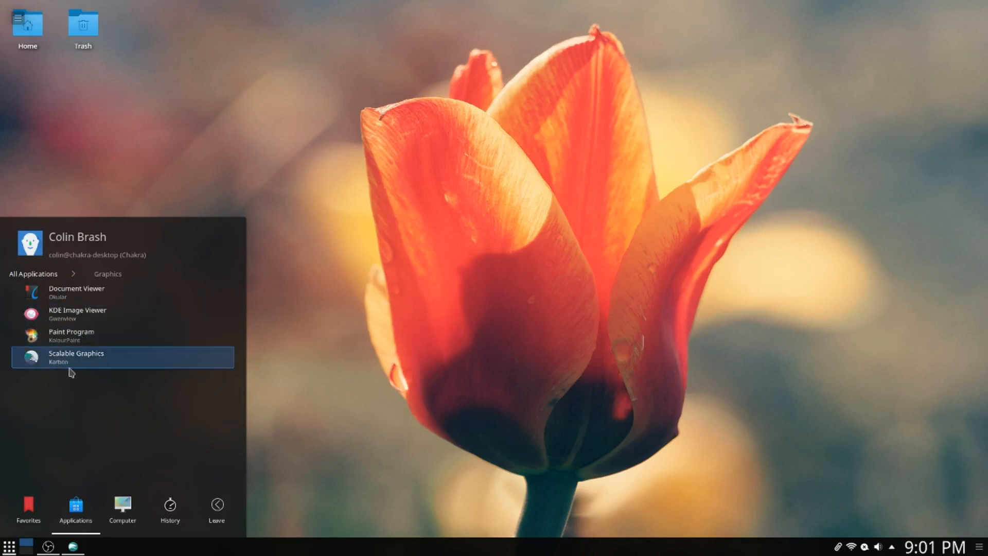
- Go back to All Applications and scroll through the Internet category's entries
left_click(42, 273)
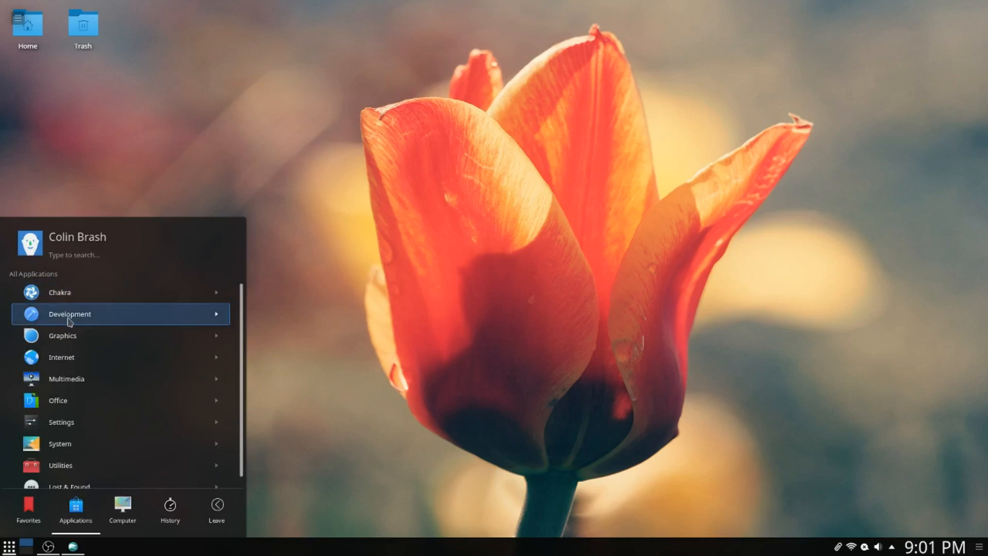
left_click(61, 356)
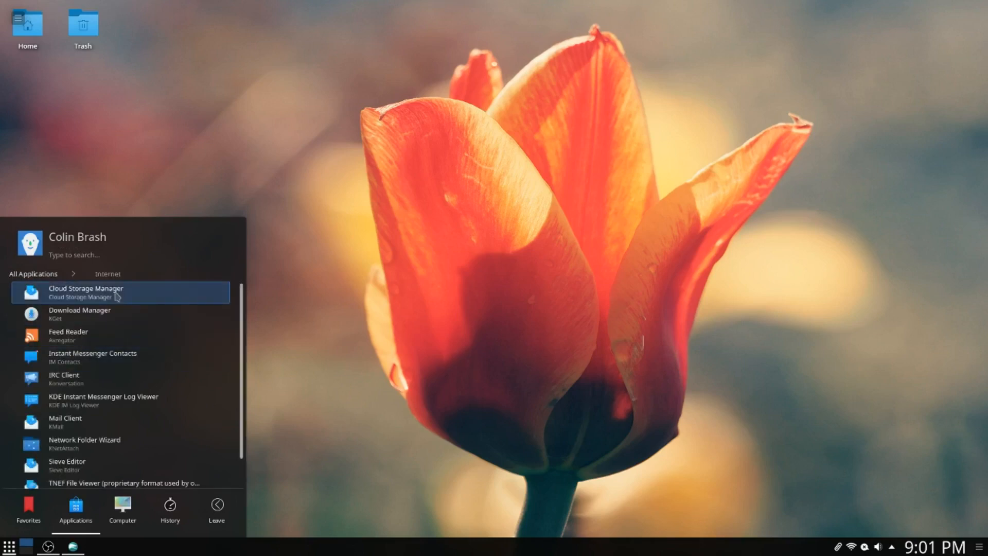
mouse_move(120, 314)
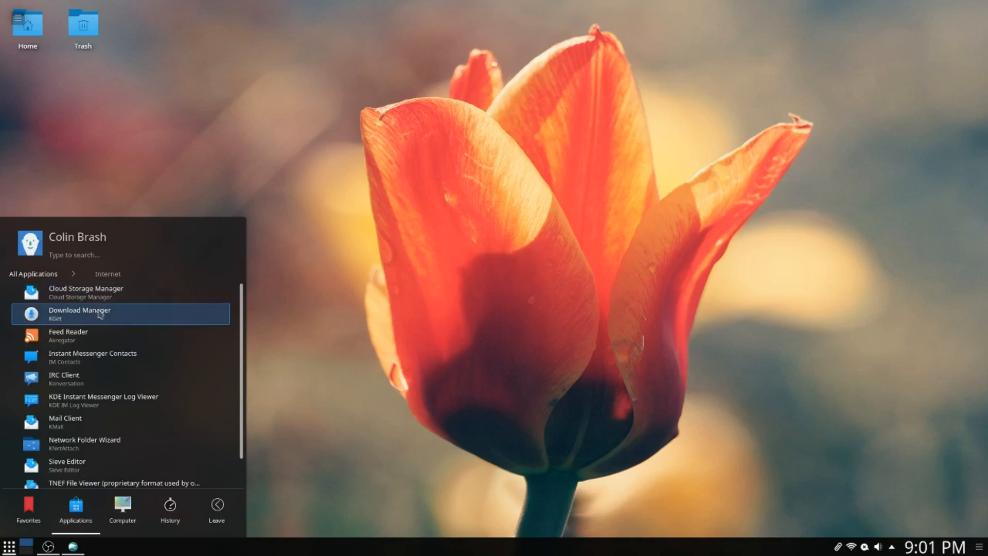
mouse_move(151, 357)
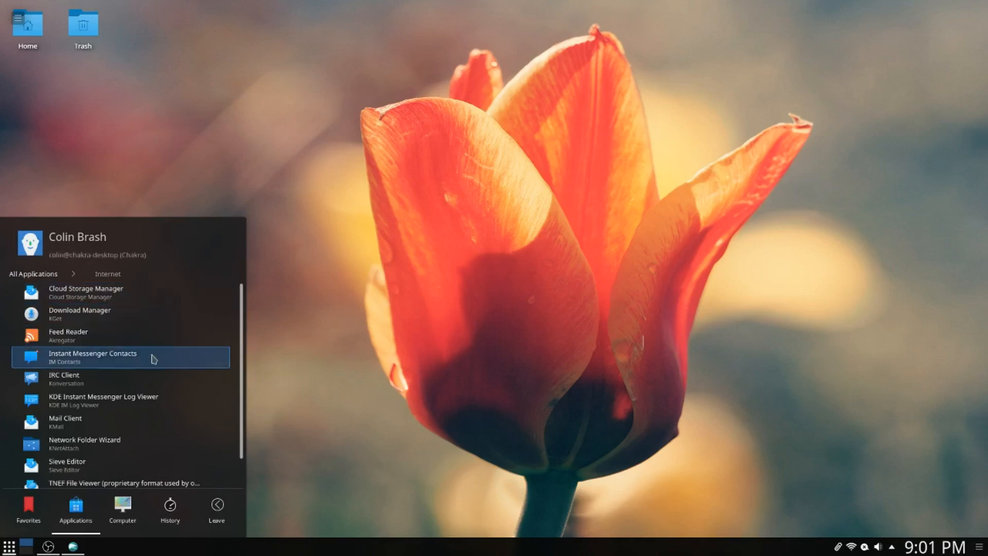
mouse_move(120, 379)
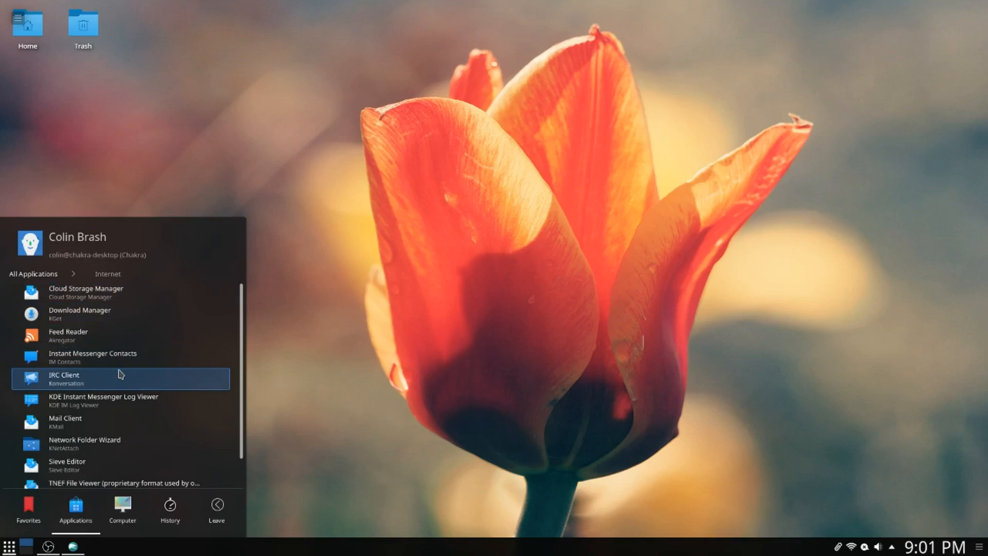
scroll("down", 3)
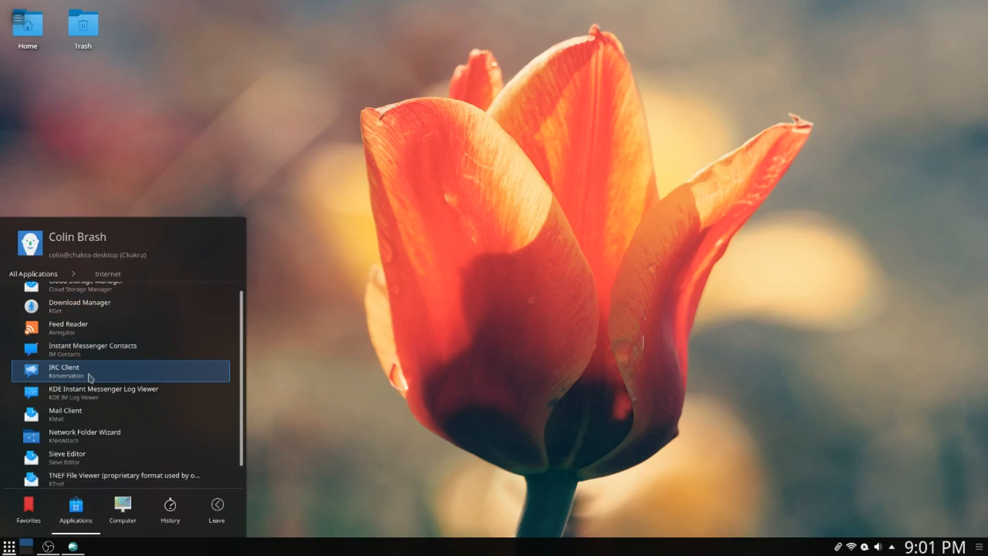
mouse_move(126, 393)
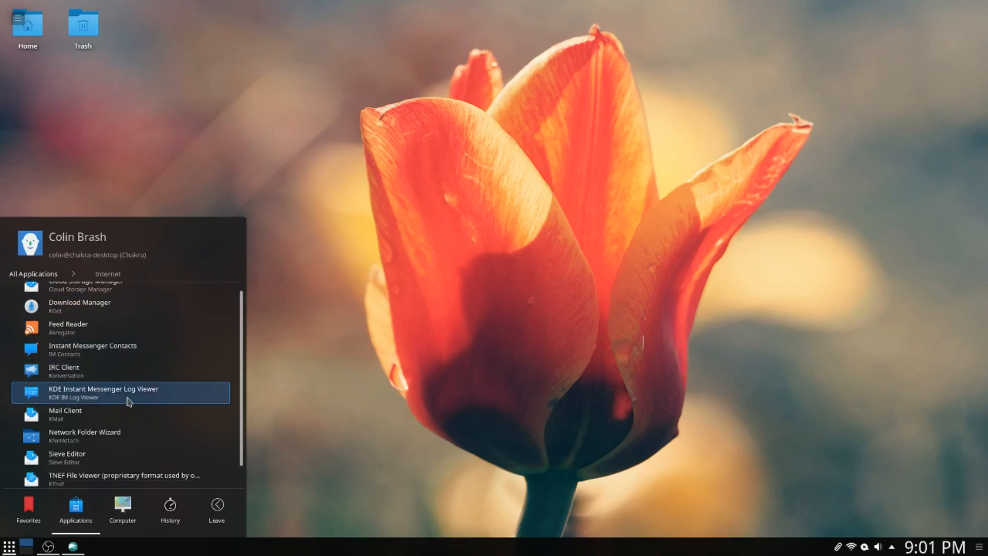
mouse_move(94, 422)
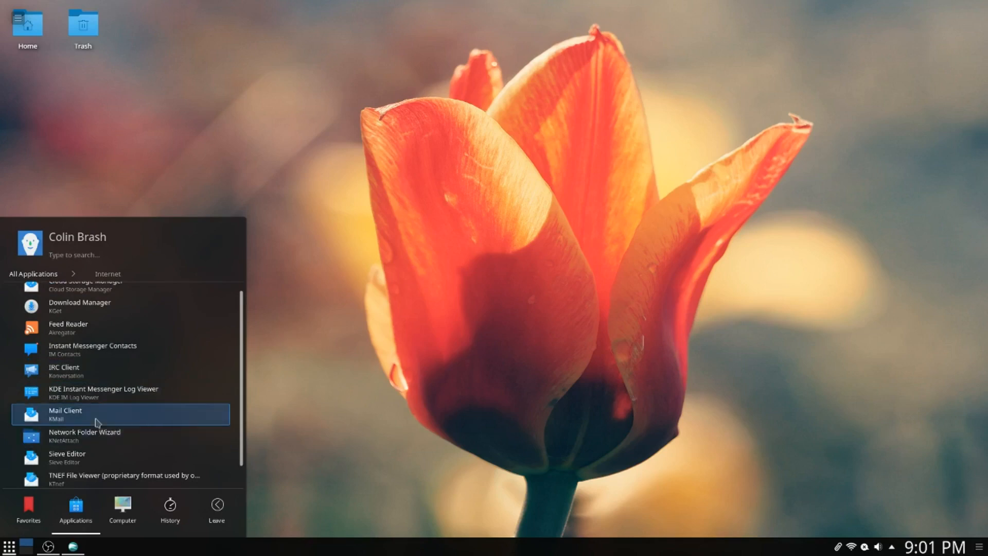
mouse_move(107, 436)
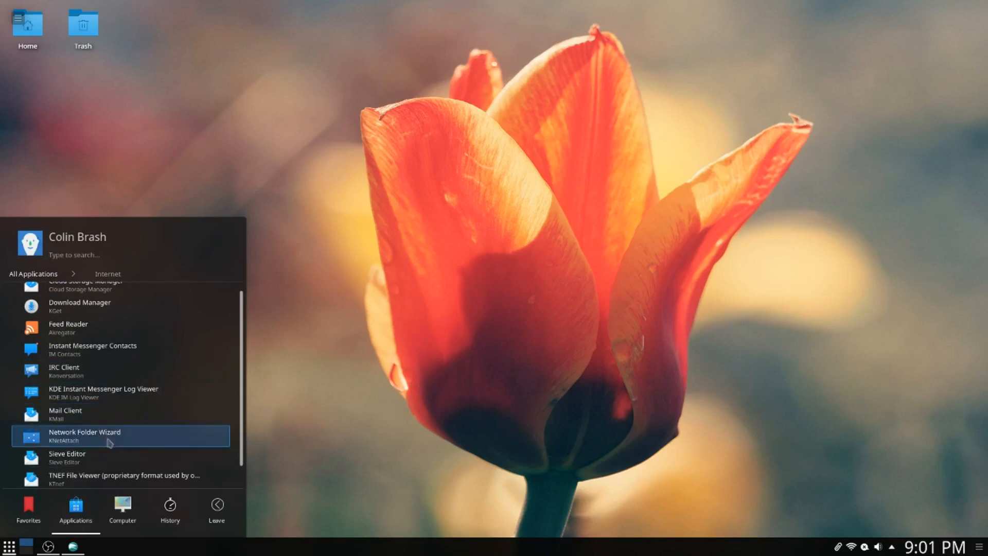
scroll("down", 3)
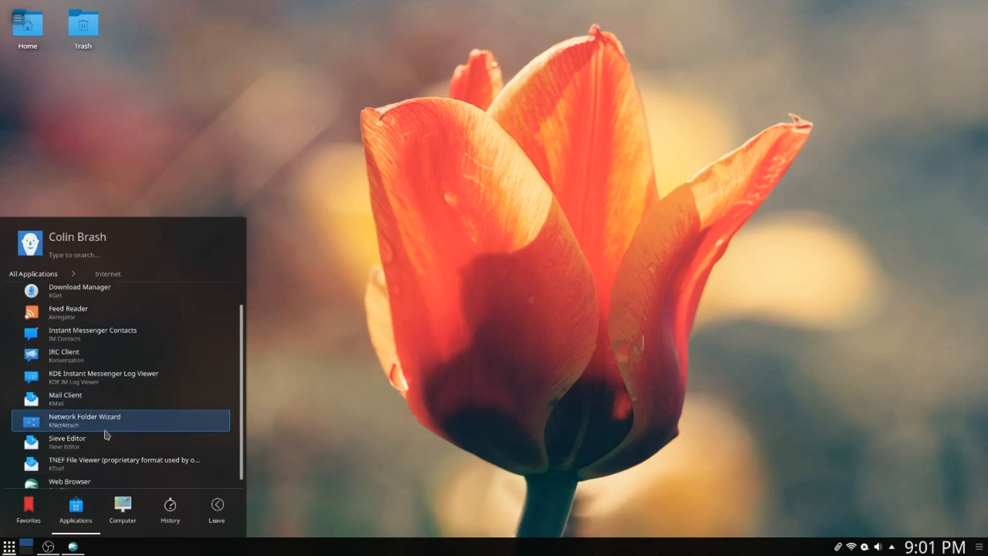
scroll("down", 3)
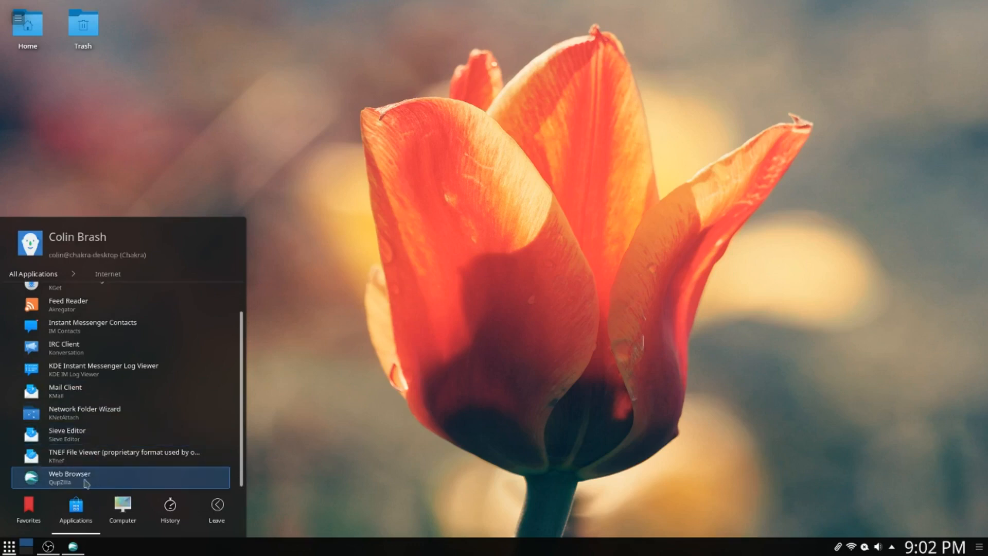
mouse_move(76, 457)
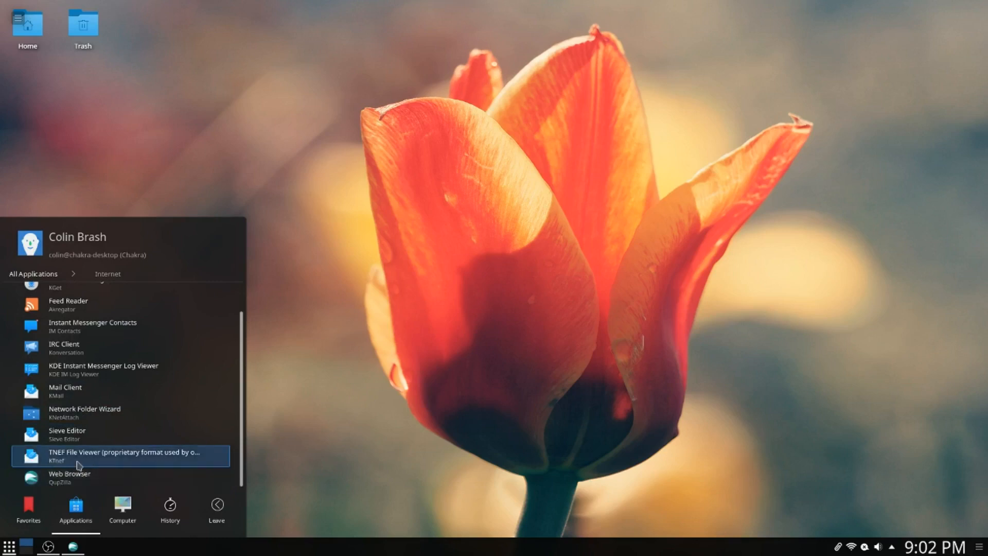
mouse_move(67, 433)
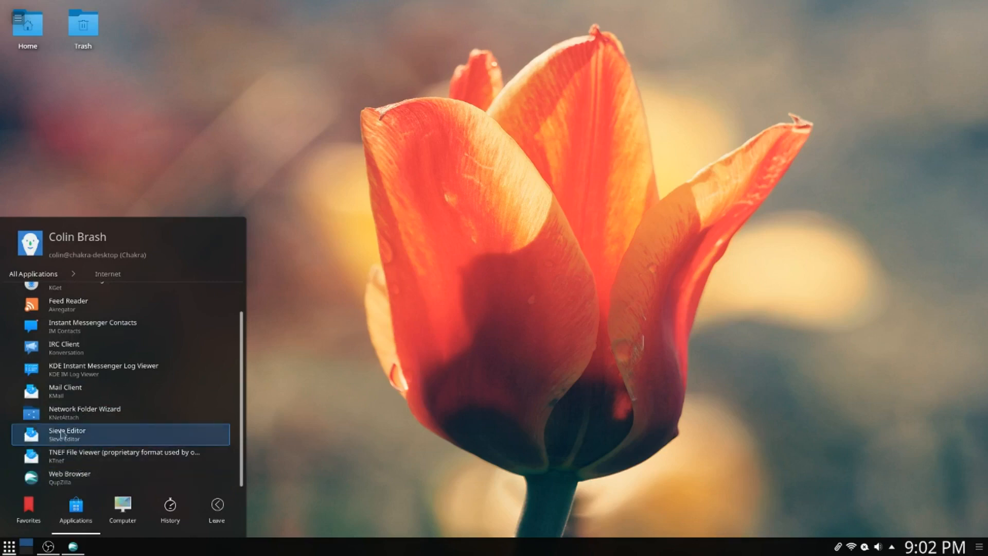
mouse_move(97, 455)
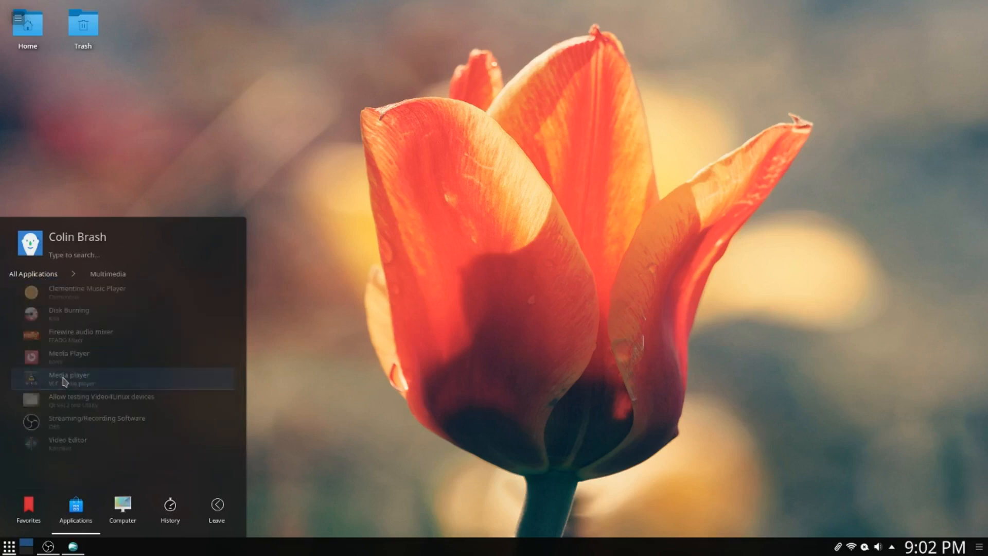
mouse_move(99, 313)
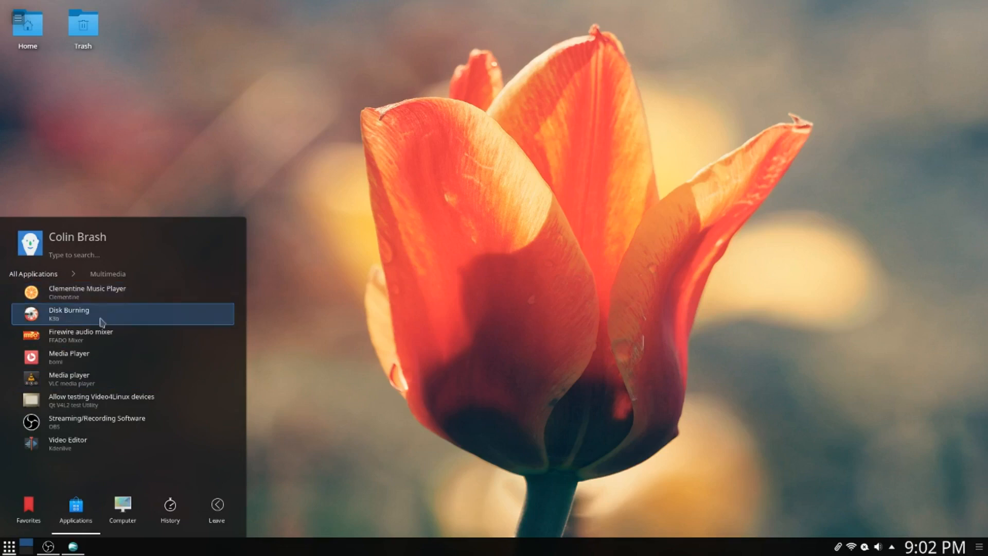
mouse_move(148, 317)
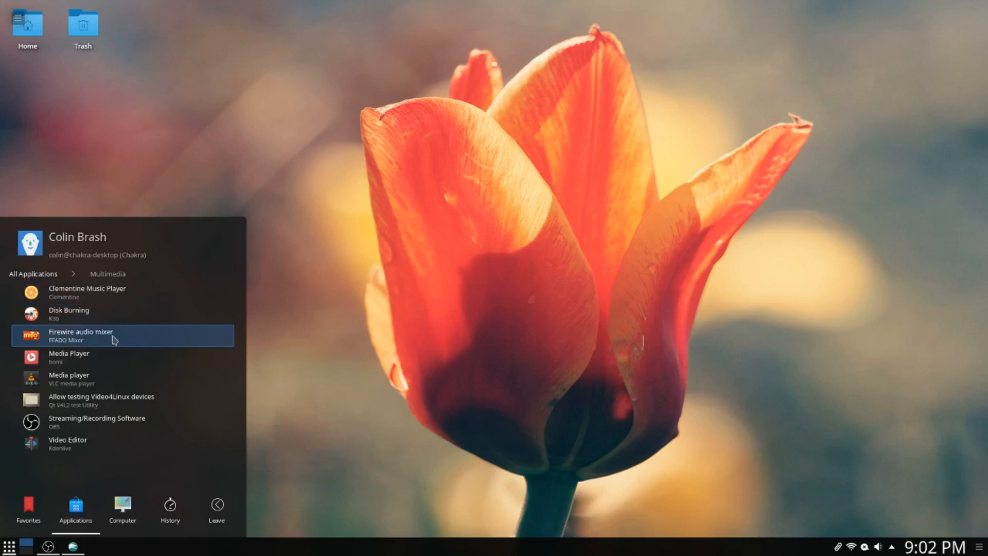
mouse_move(103, 357)
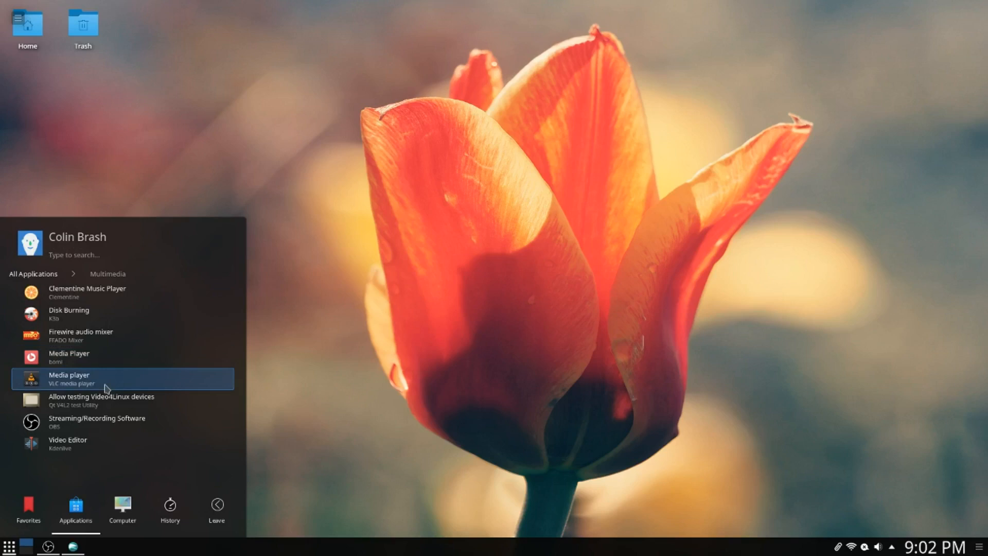
mouse_move(91, 443)
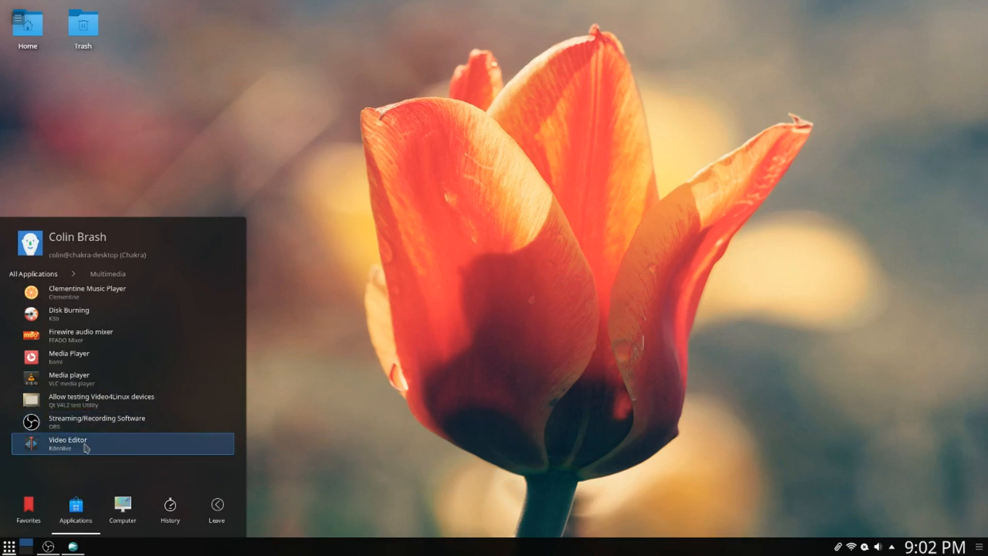
mouse_move(143, 444)
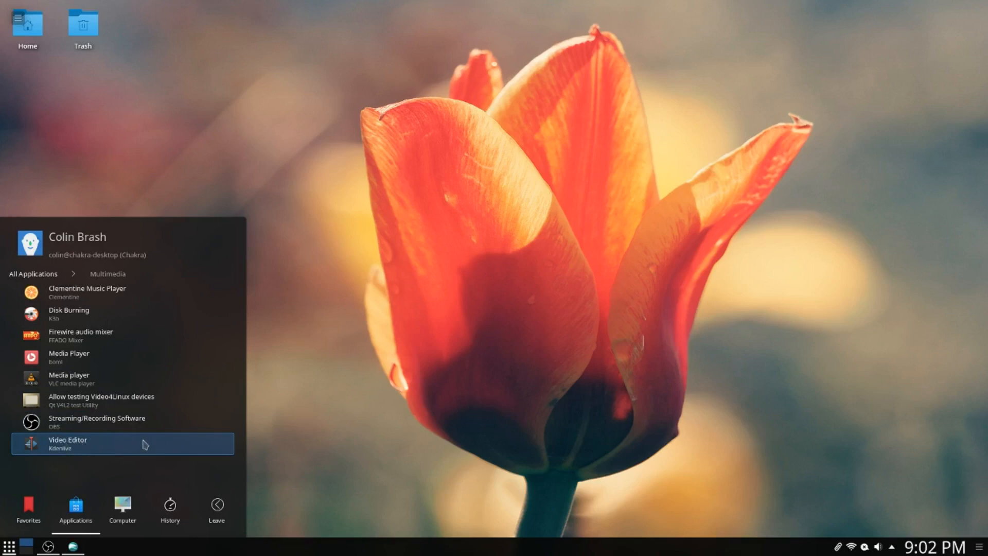
- Leave the Multimedia category (Clementine, VLC, Video Editor) and return to All Applications
left_click(32, 273)
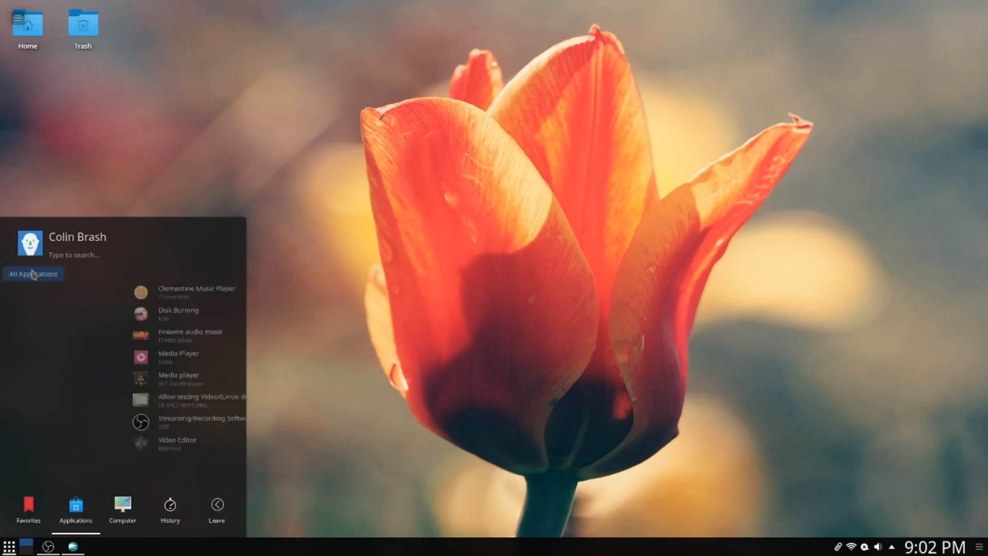
- Open the Office category and scroll through Document Viewer, Spreadsheet, Word Processor and Project Management
left_click(32, 273)
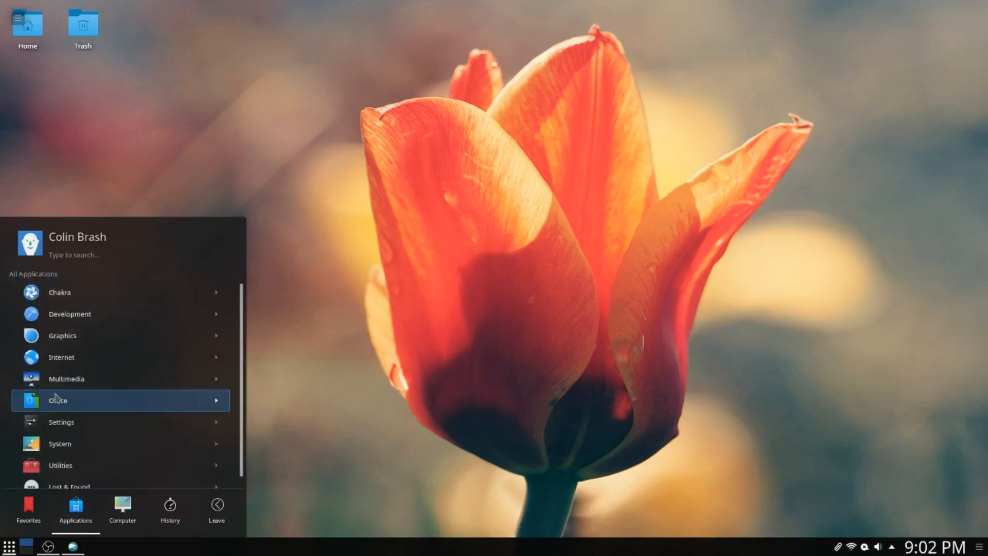
left_click(57, 399)
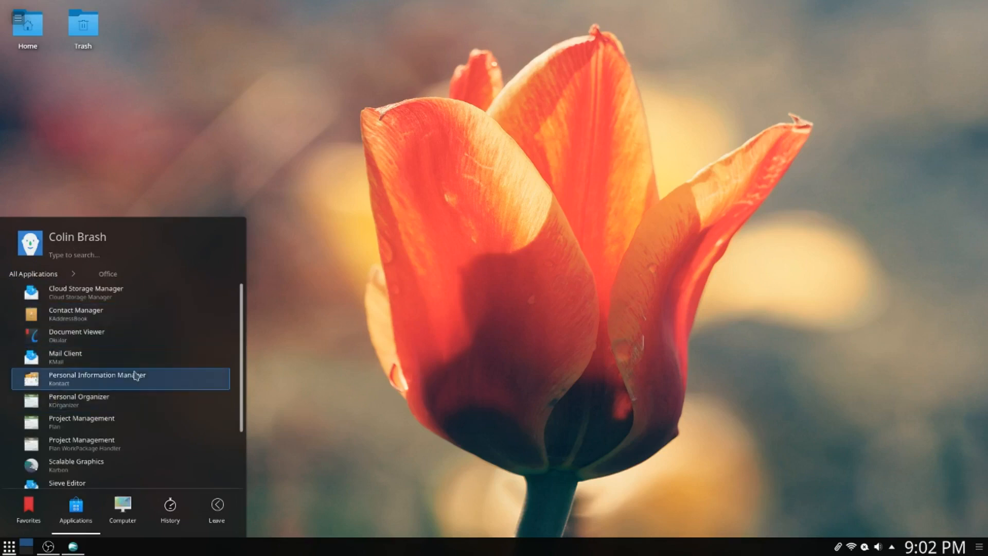
scroll("down", 3)
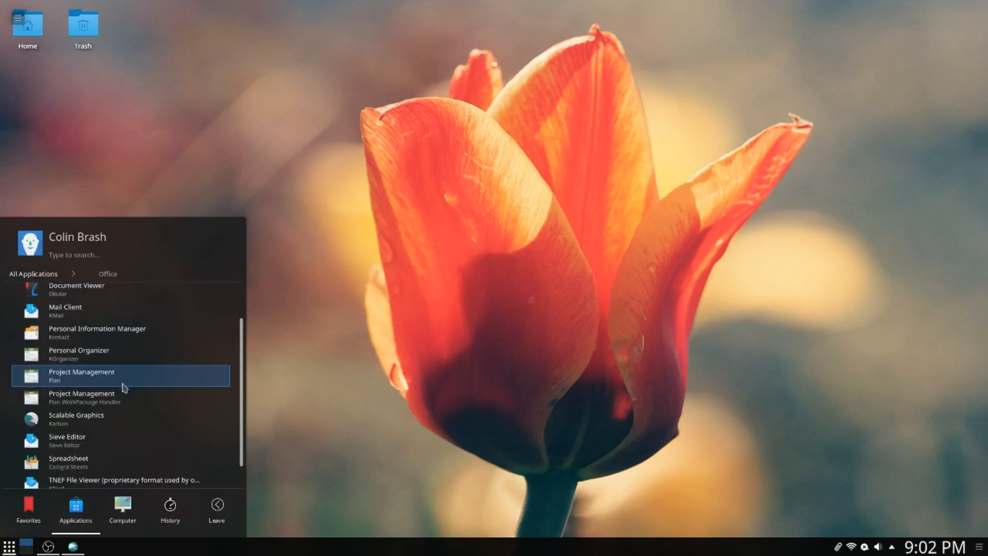
scroll("down", 3)
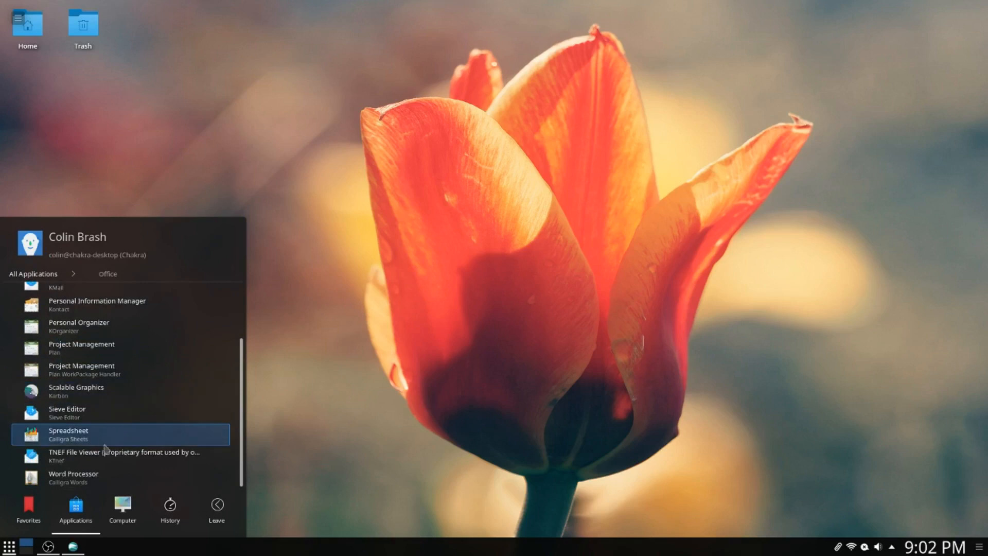
mouse_move(96, 370)
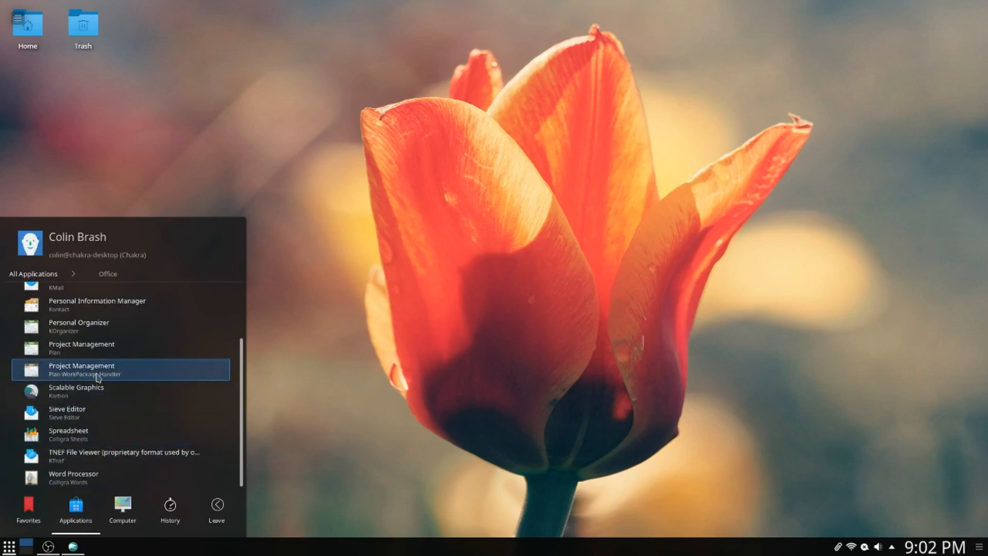
mouse_move(95, 347)
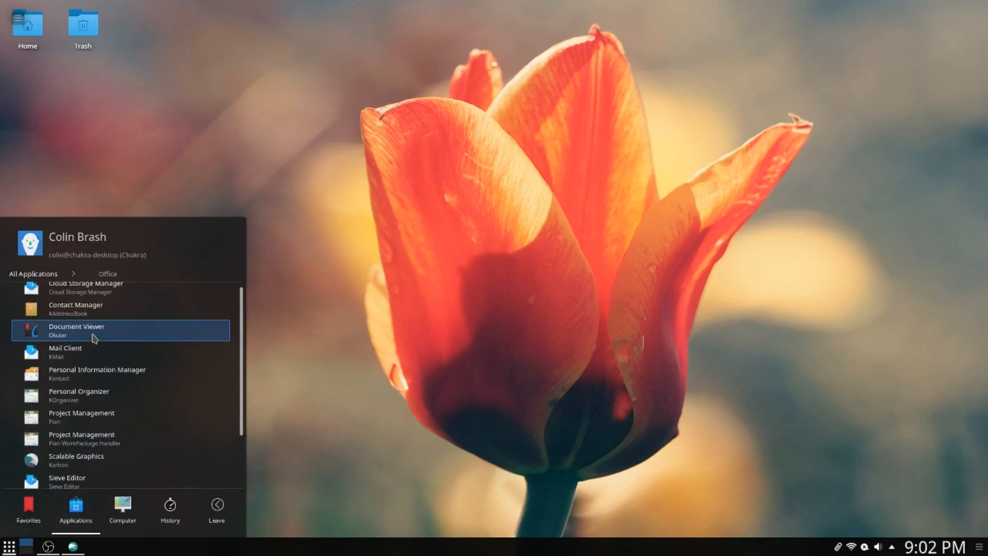
scroll("down", 3)
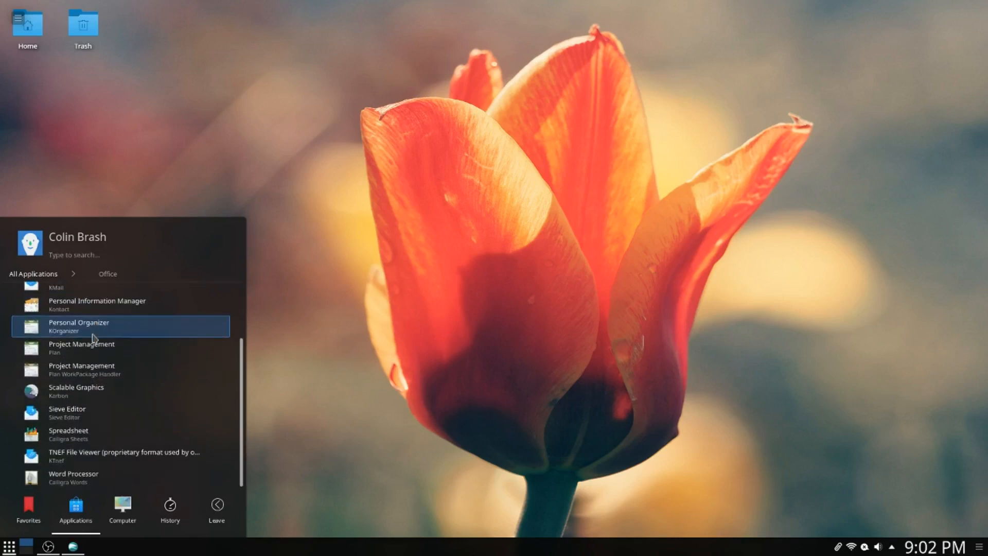
mouse_move(101, 477)
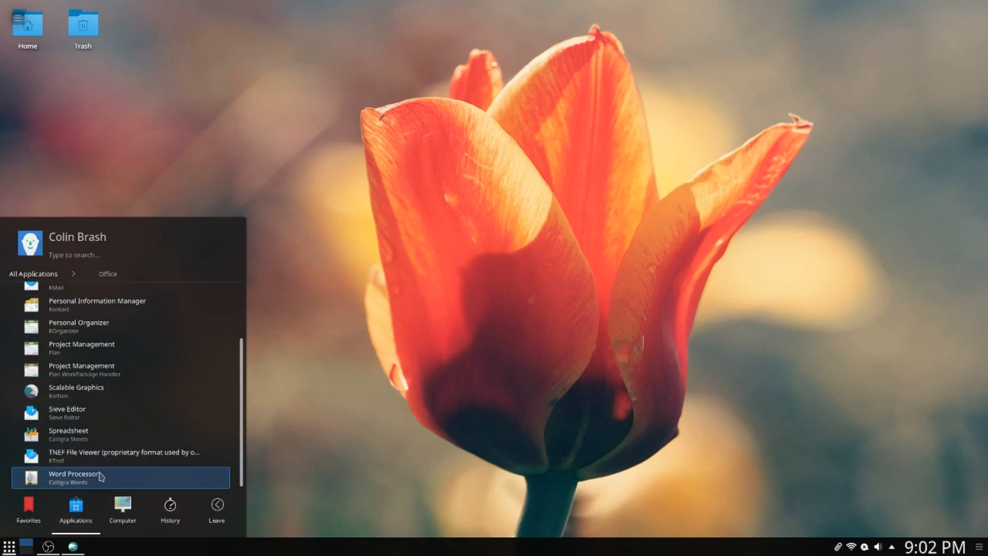
mouse_move(93, 438)
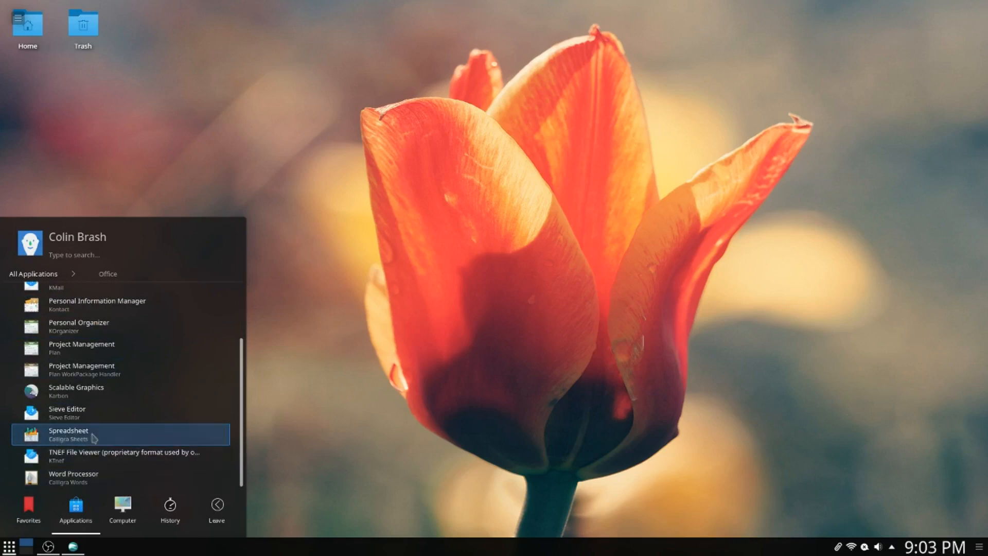
mouse_move(88, 477)
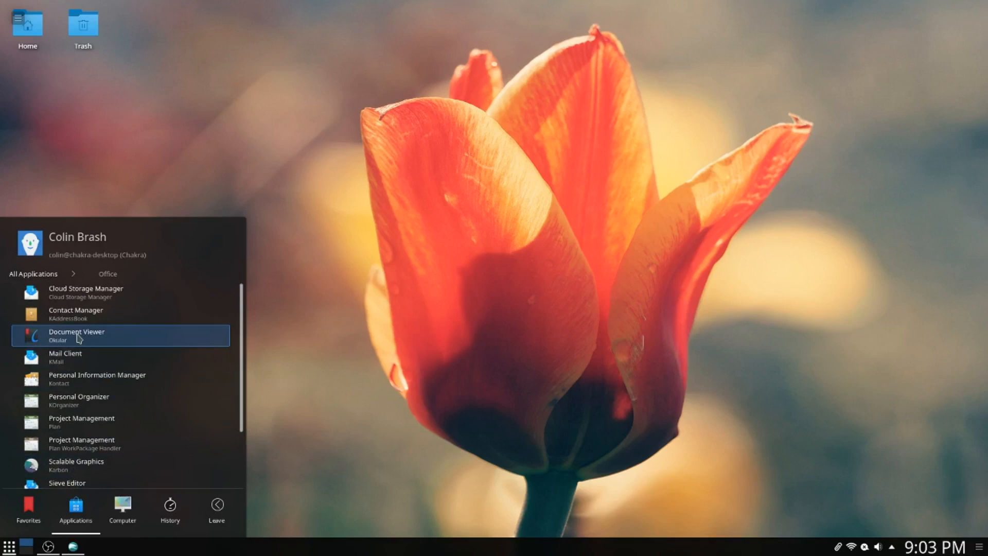
scroll("down", 3)
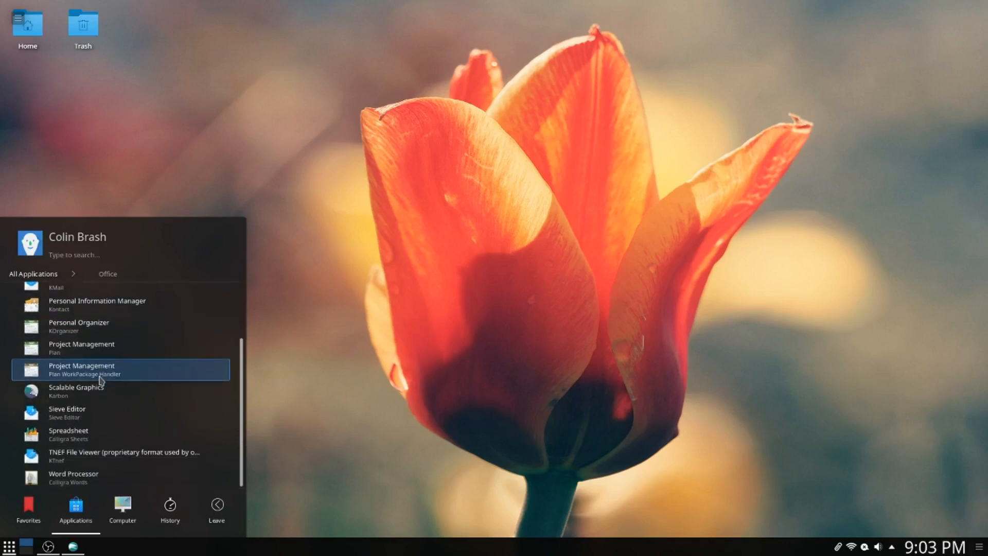
- Browse the Settings category, then switch the launcher to Favorites
left_click(33, 273)
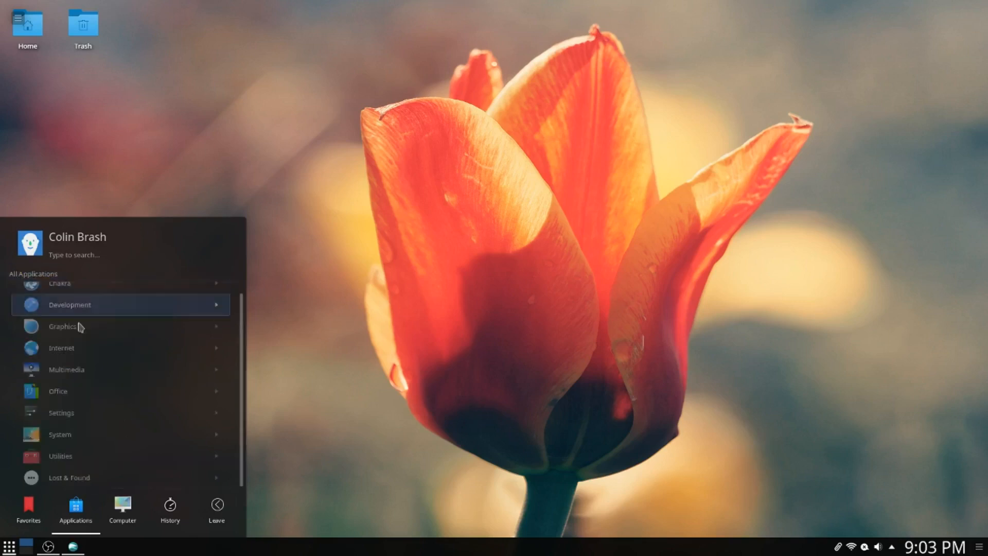
left_click(61, 412)
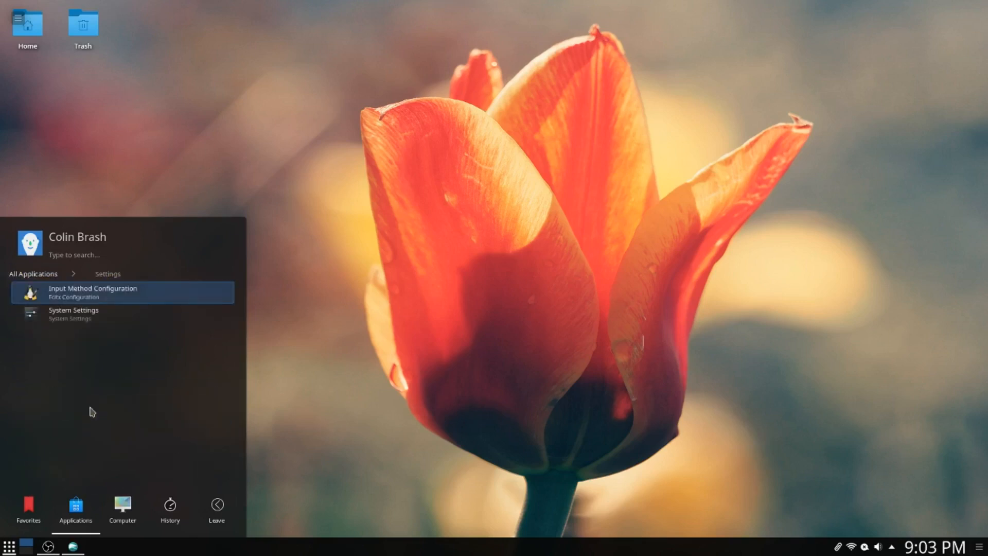
mouse_move(69, 314)
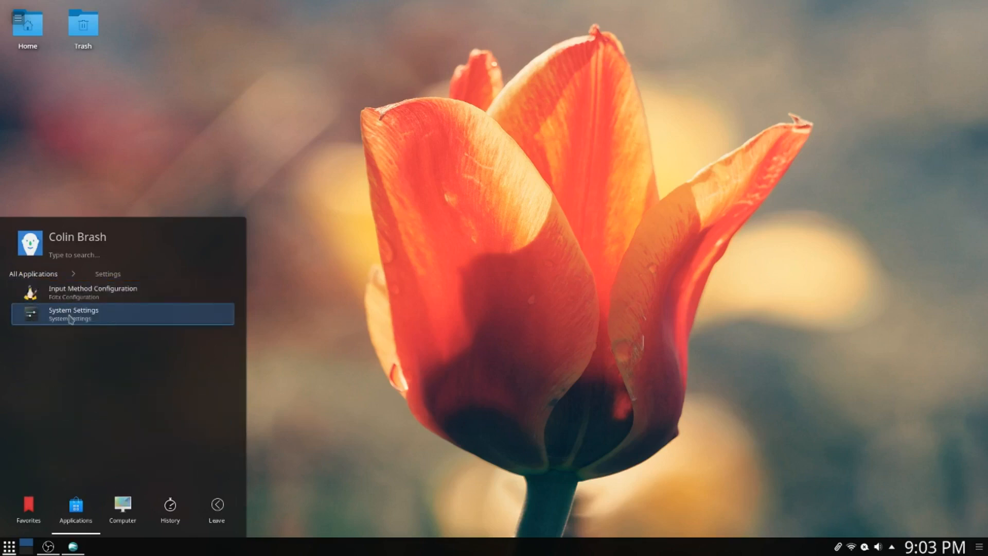
left_click(73, 313)
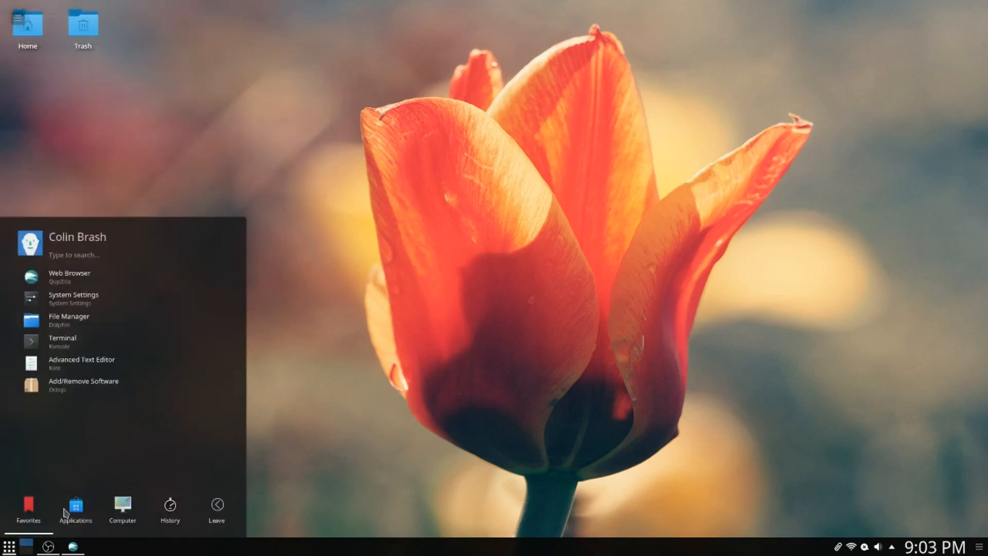
- Launch Yakuake, the Drop-down Terminal, from the launcher's System category
left_click(75, 510)
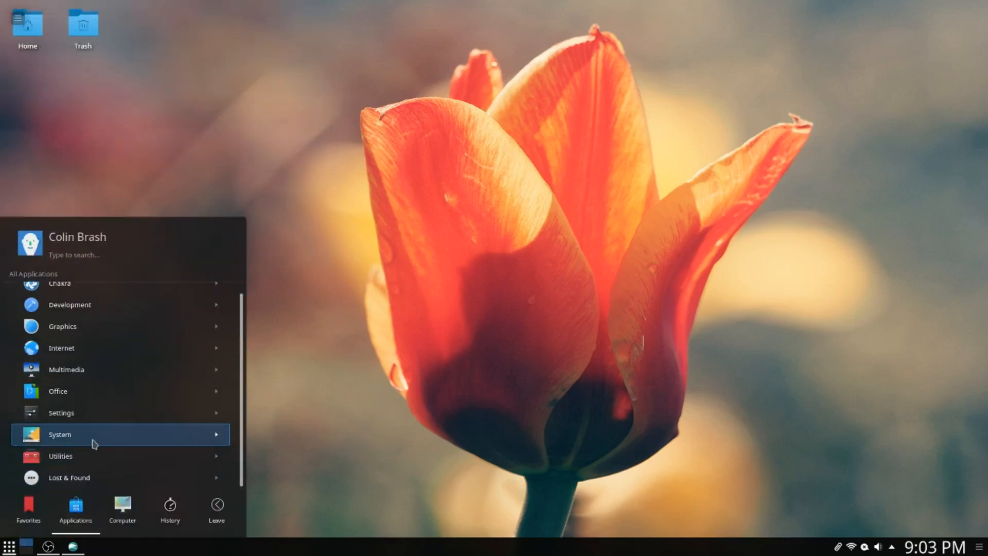
left_click(60, 434)
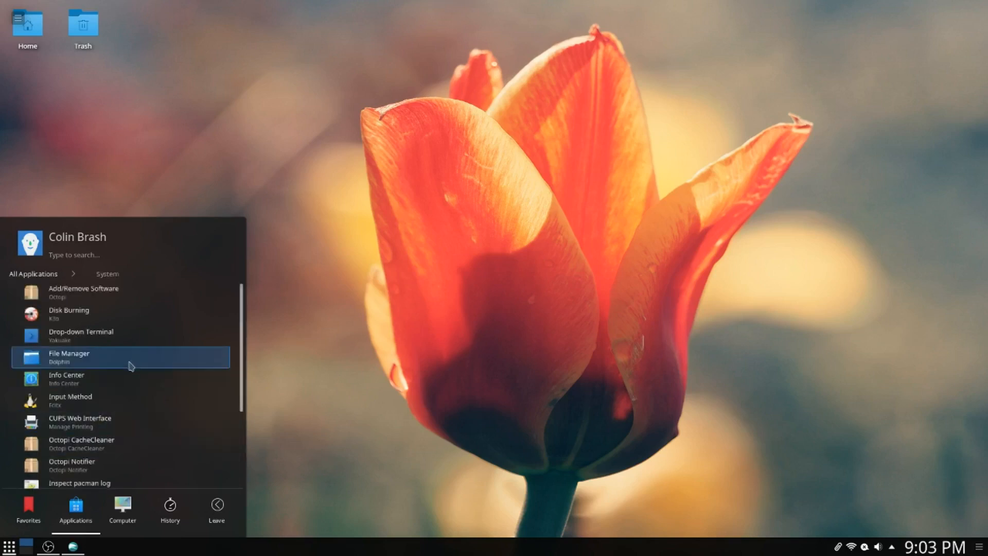
mouse_move(132, 334)
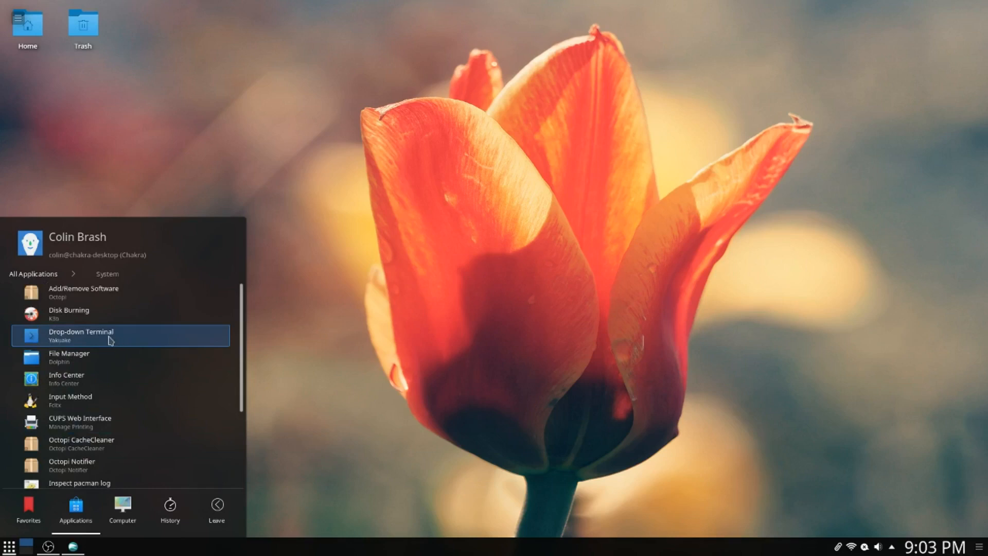
left_click(81, 334)
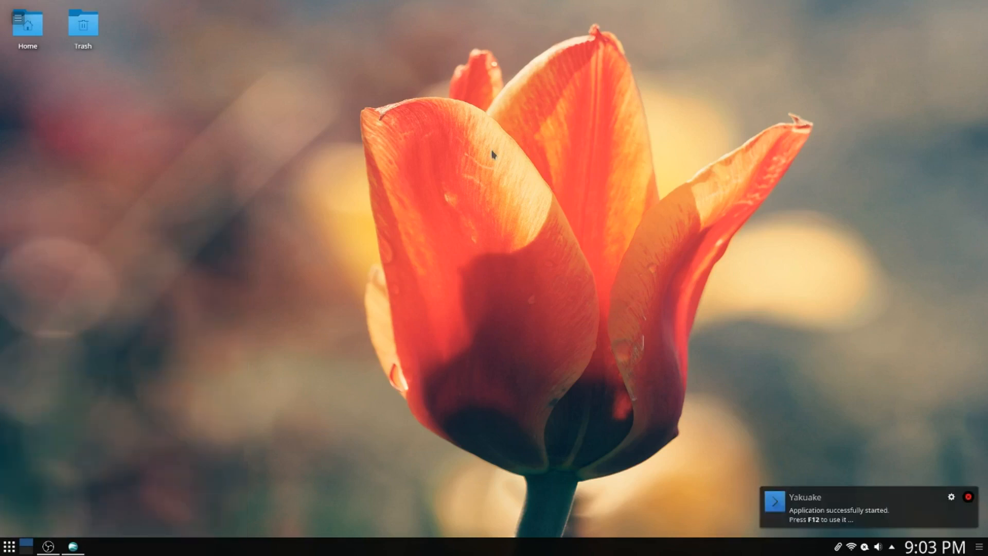
mouse_move(287, 285)
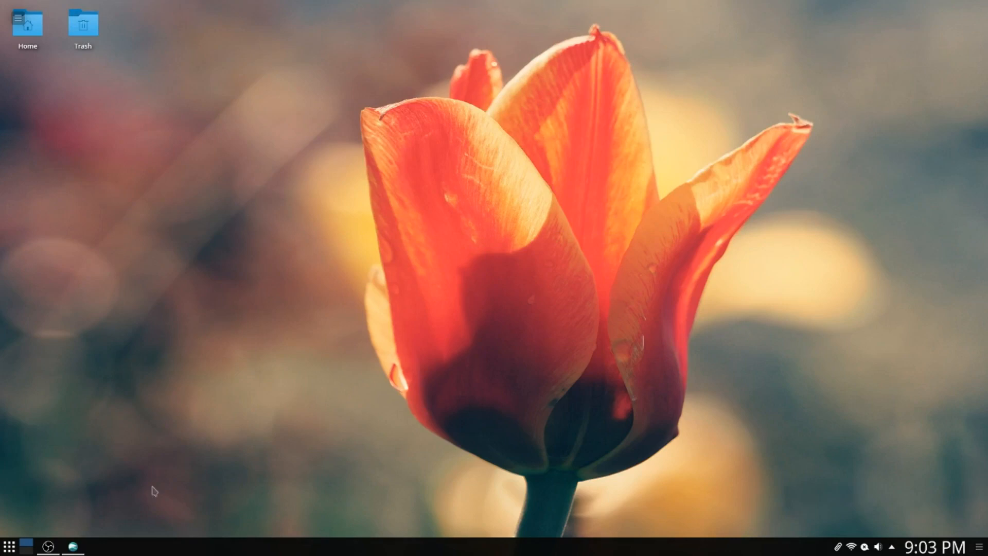
- Reopen the launcher on the System category and scroll down past System Monitor to Konsole
left_click(9, 545)
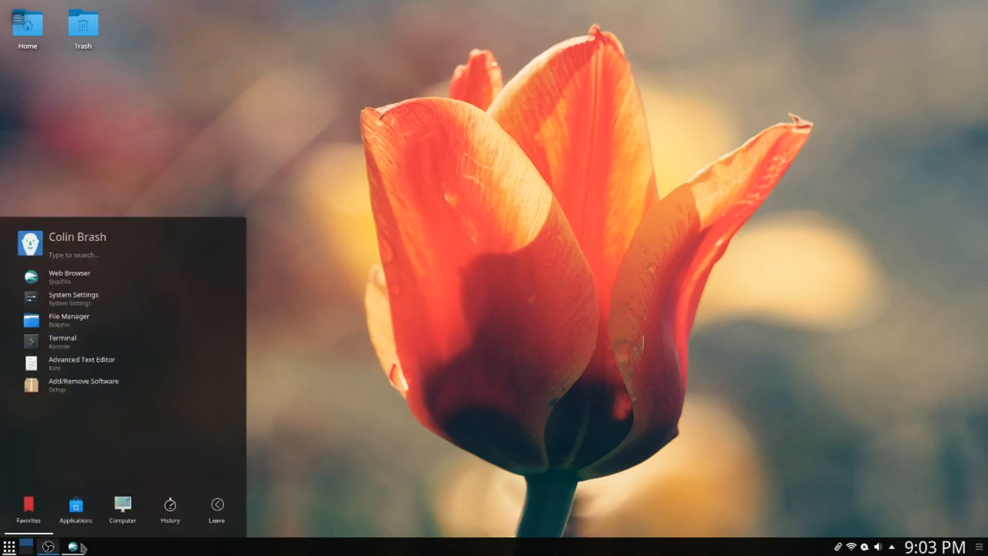
left_click(75, 508)
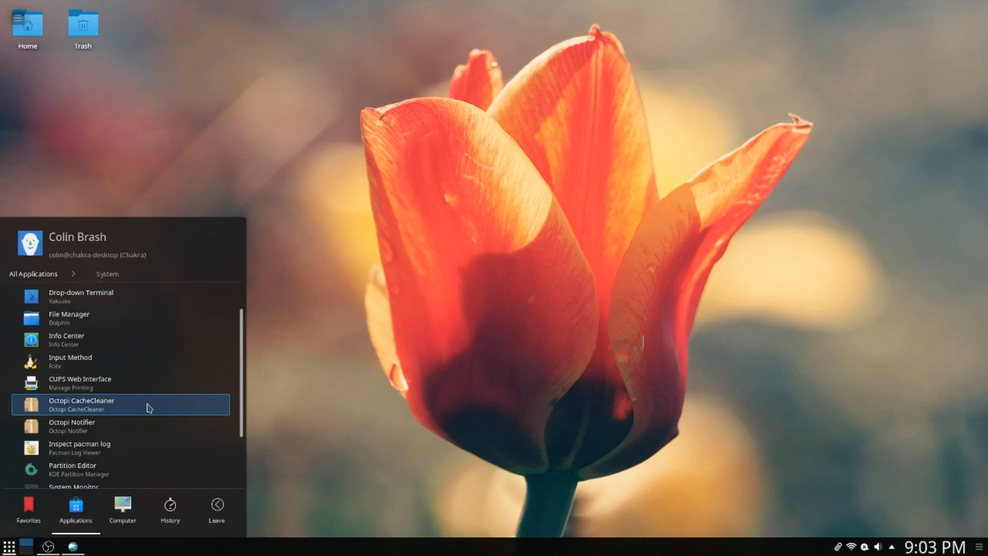
mouse_move(104, 413)
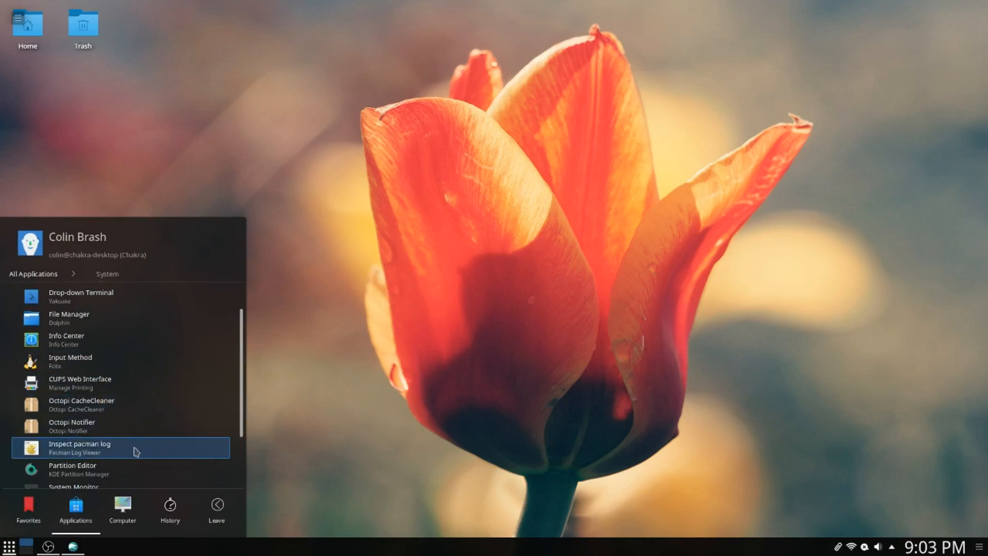
scroll("down", 3)
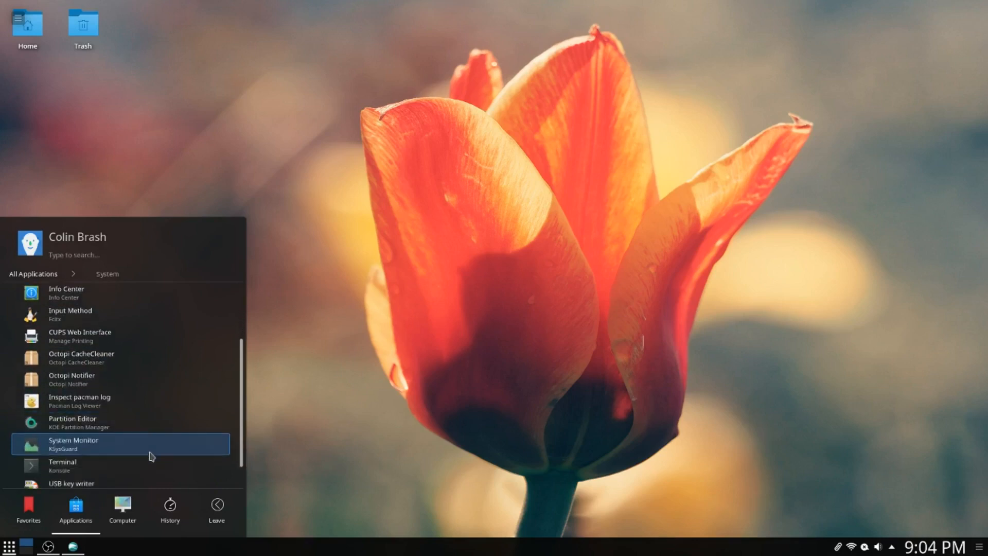
scroll("down", 3)
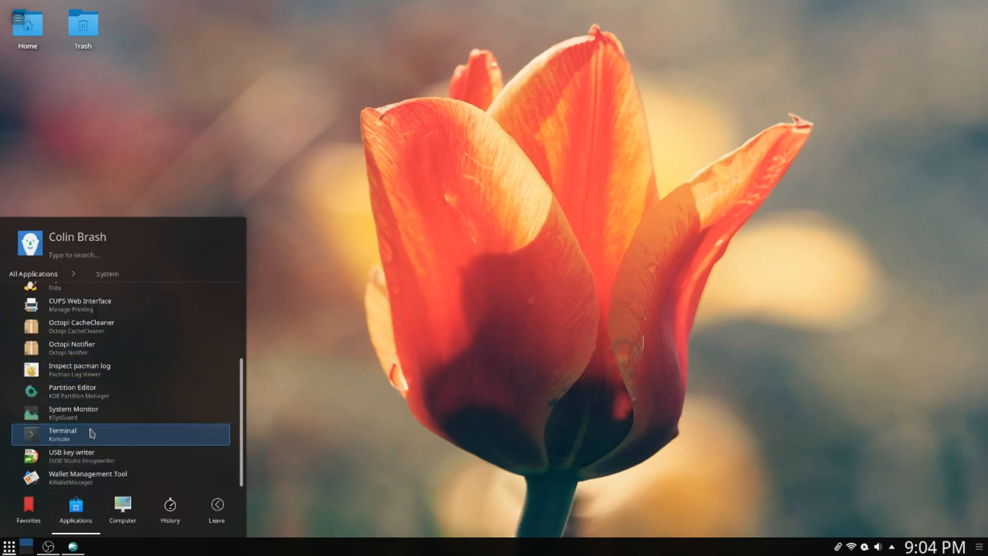
mouse_move(105, 455)
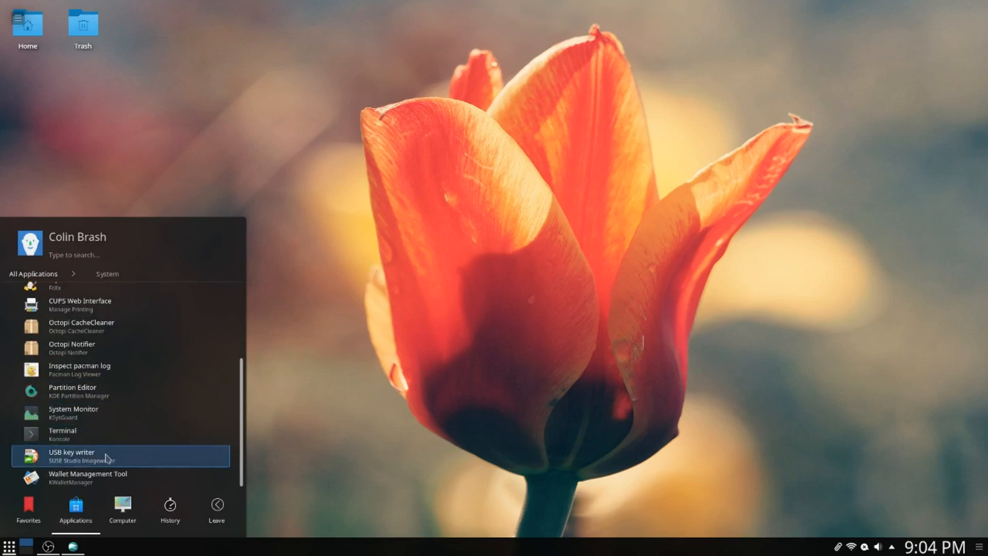
mouse_move(135, 455)
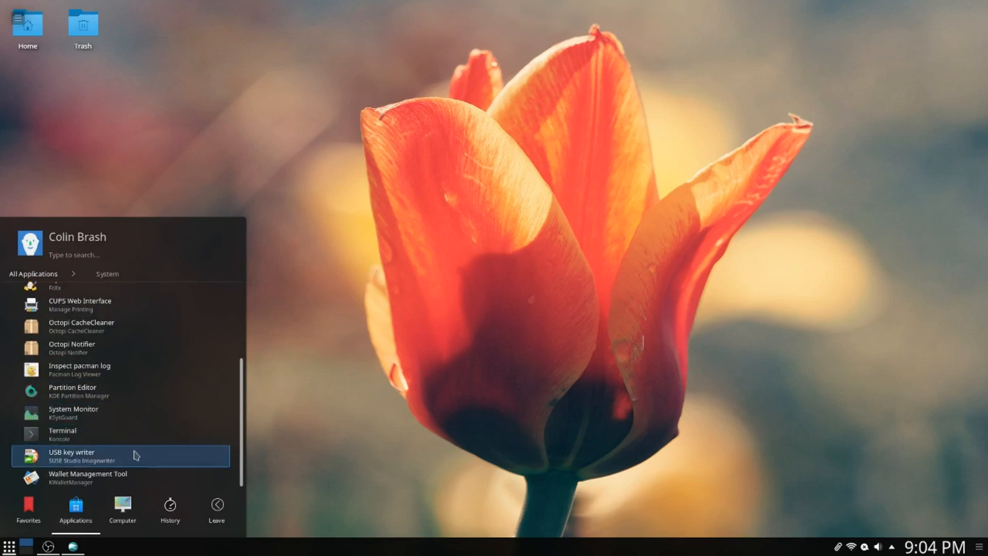
mouse_move(126, 477)
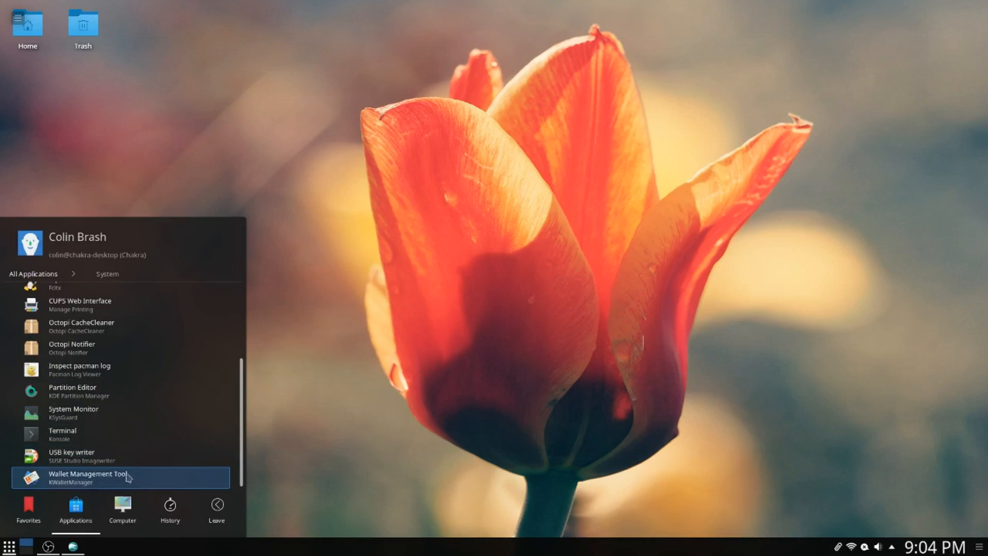
mouse_move(104, 480)
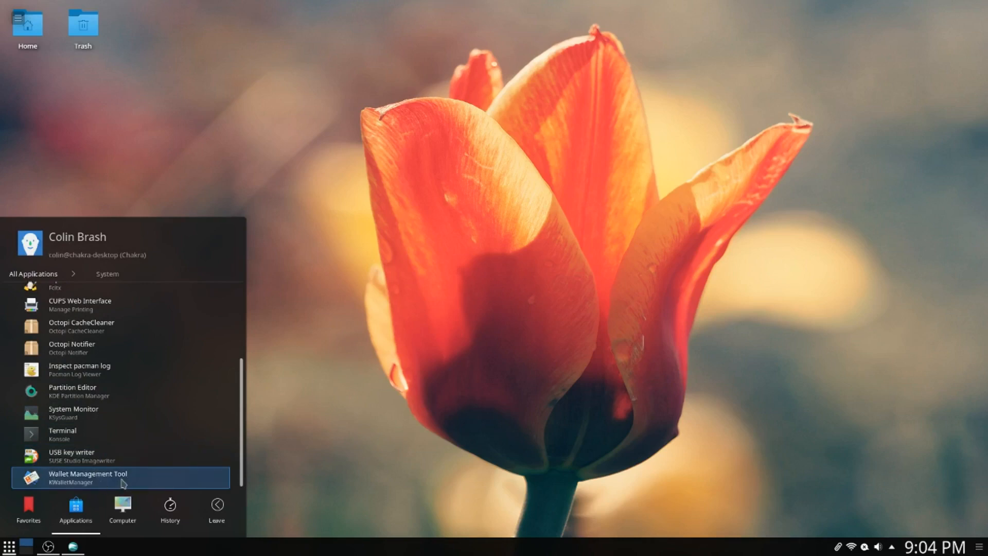
mouse_move(151, 390)
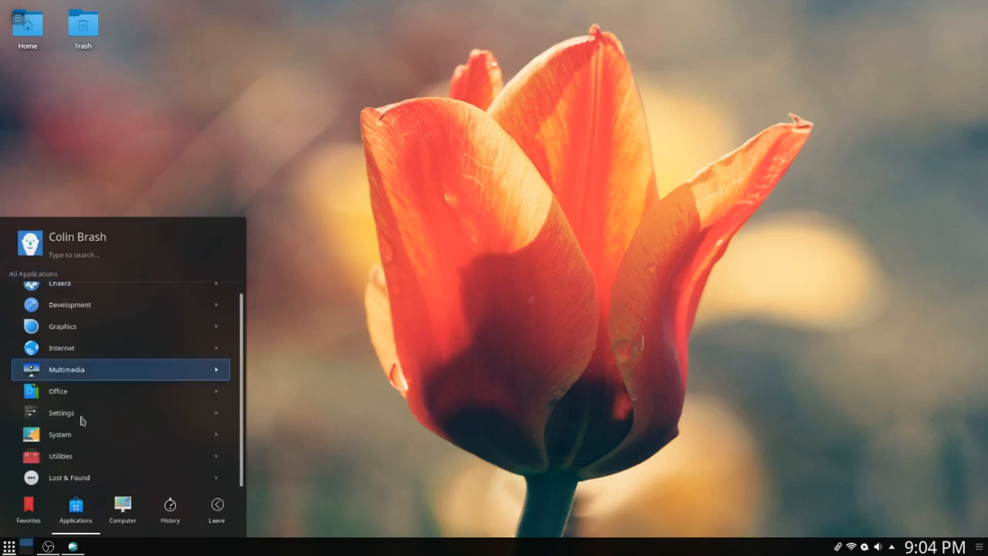
- Browse the Utilities category (Kate, Ark, KFind), then close the launcher
left_click(68, 477)
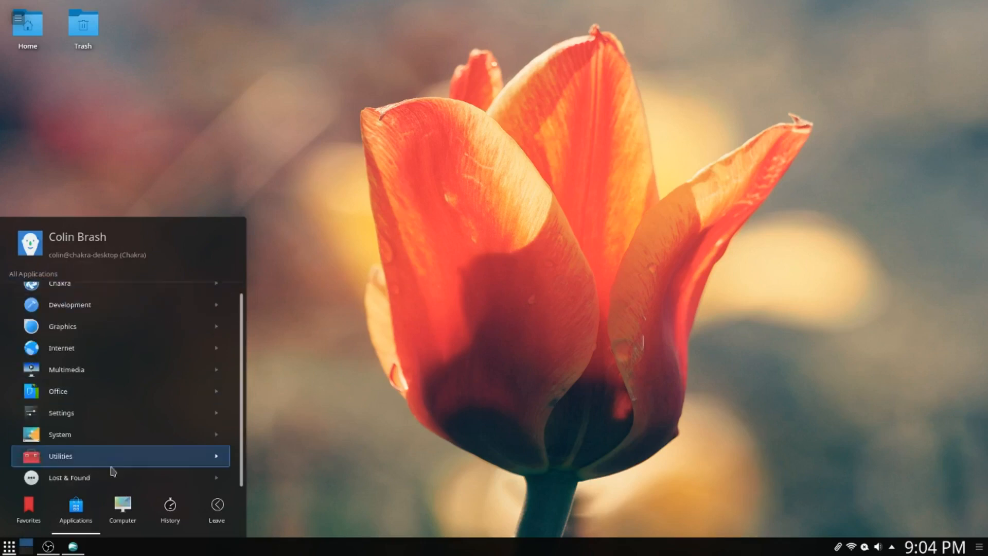
left_click(59, 455)
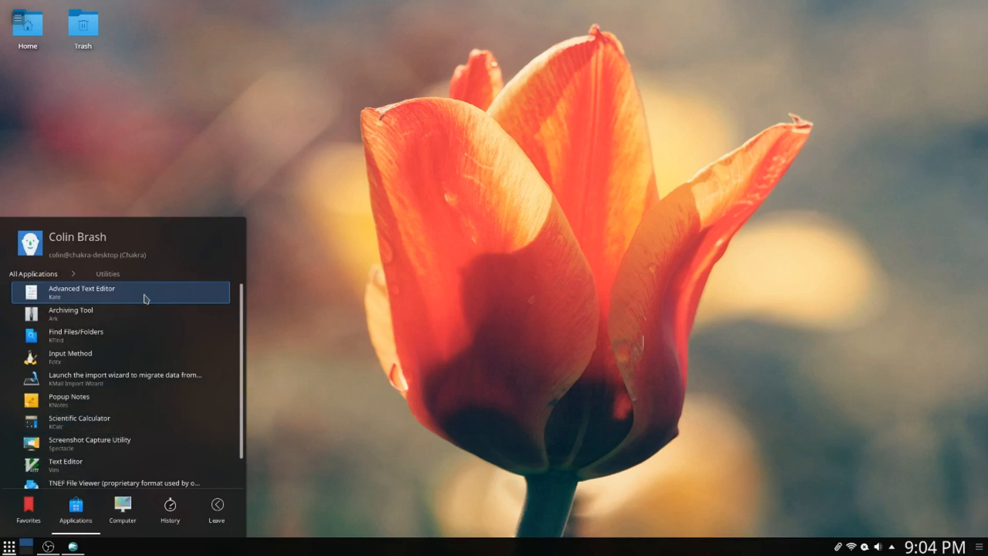
scroll("down", 3)
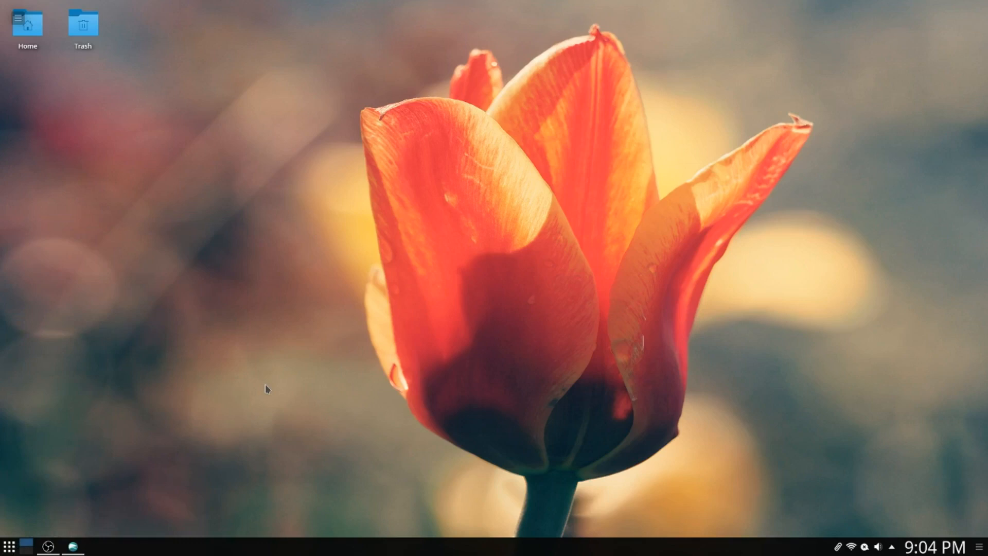
mouse_move(267, 392)
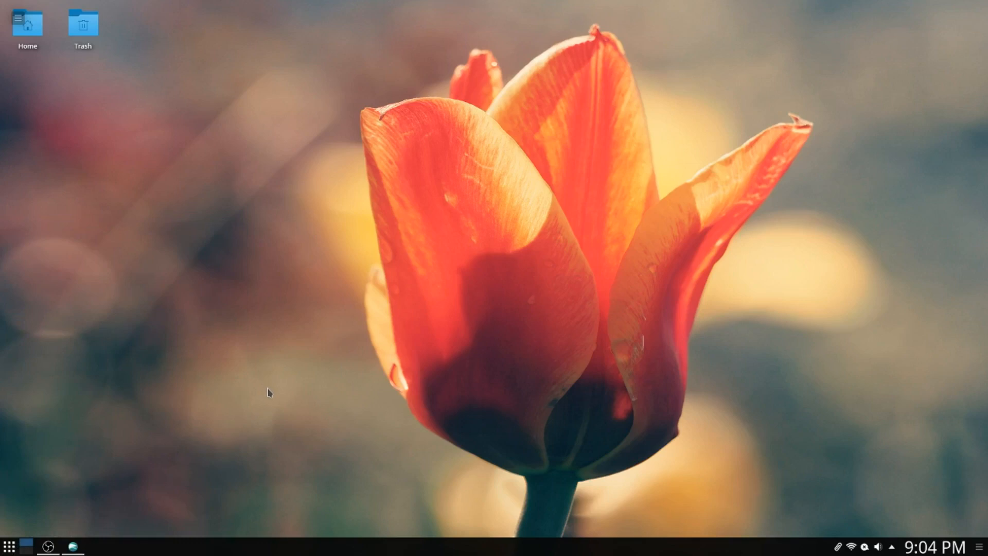
mouse_move(269, 339)
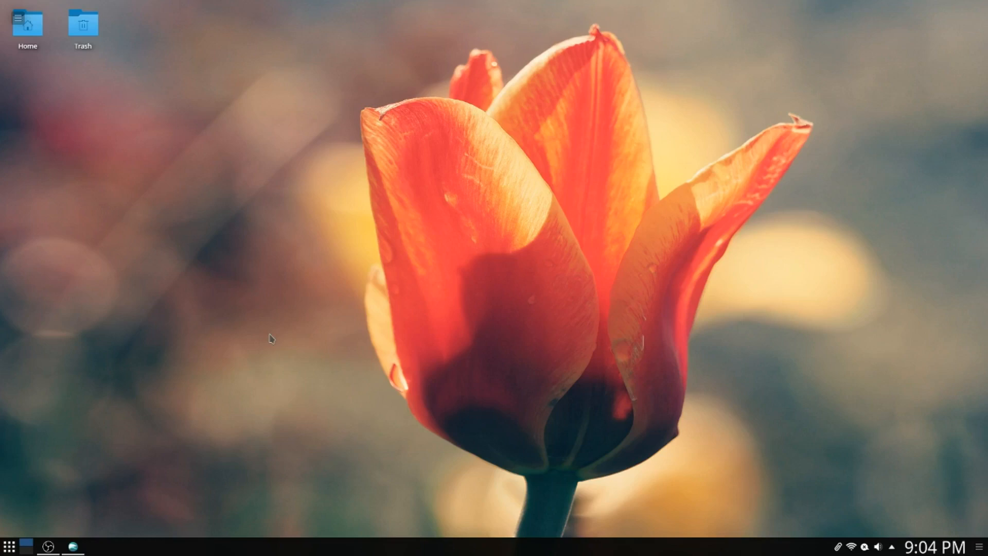
- Launch Konsole, type a partial 'sudo pacS' command, then discard it
left_click(9, 545)
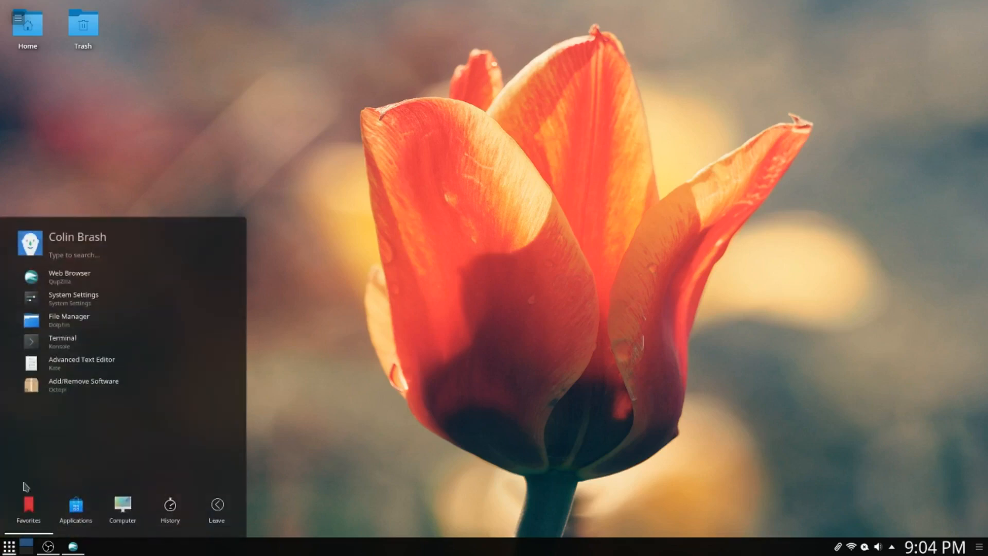
left_click(68, 315)
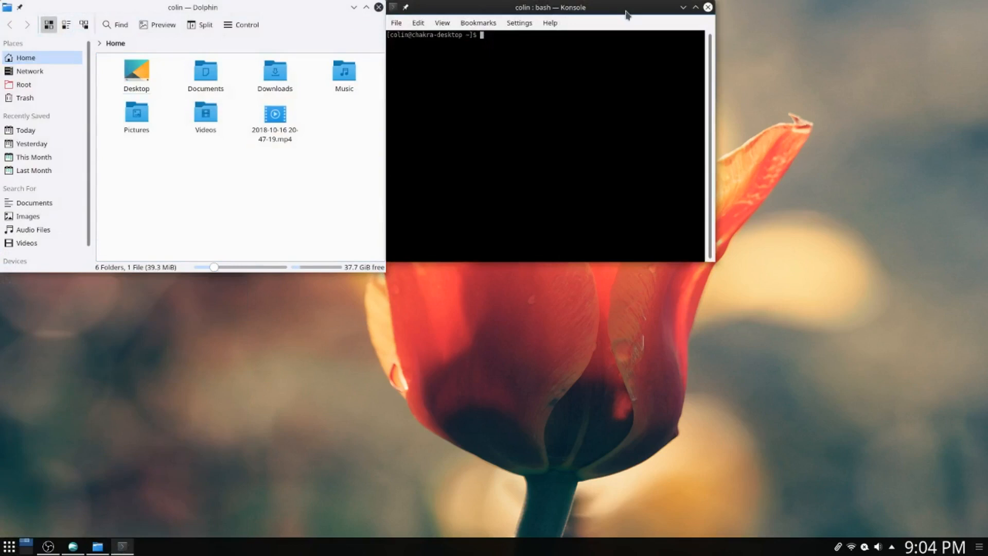
type("sudo pacman -")
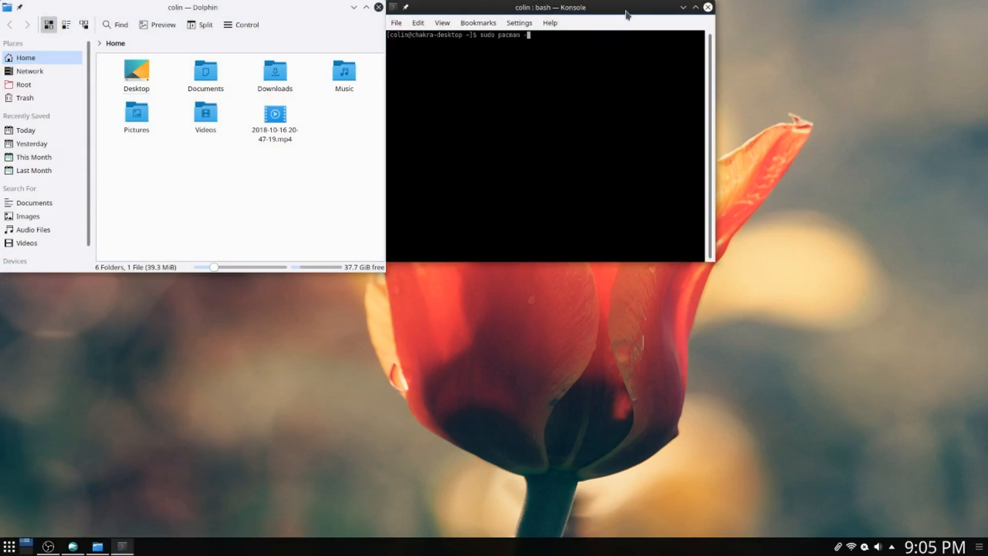
type("S")
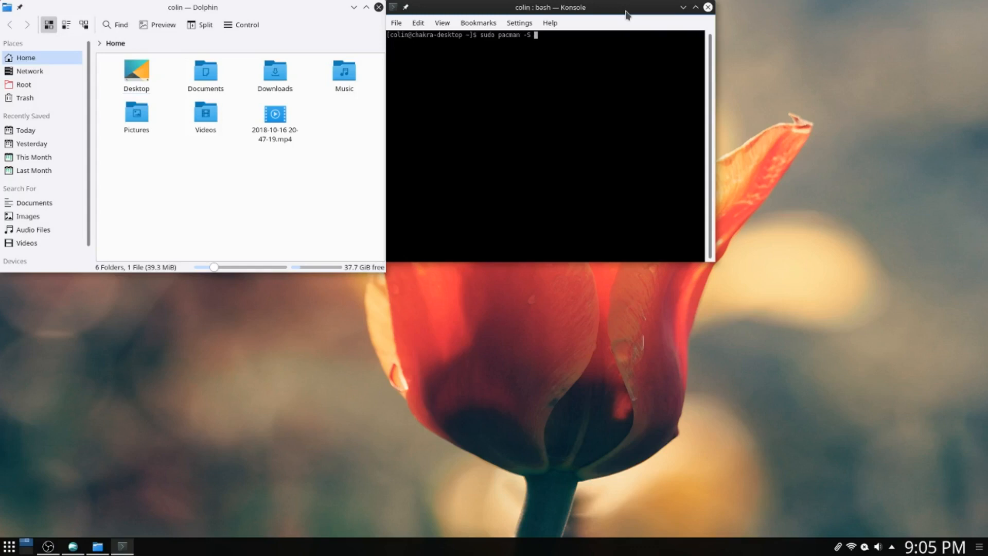
key("BackSpace")
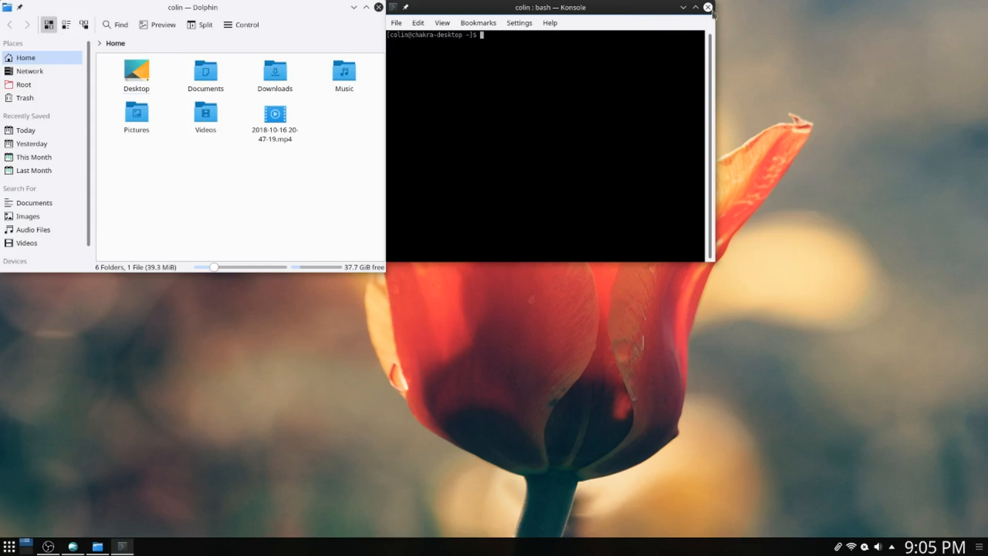
- Close the Konsole window, then the Dolphin file manager window
left_click(706, 7)
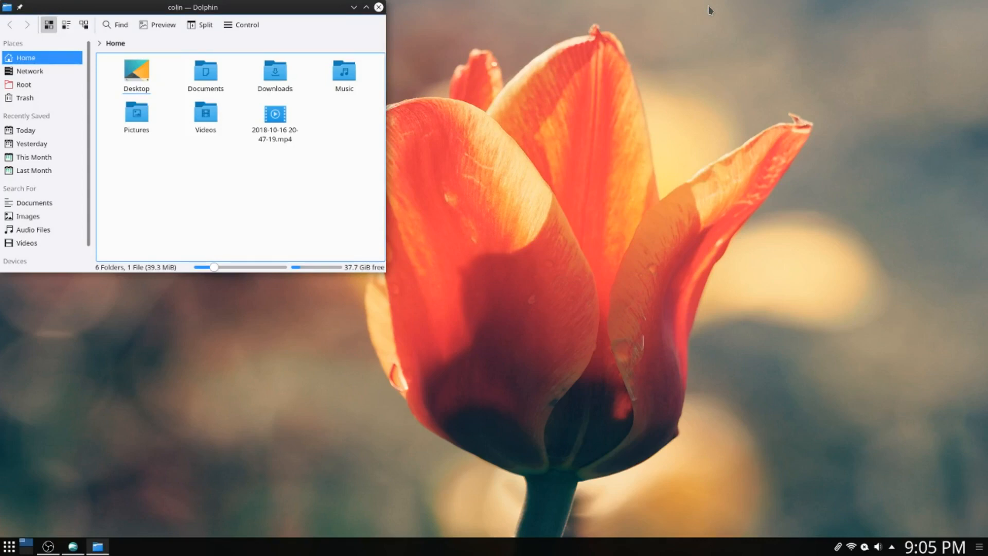
mouse_move(684, 9)
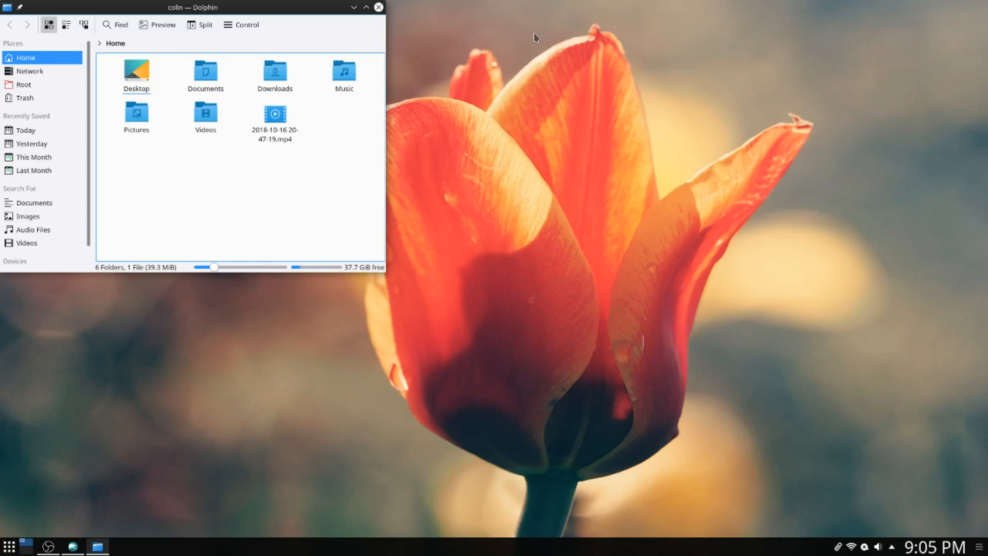
mouse_move(83, 373)
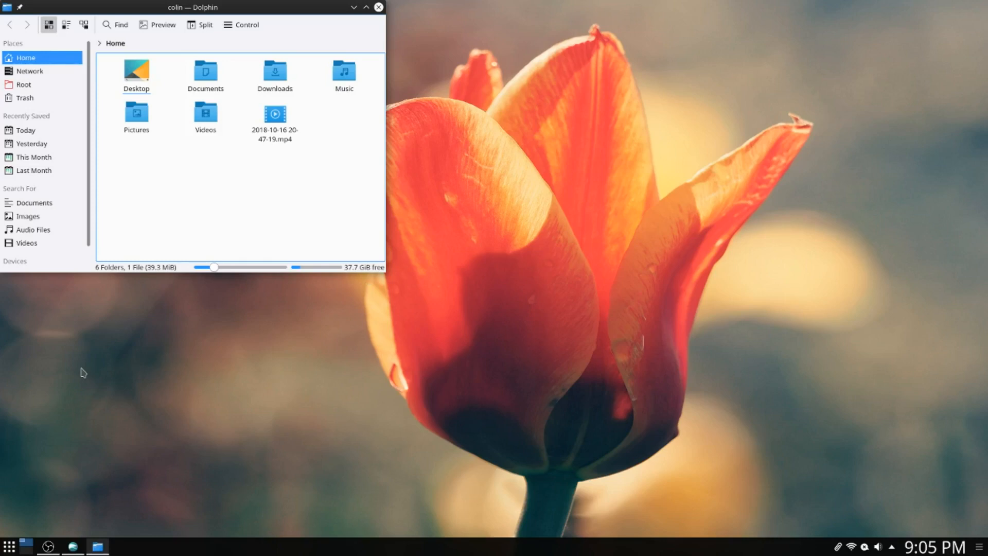
mouse_move(147, 328)
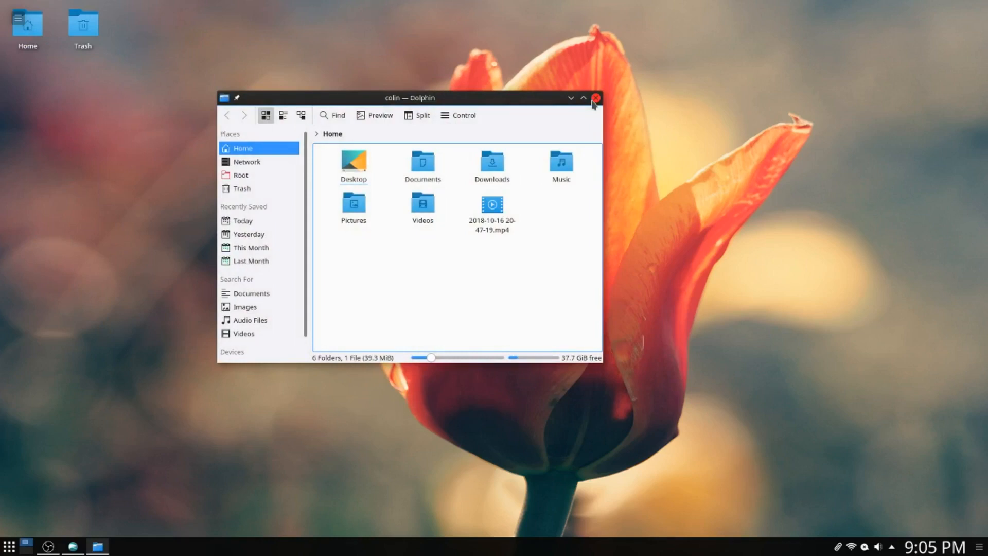
mouse_move(593, 98)
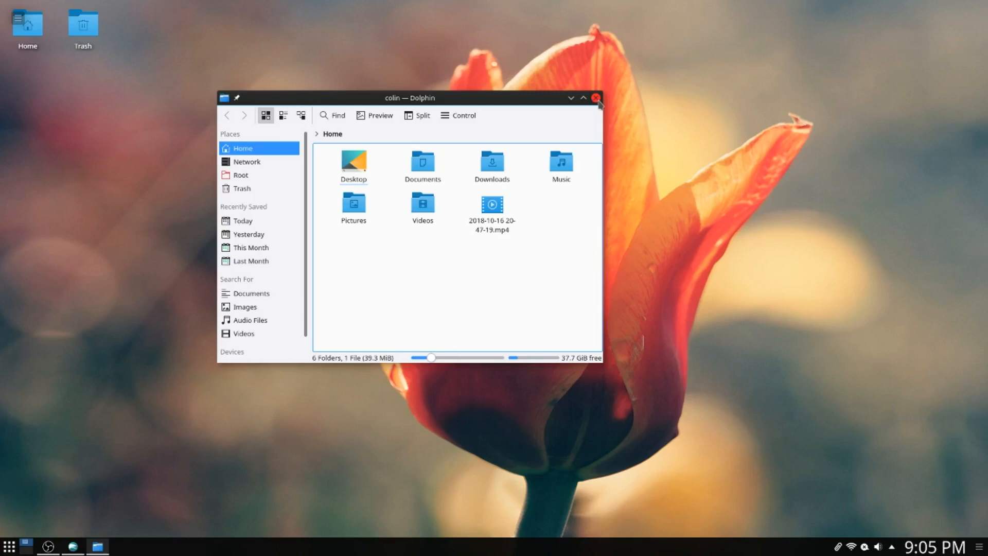
left_click(595, 98)
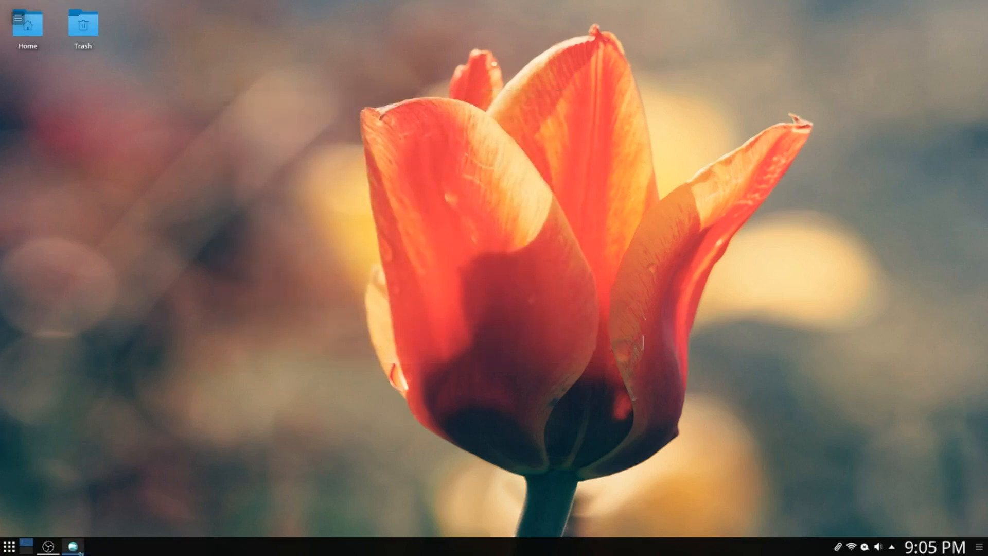
- Bring QupZilla back and scroll through DistroWatch's Chakra GNU/Linux page
left_click(73, 546)
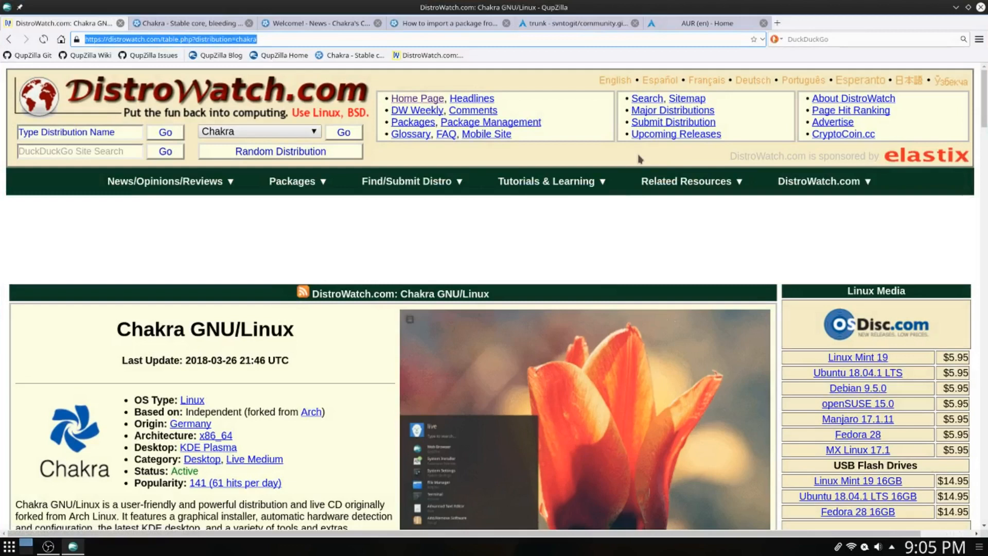
scroll("down", 3)
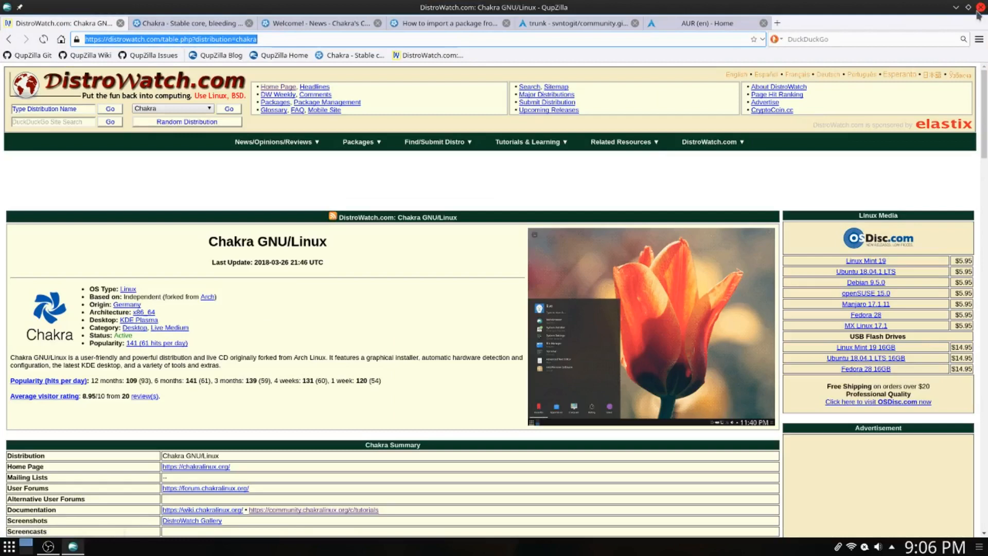
mouse_move(273, 321)
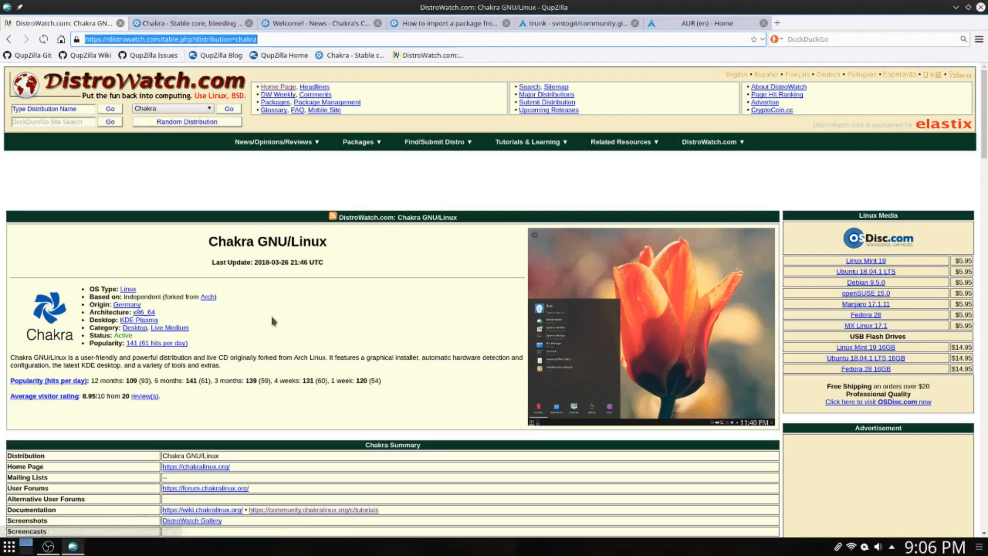
scroll("down", 3)
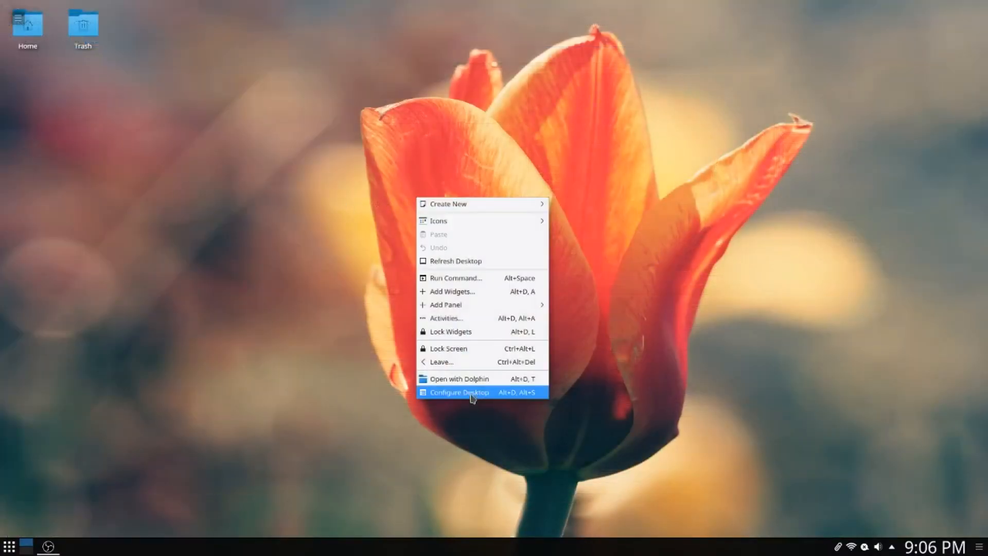
left_click(458, 392)
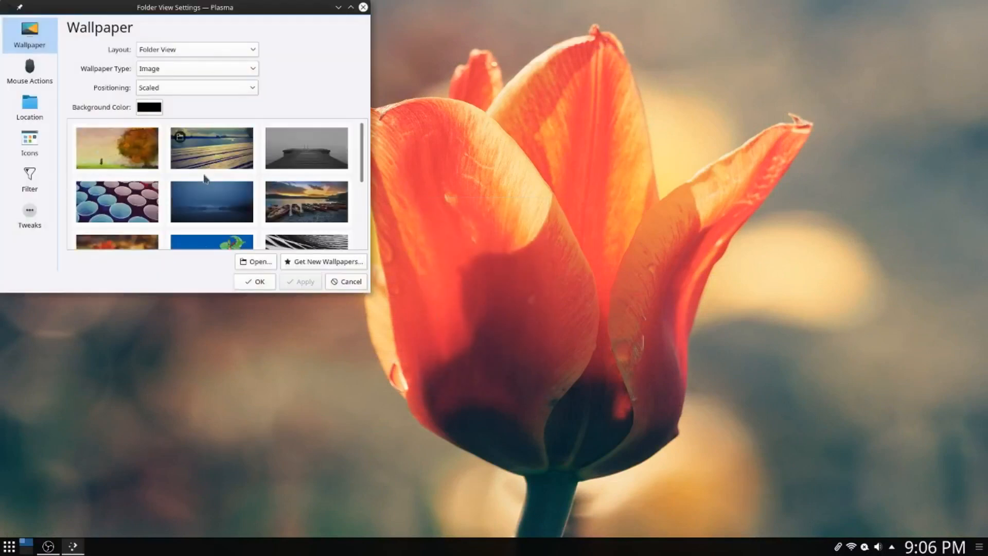
scroll("down", 3)
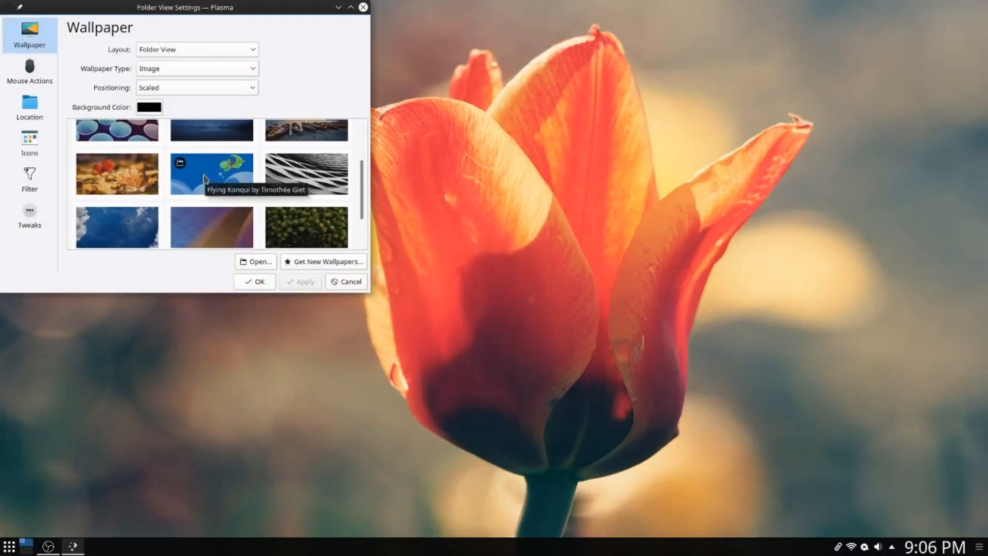
scroll("down", 3)
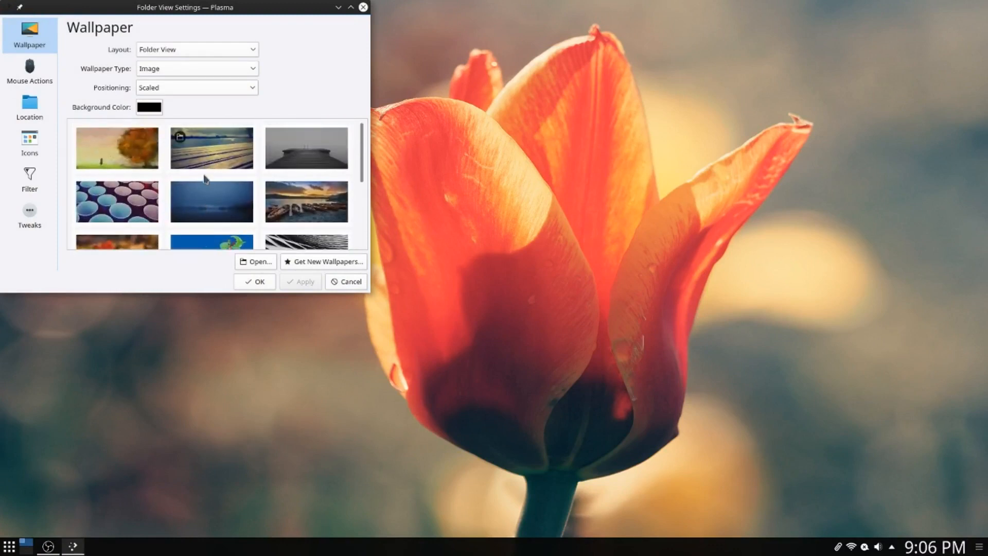
scroll("down", 3)
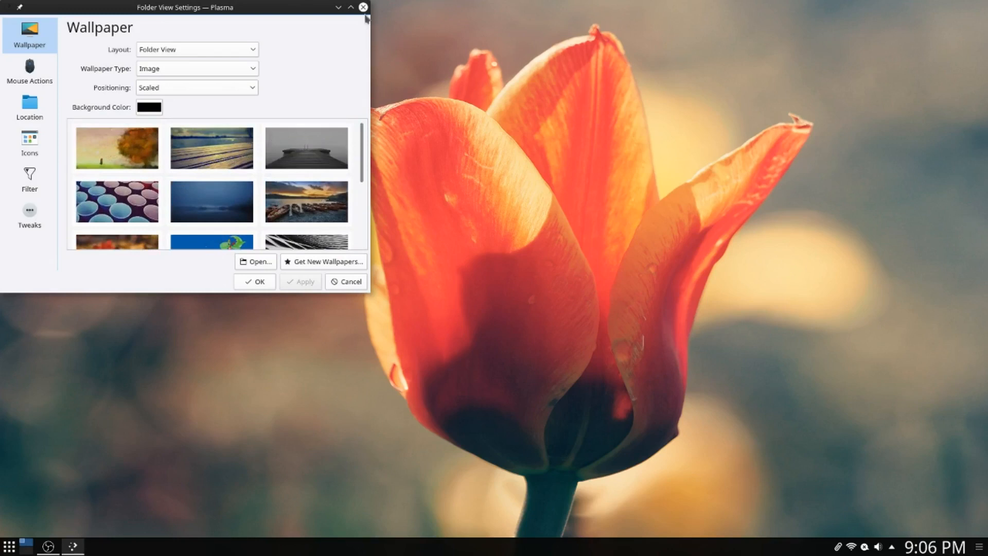
left_click(363, 6)
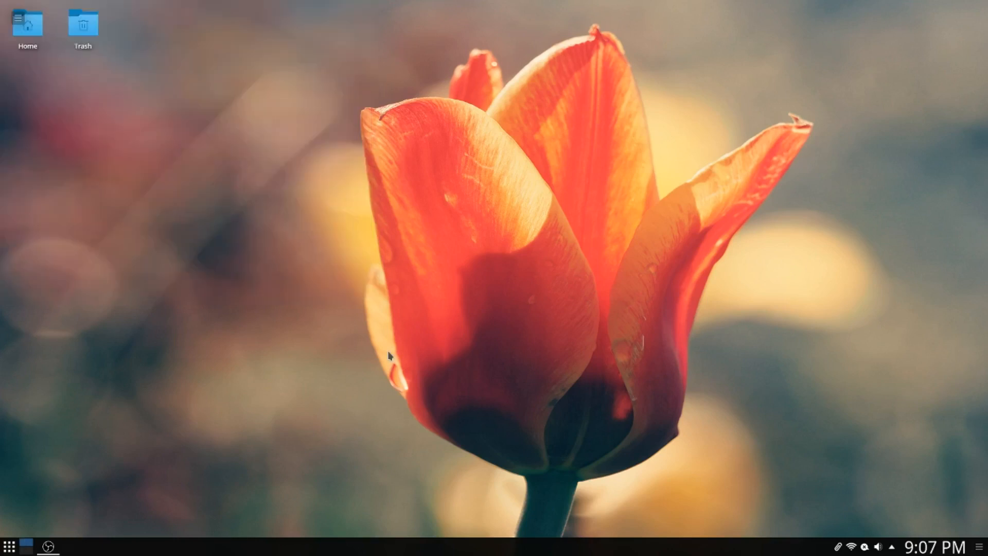
mouse_move(171, 479)
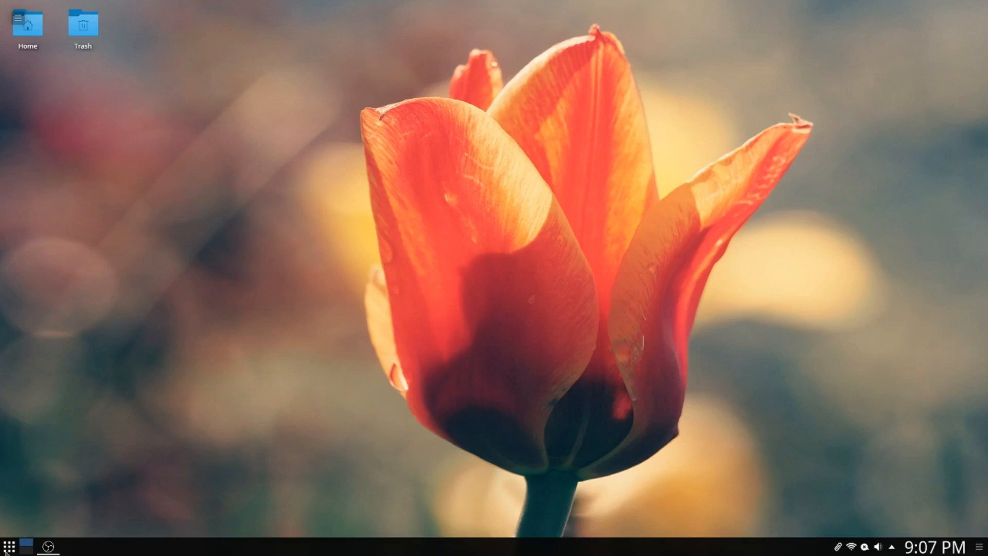
mouse_move(9, 544)
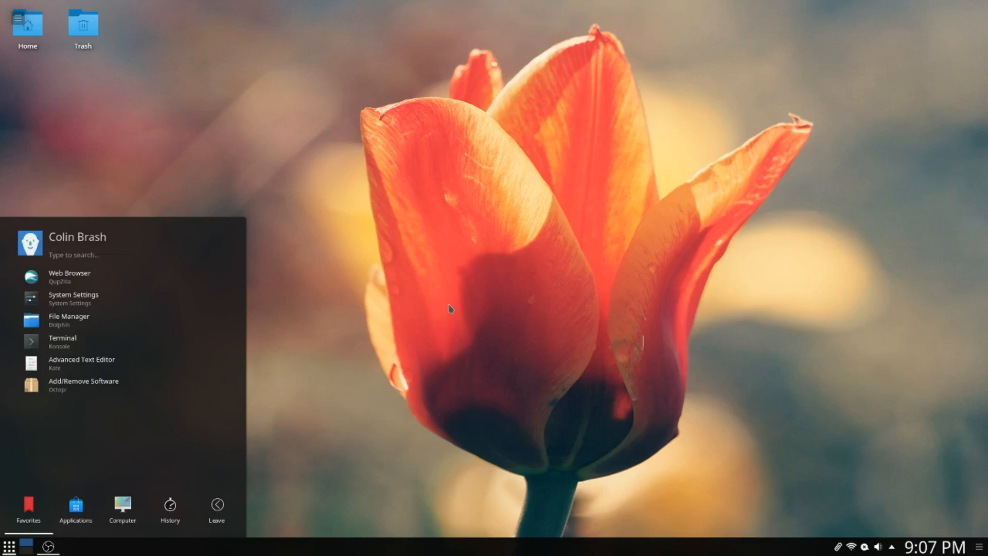
- Reopen the launcher, view its Computer and History categories, then check instant messaging status
left_click(10, 546)
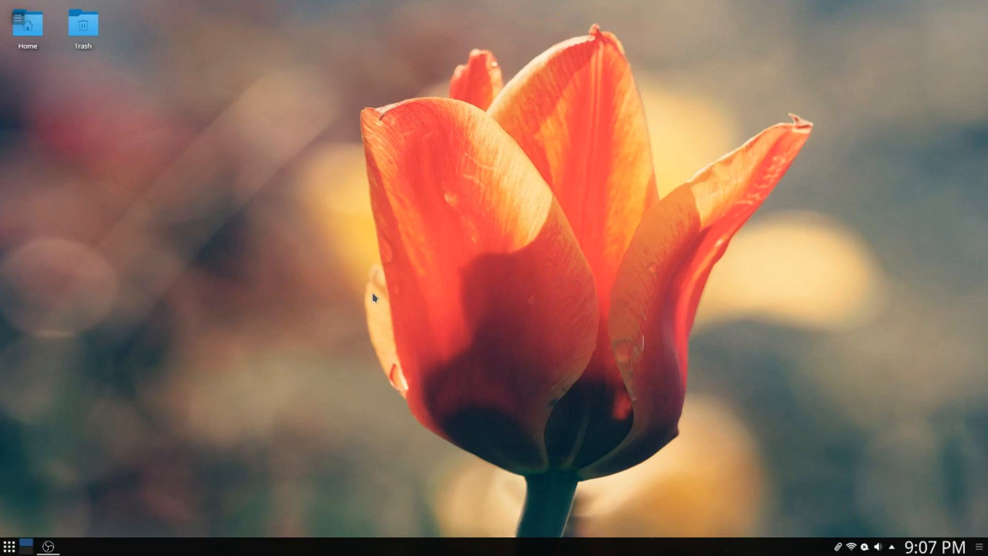
left_click(8, 545)
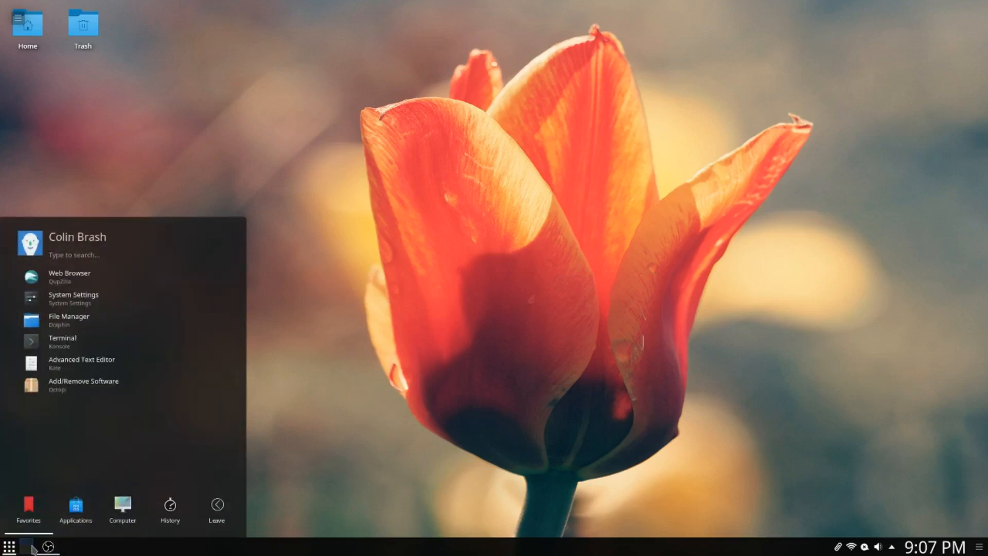
left_click(122, 509)
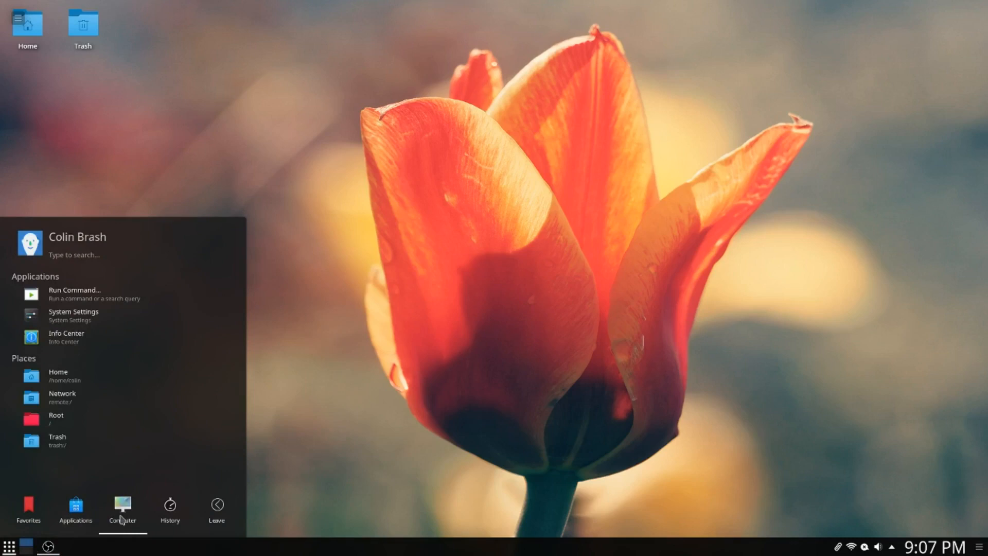
left_click(169, 507)
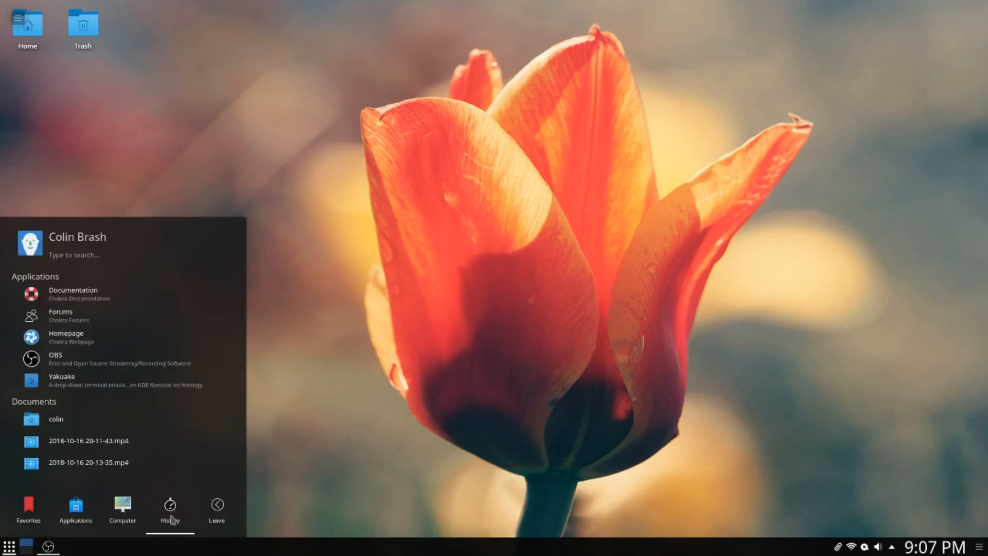
left_click(216, 508)
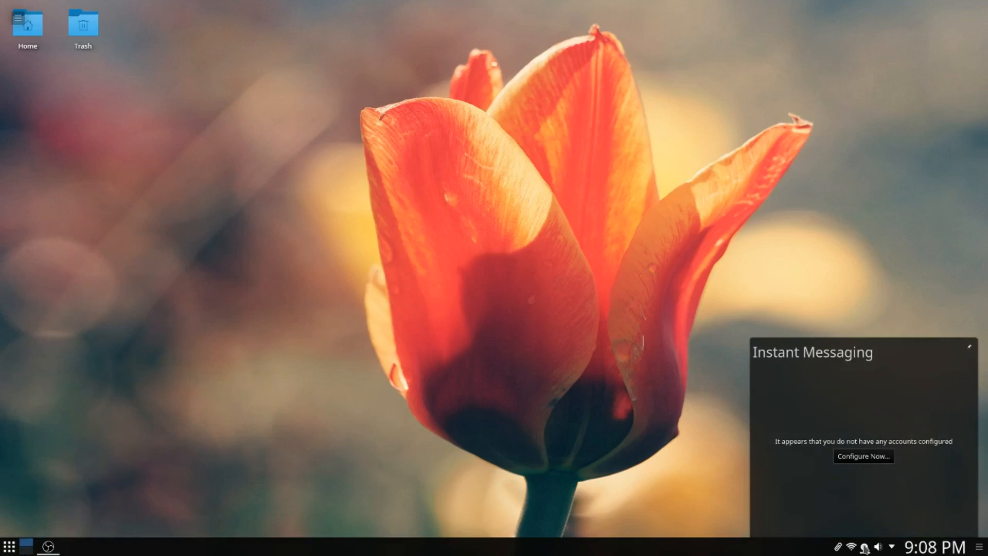
- Check the audio volume panel in the tray, dismiss it, and reopen the launcher's Favorites
left_click(878, 546)
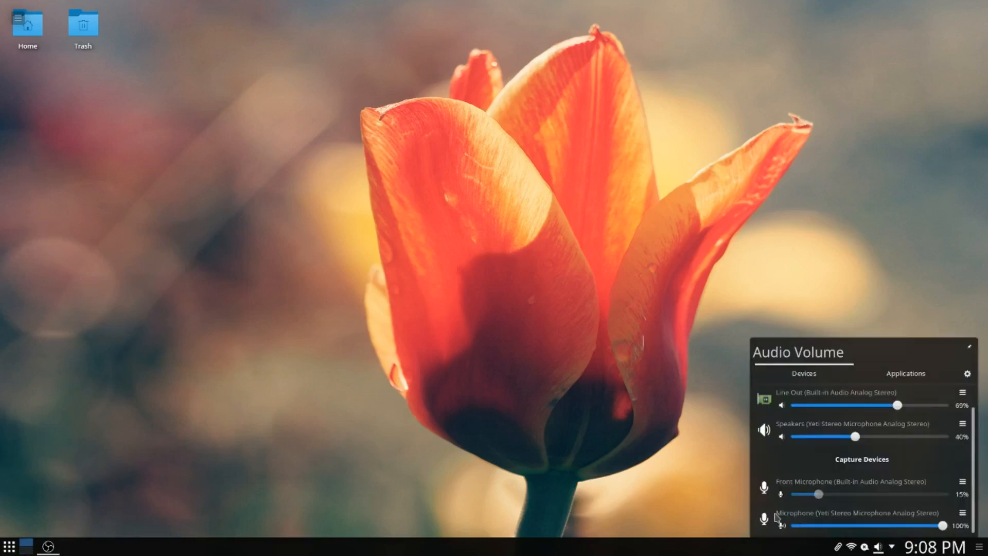
left_click(579, 404)
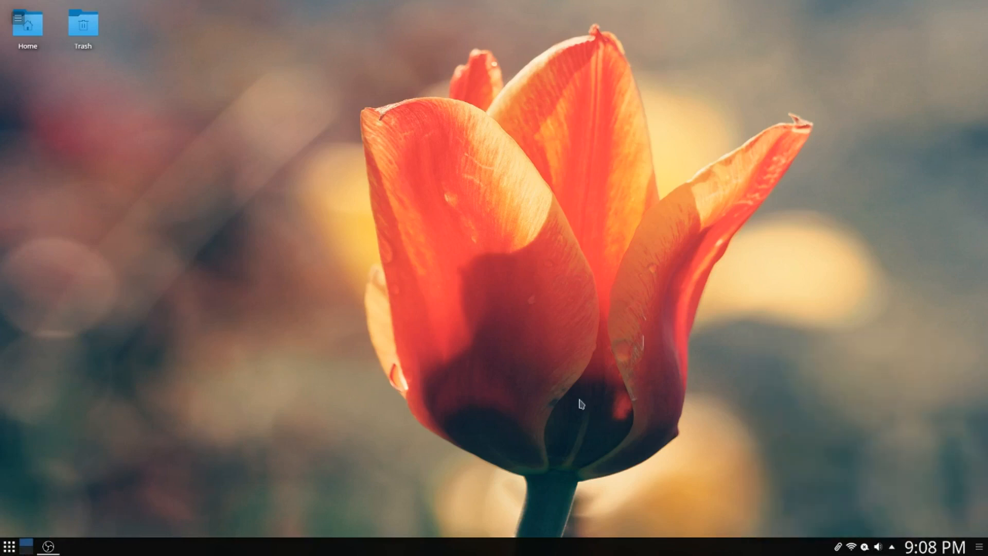
mouse_move(42, 528)
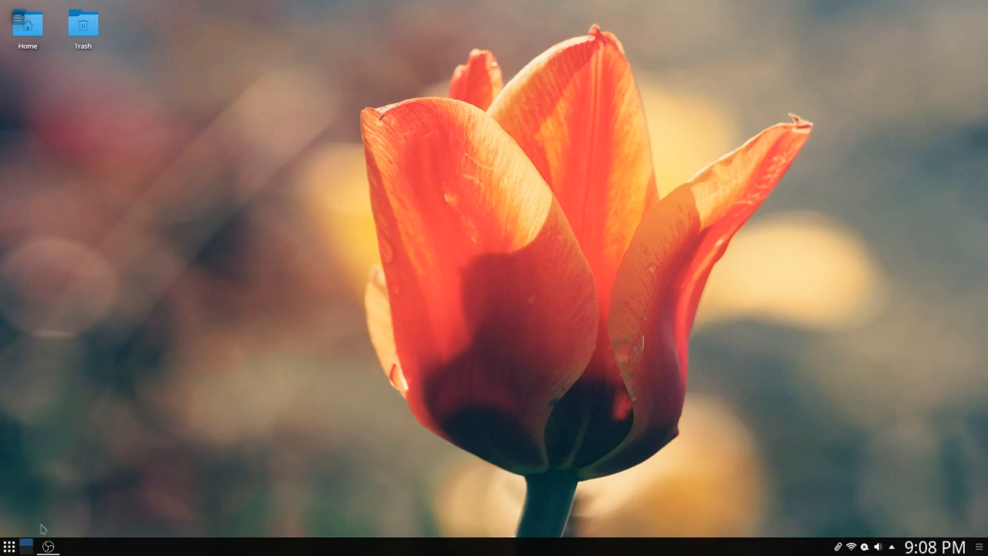
left_click(9, 545)
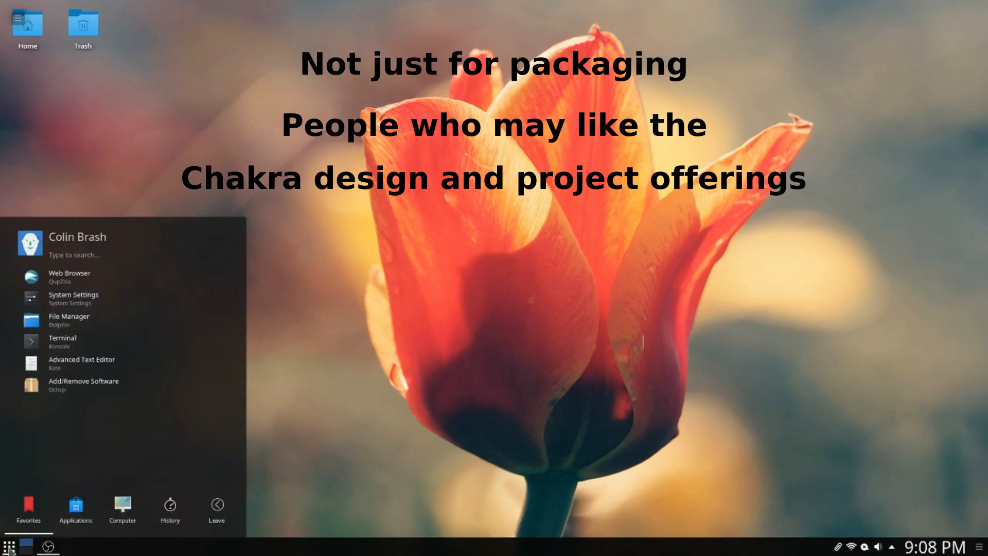
- Dismiss the launcher by clicking the tulip desktop, leaving Home and Trash icons visible
left_click(278, 321)
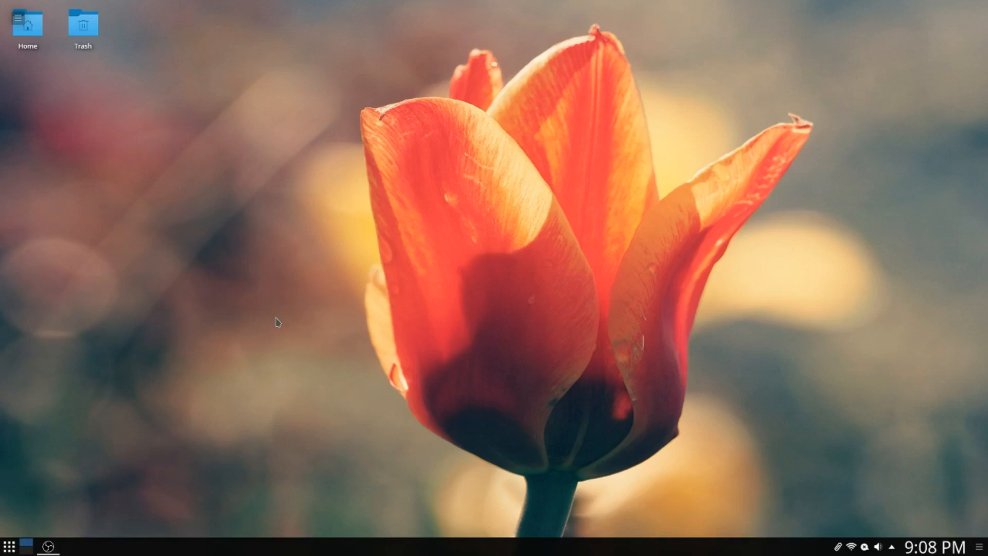
mouse_move(484, 438)
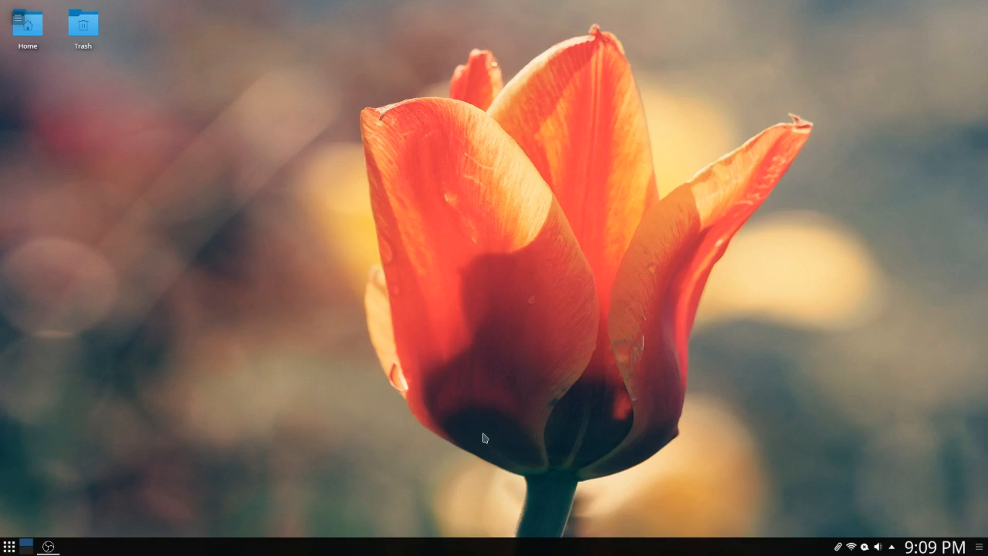
mouse_move(393, 458)
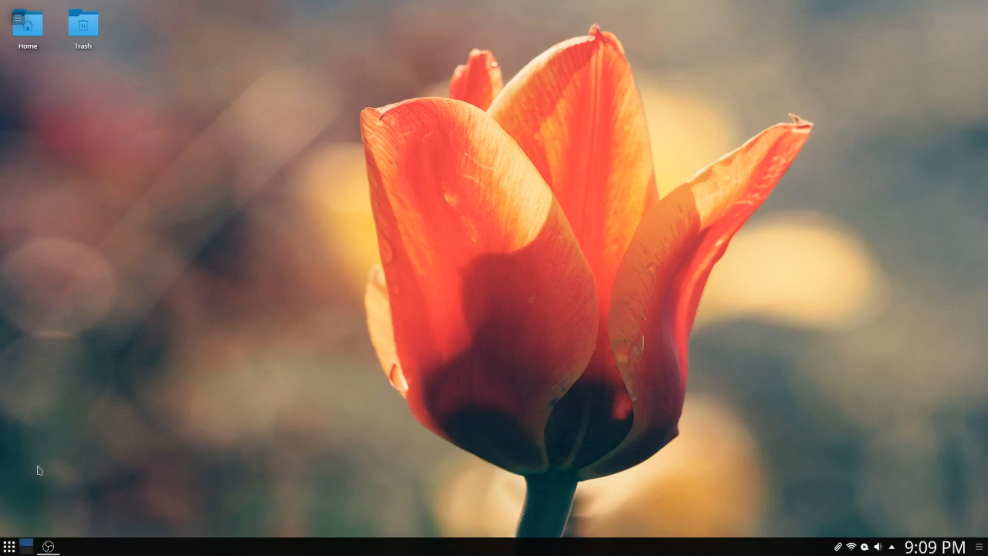
mouse_move(17, 514)
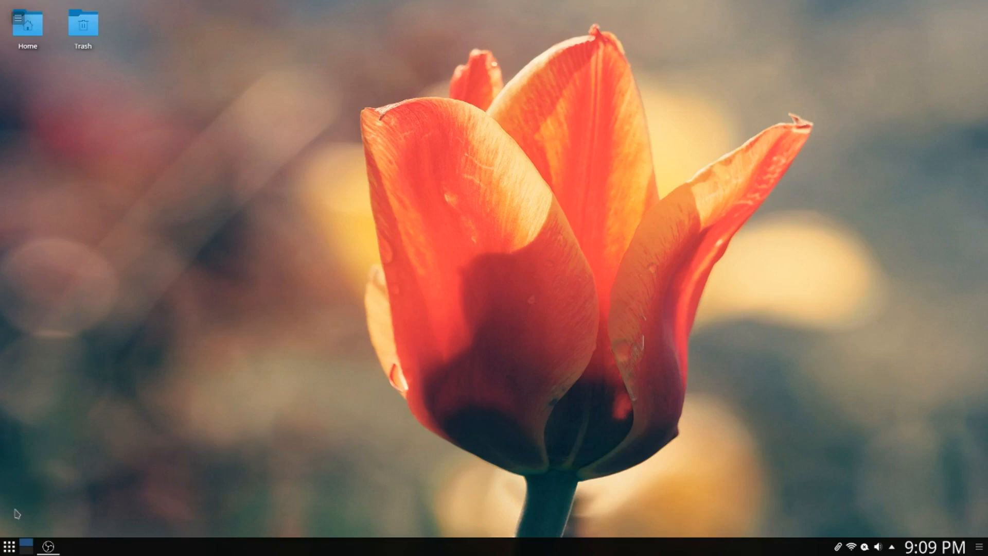